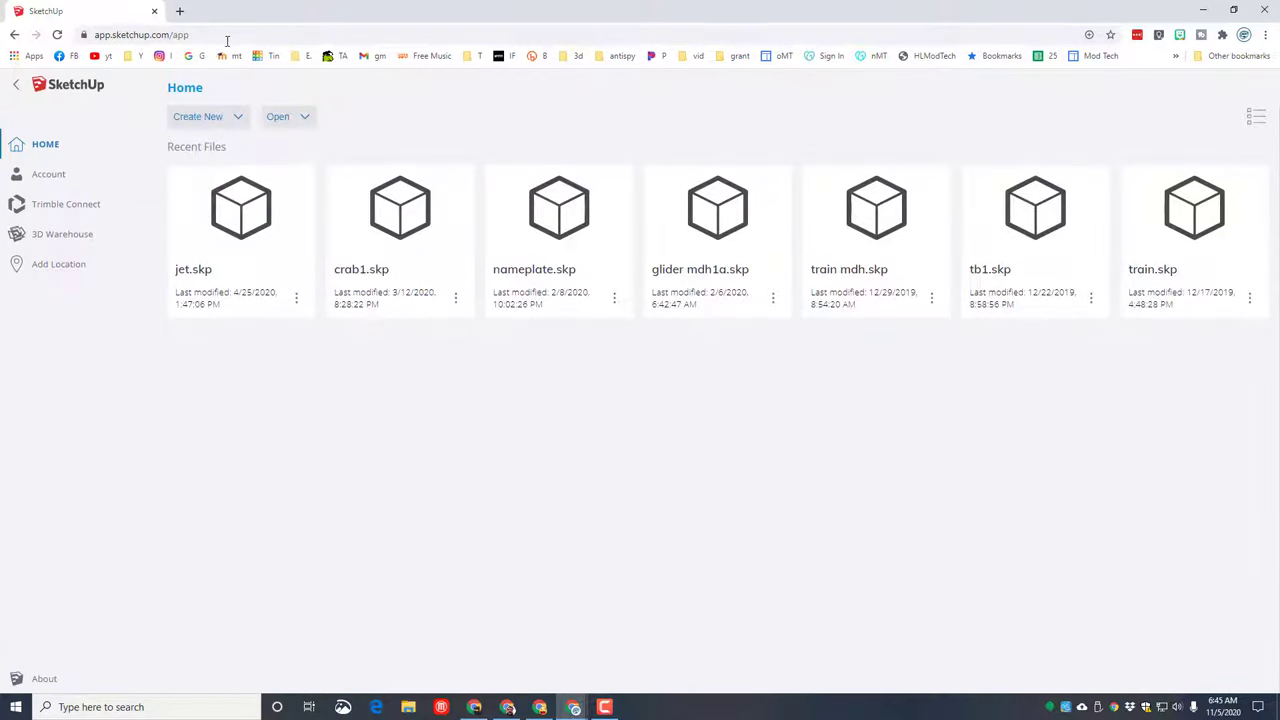
Step: Start a new model from the Simple Template in feet and inches
click(44, 144)
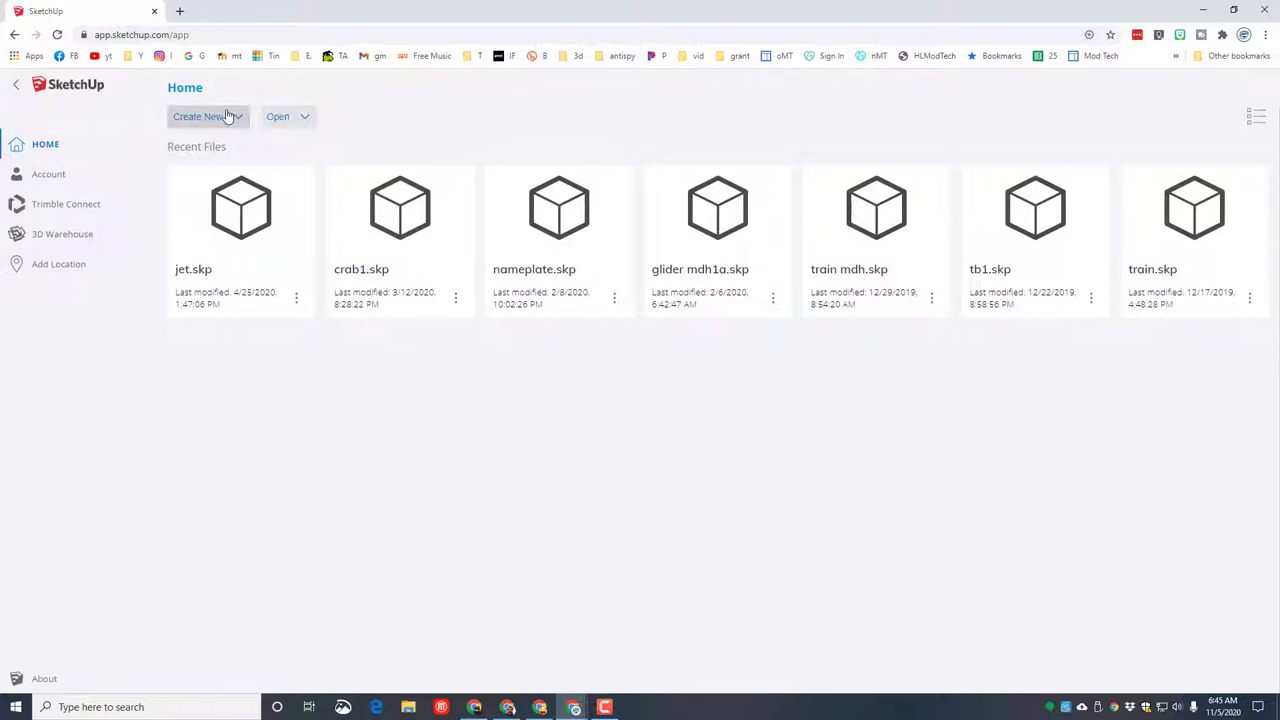
click(208, 116)
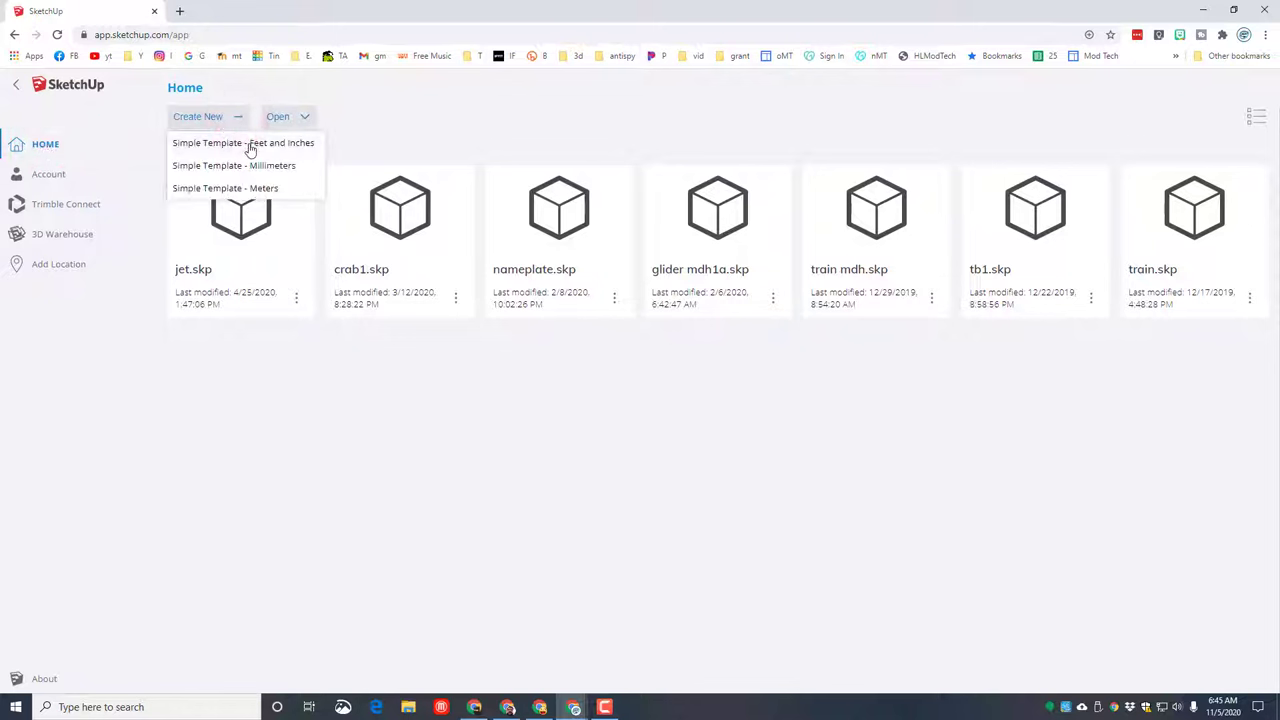
click(252, 144)
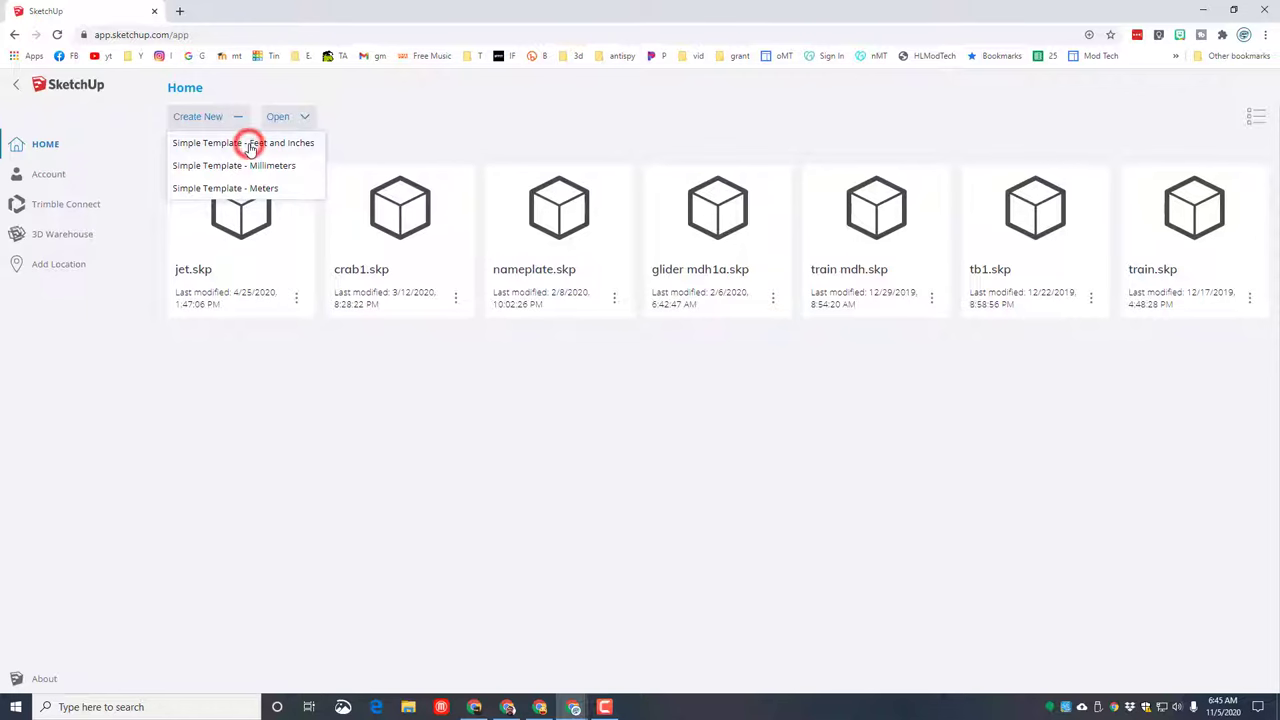
click(244, 142)
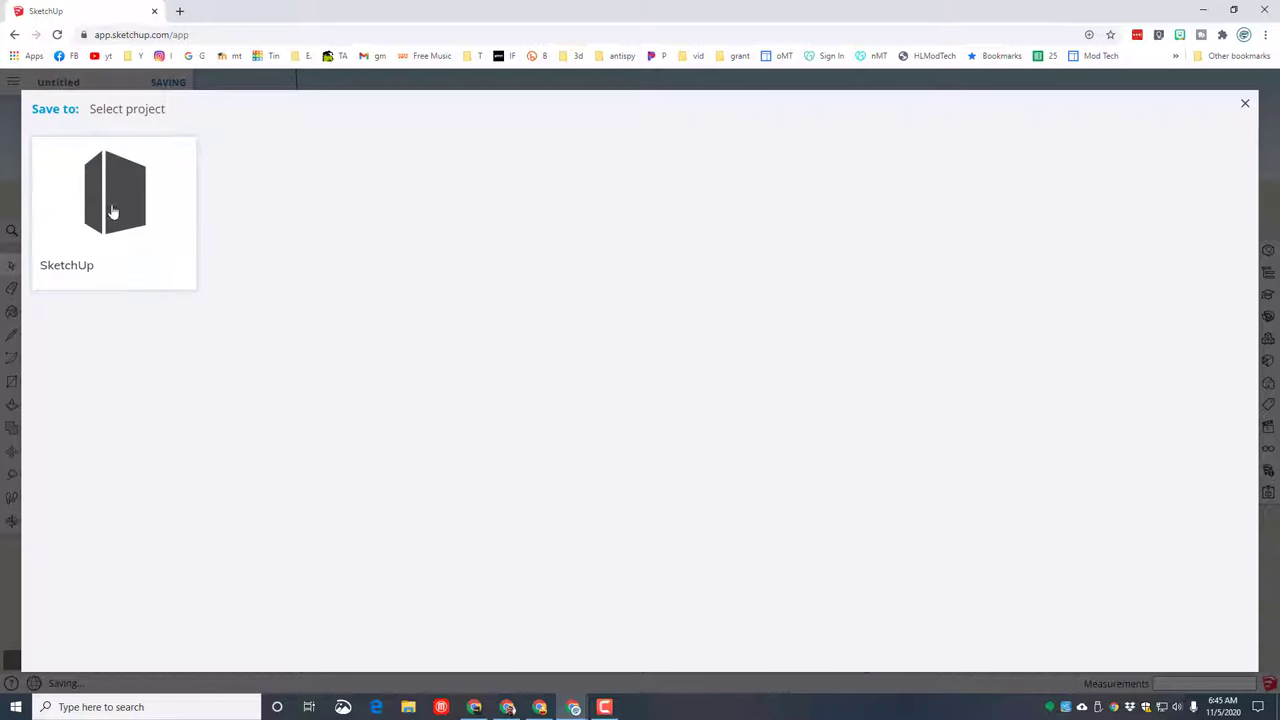
Step: Save the new model into the SketchUp project as 'city mdh'
click(112, 190)
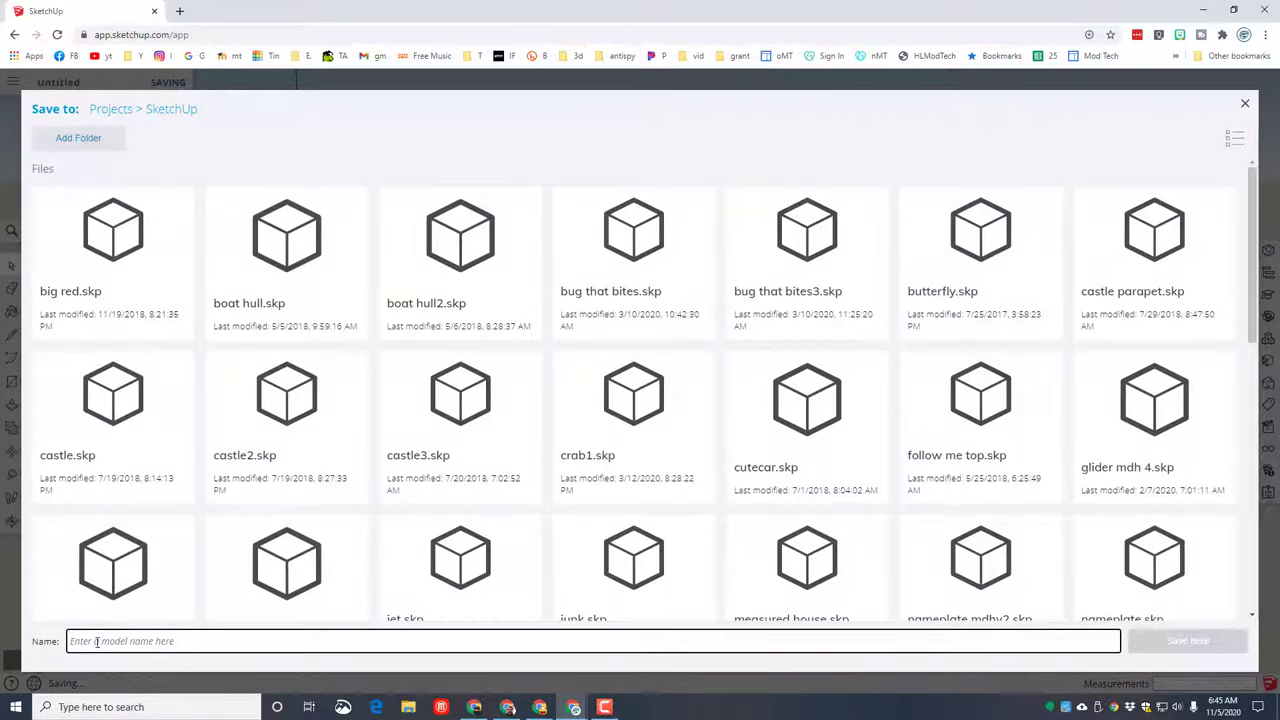
text(cir)
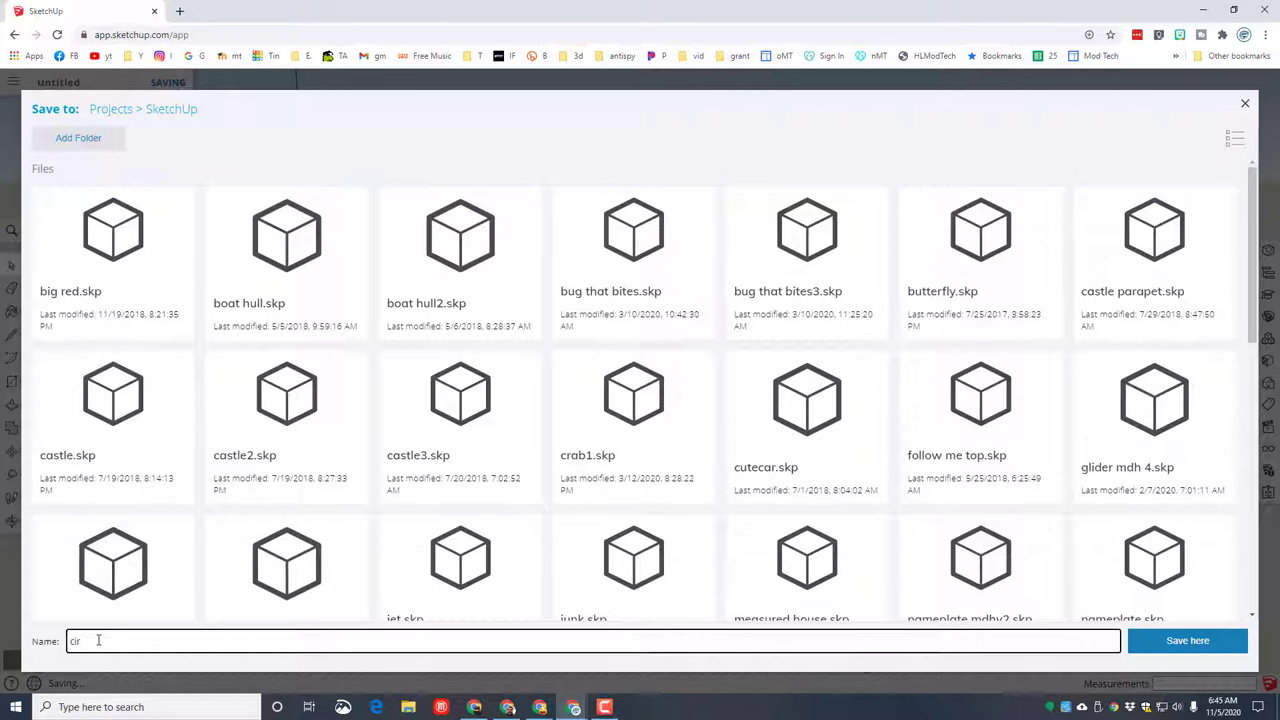
text(city mdh)
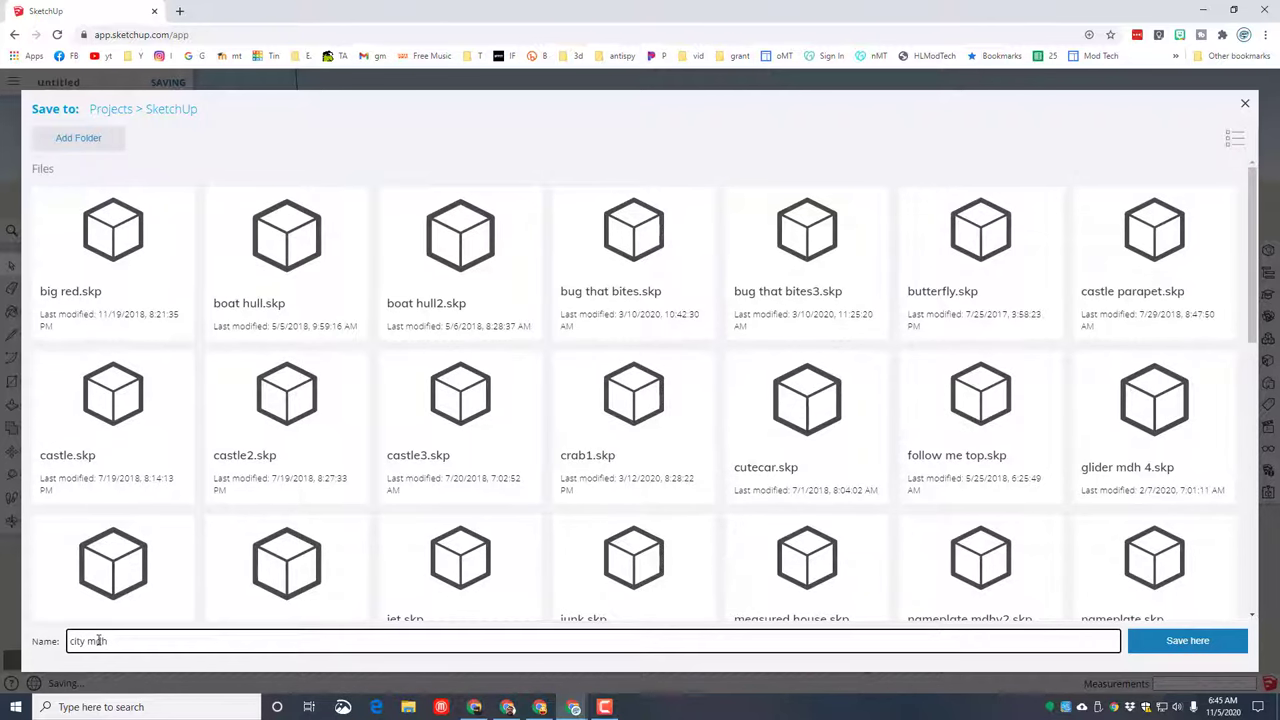
click(1188, 640)
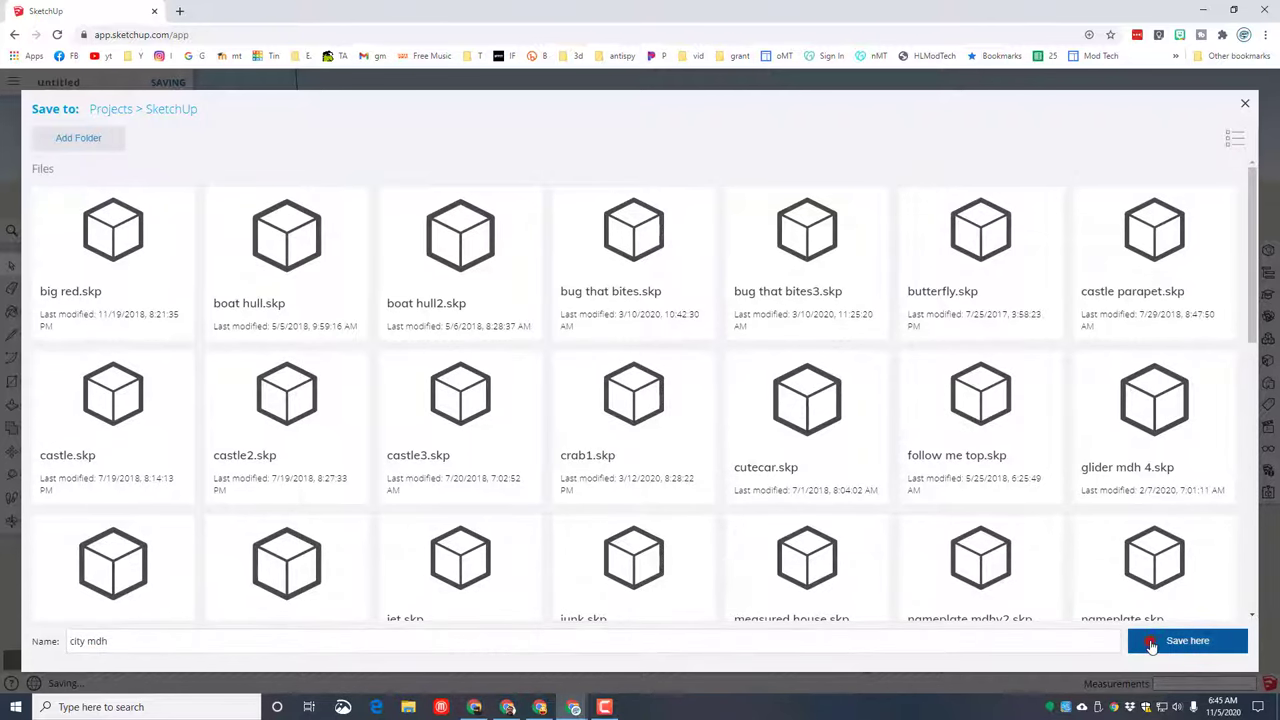
click(1152, 640)
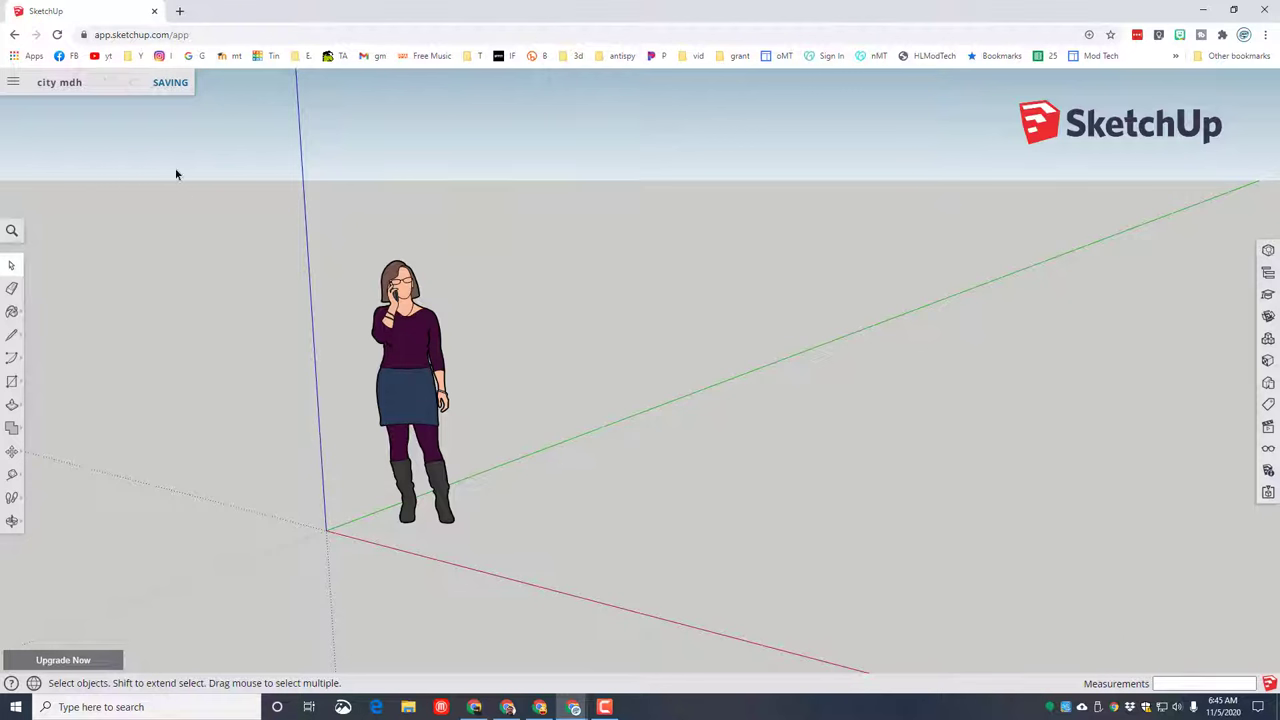
mouse_move(64, 96)
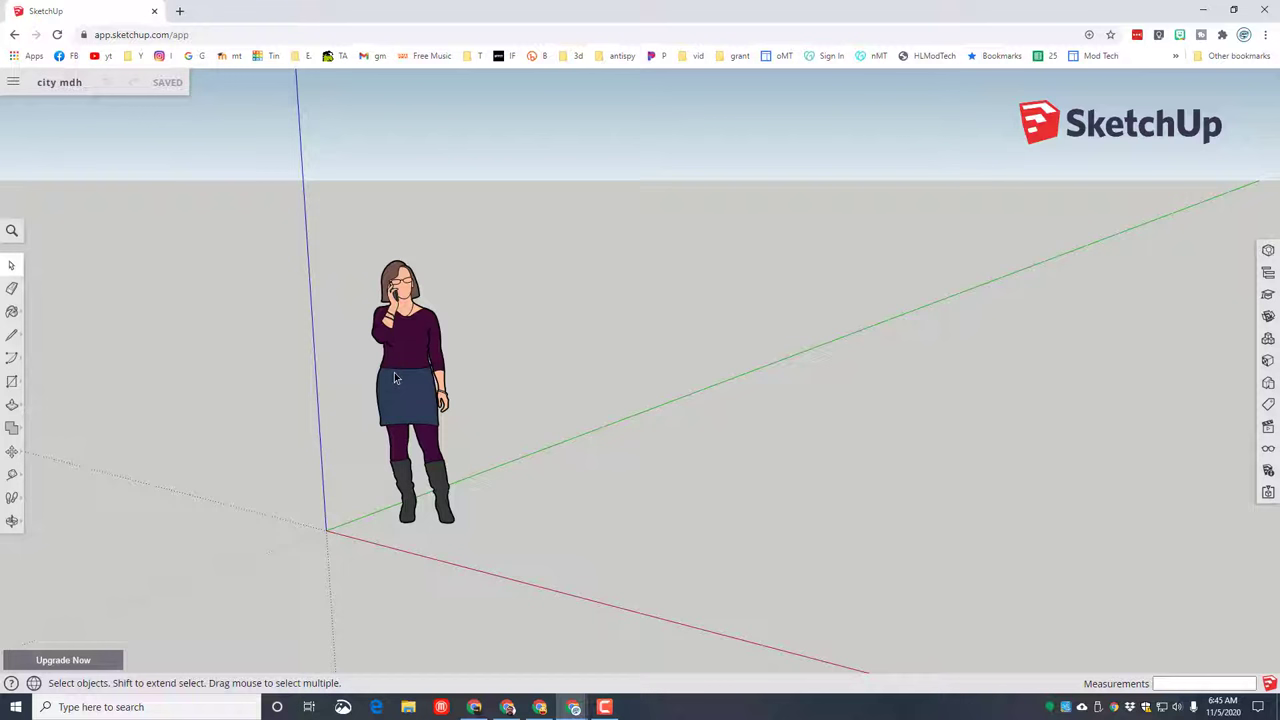
Step: Select the default person figure and delete it from the scene
click(410, 370)
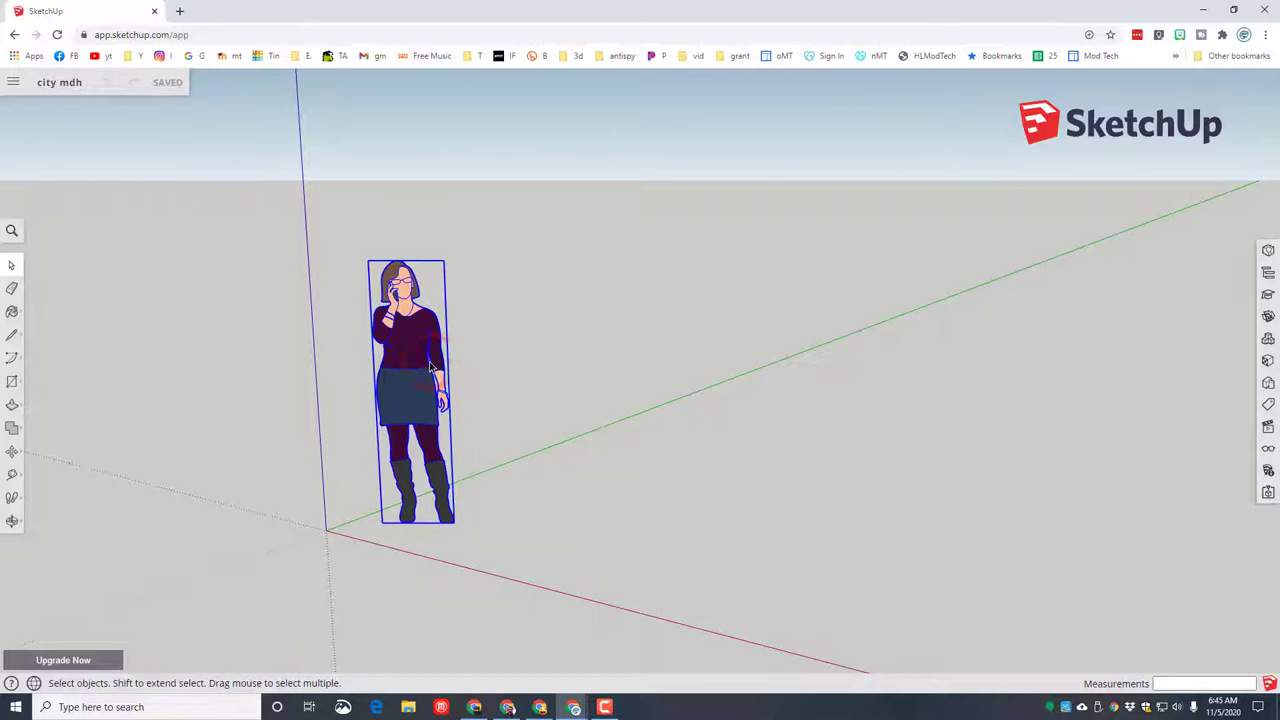
key(Delete)
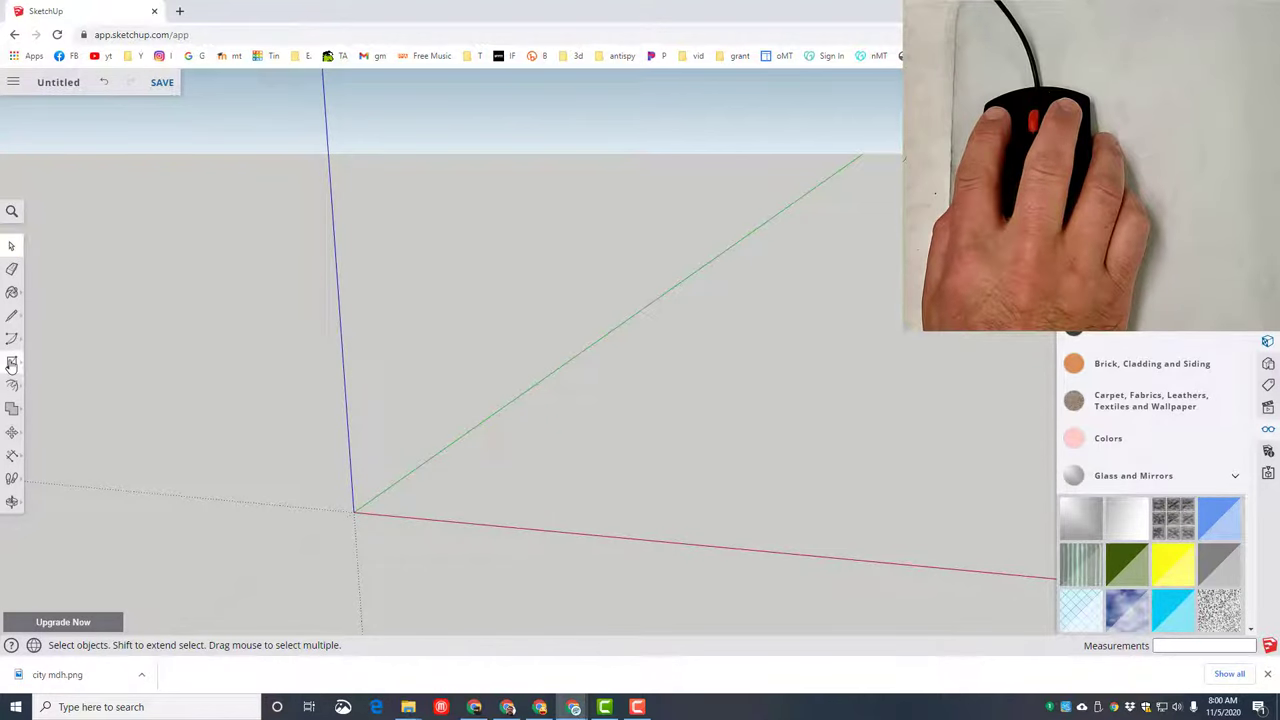
Step: Draw a 100' by 80' rectangle on the ground from the origin
click(12, 362)
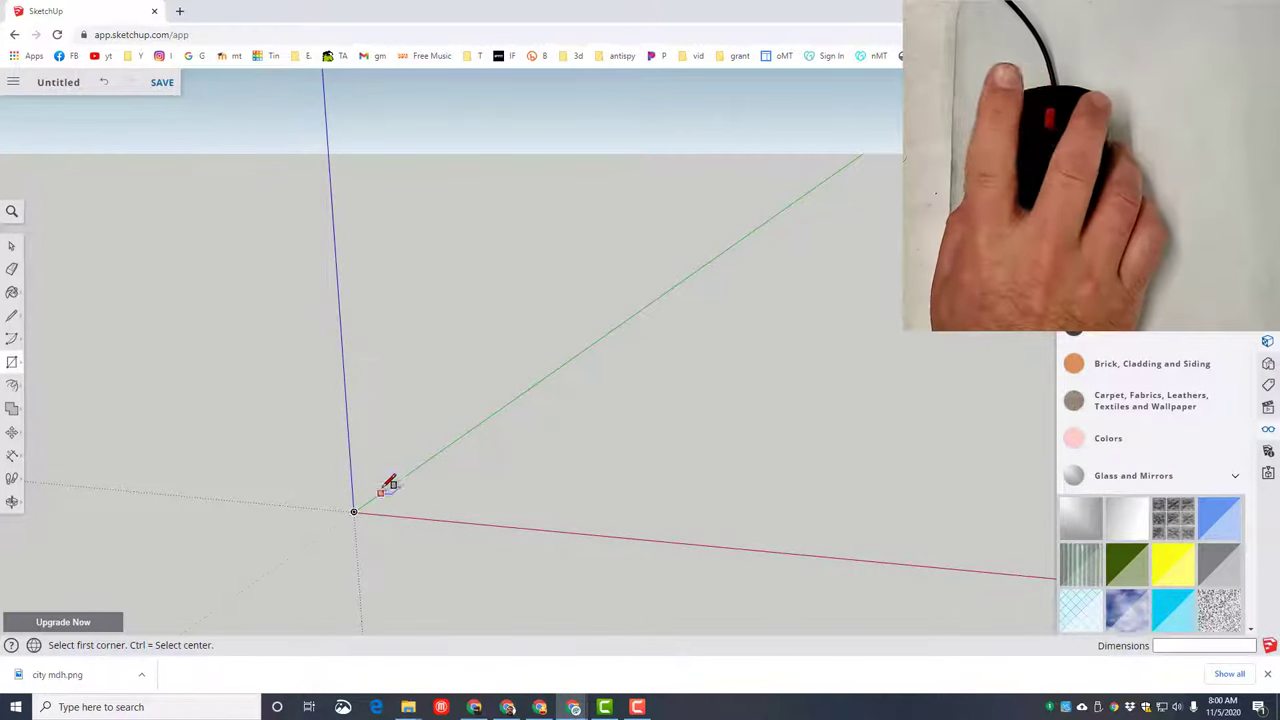
click(356, 512)
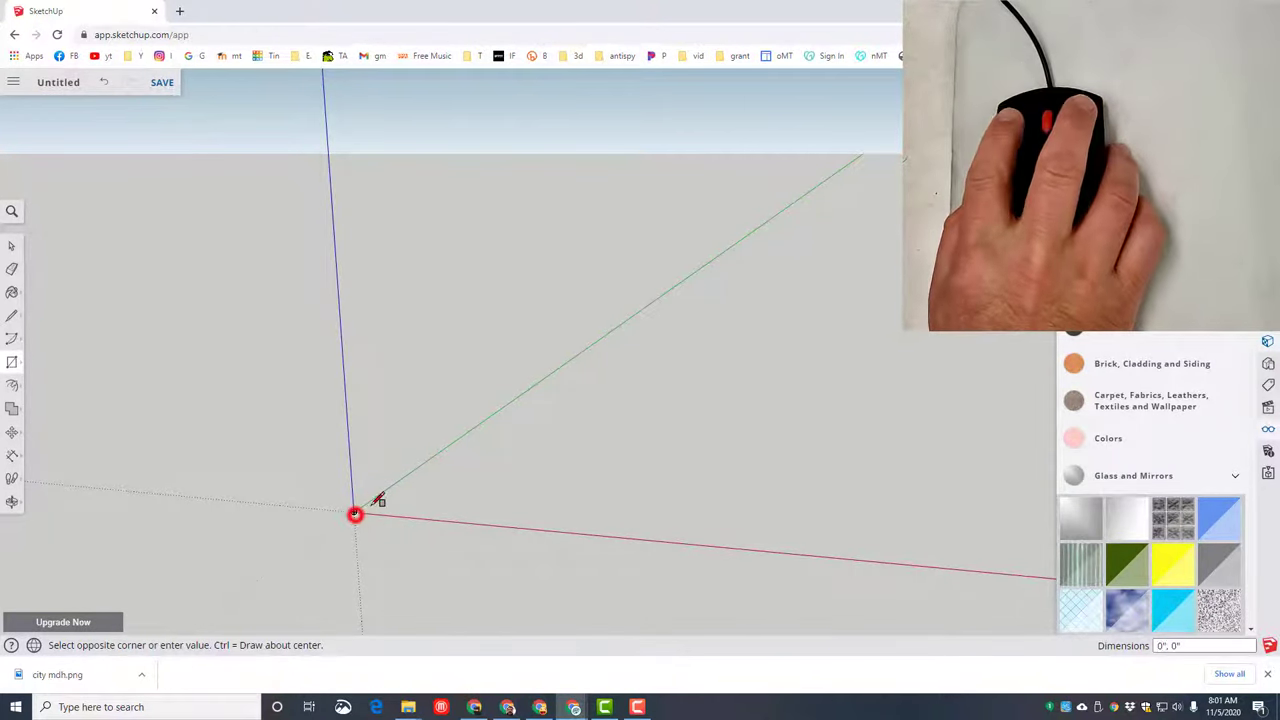
drag(356, 512, 630, 418)
text(1)
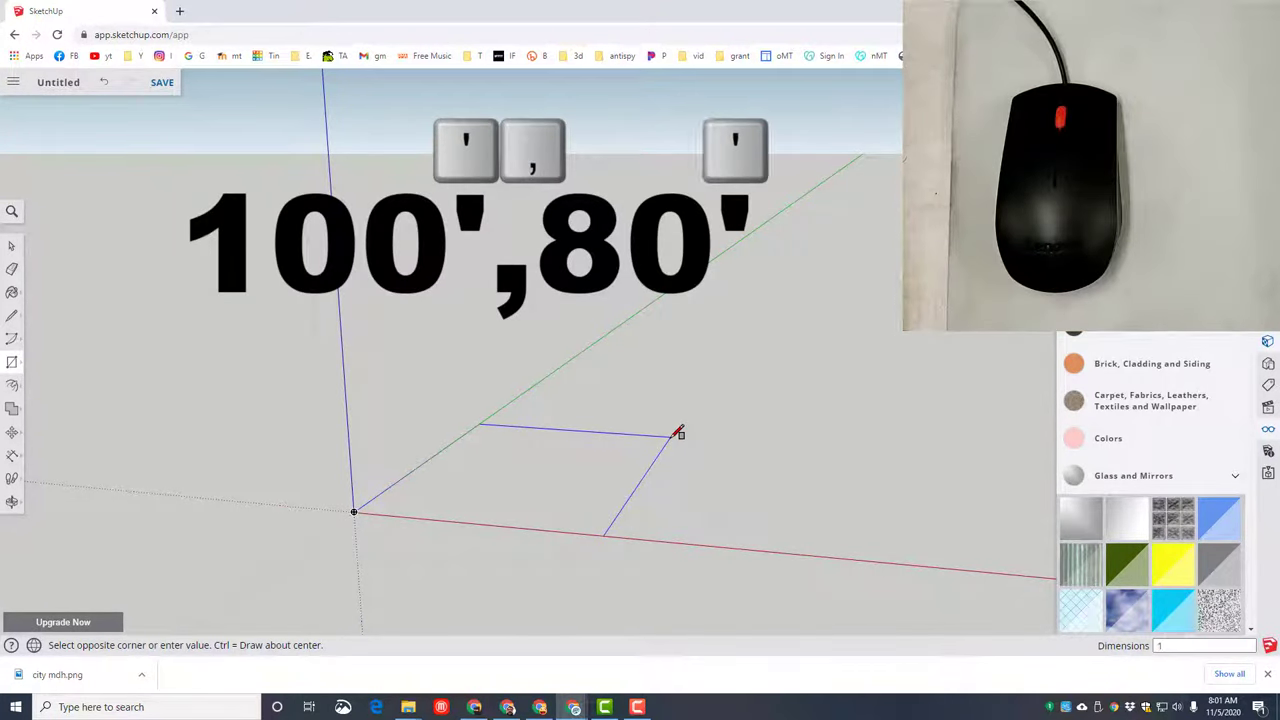
text(00',80')
key(Enter)
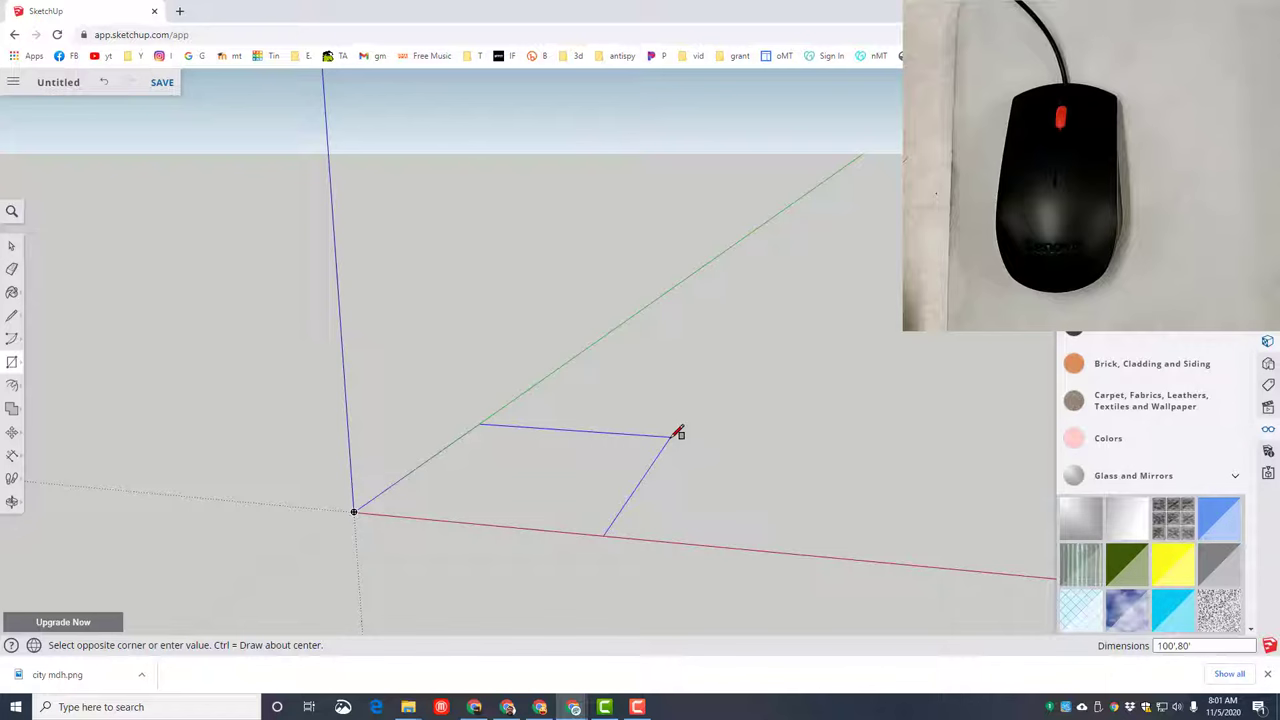
click(676, 434)
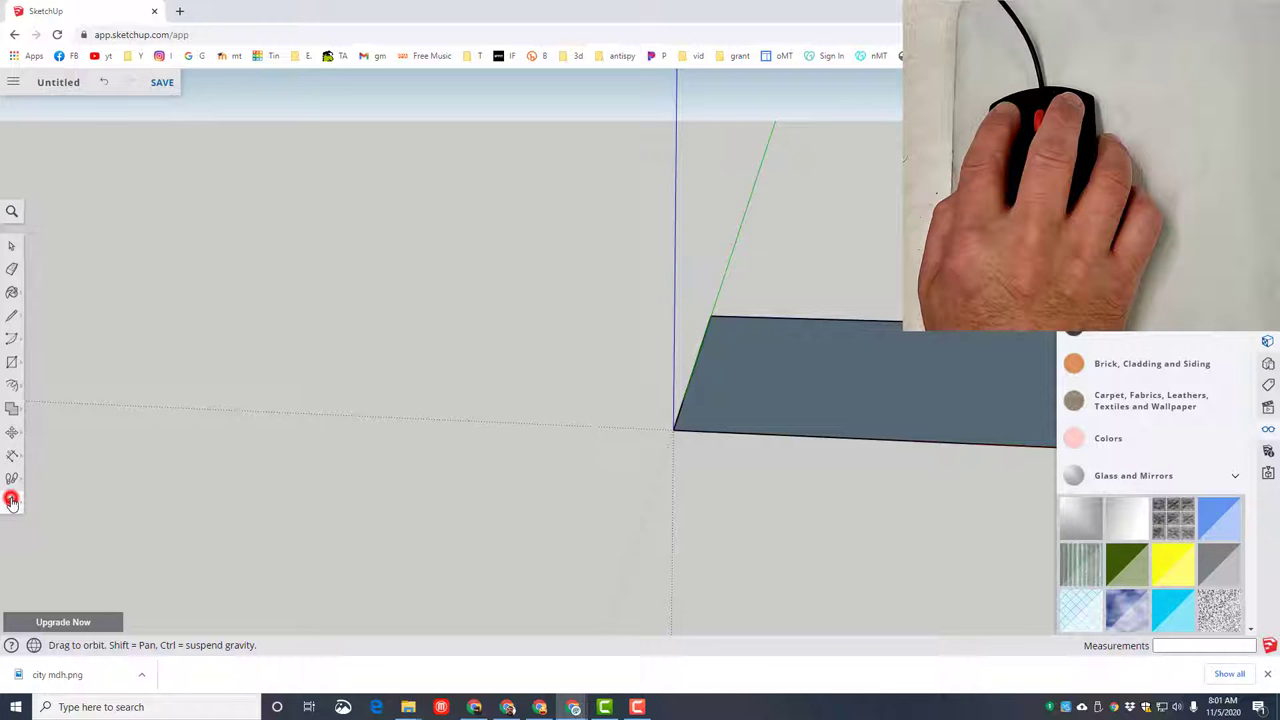
Step: Dimension the rectangle's front edge as 100 feet
click(12, 500)
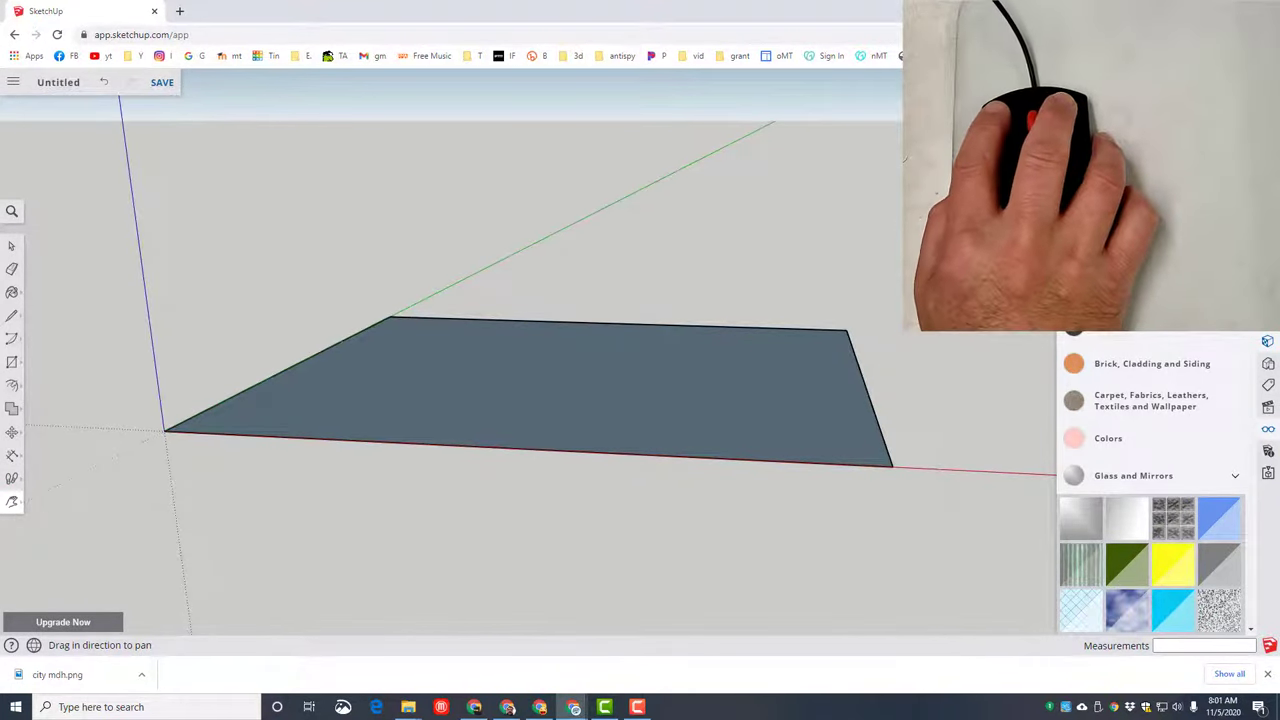
click(12, 452)
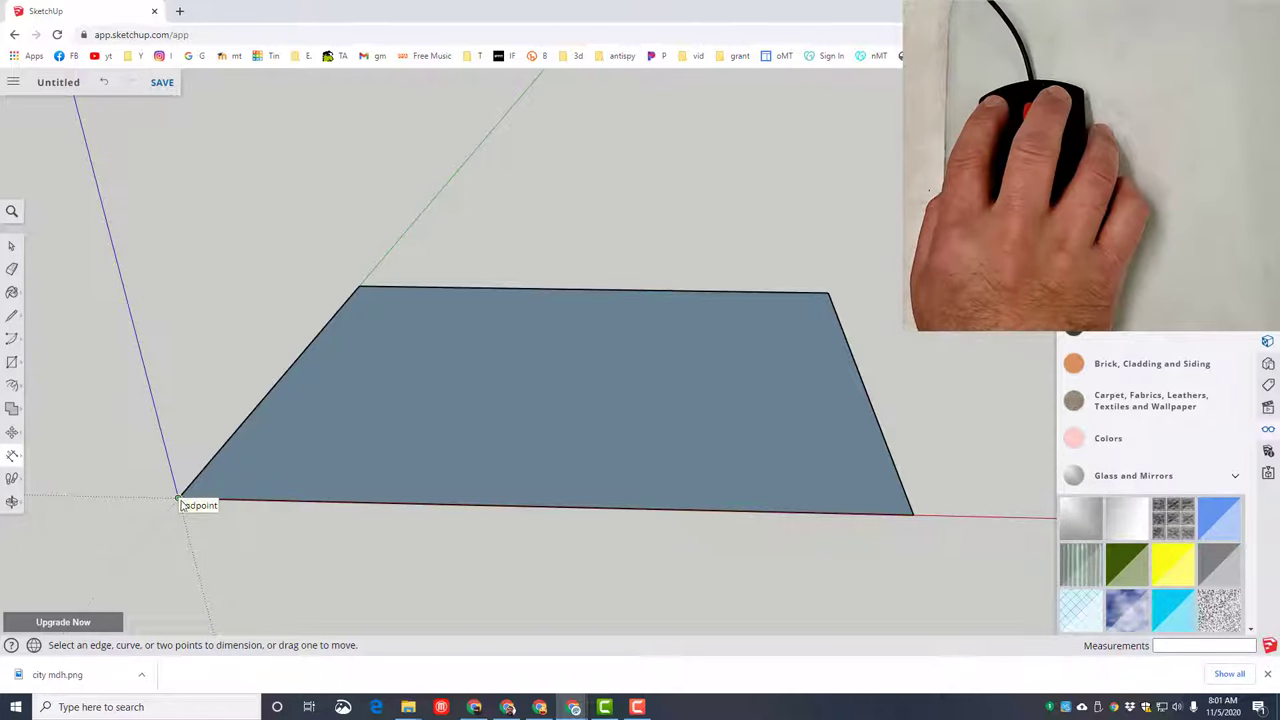
click(178, 504)
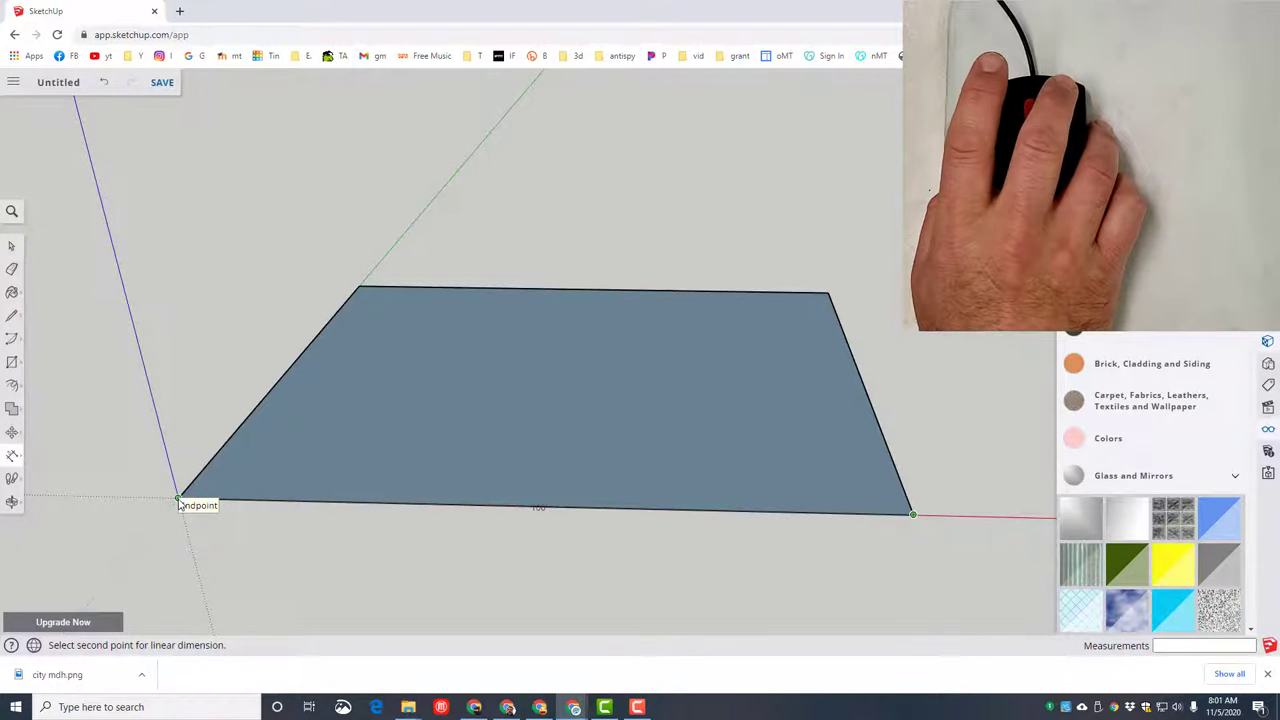
click(912, 516)
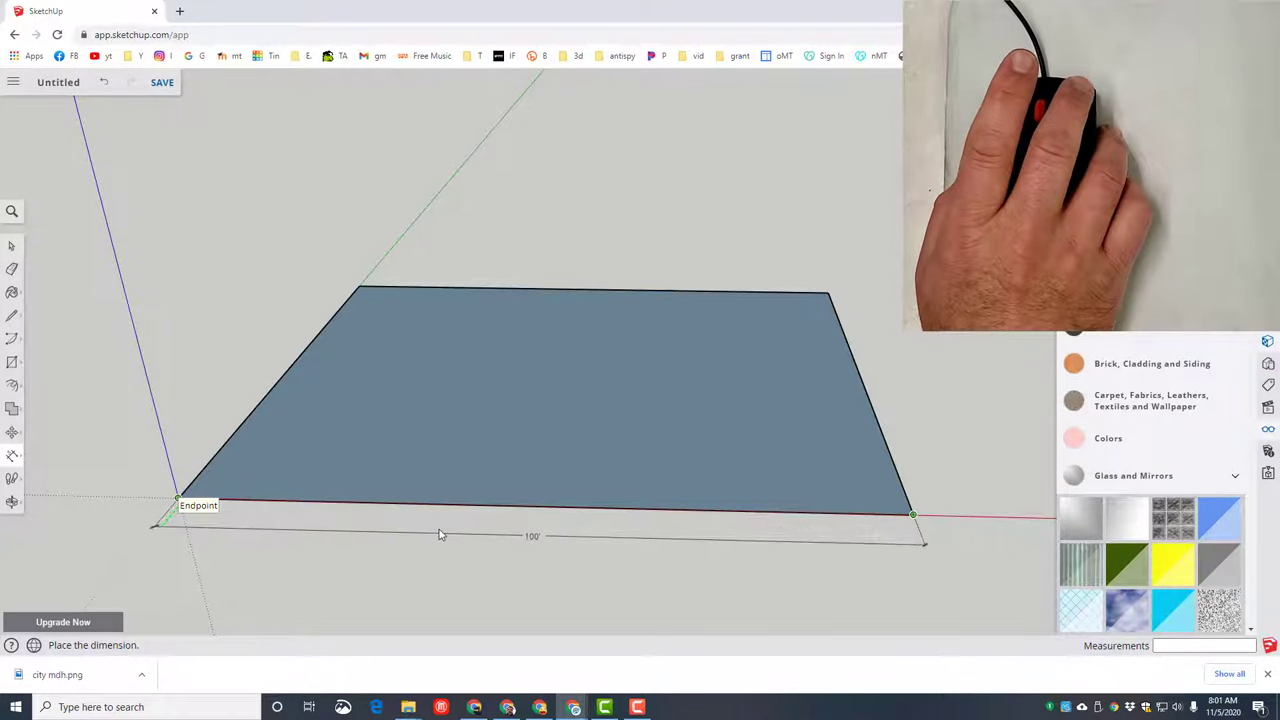
click(440, 532)
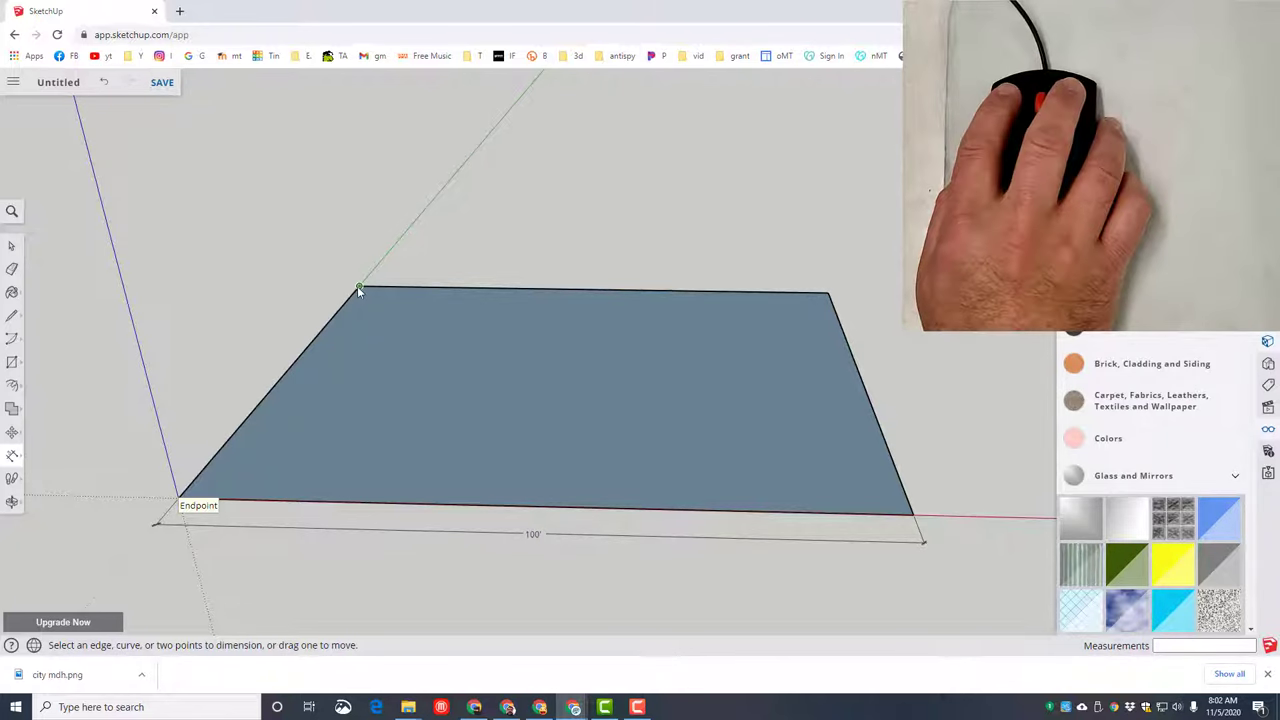
Step: Dimension the rectangle's left edge as 80 feet
click(360, 288)
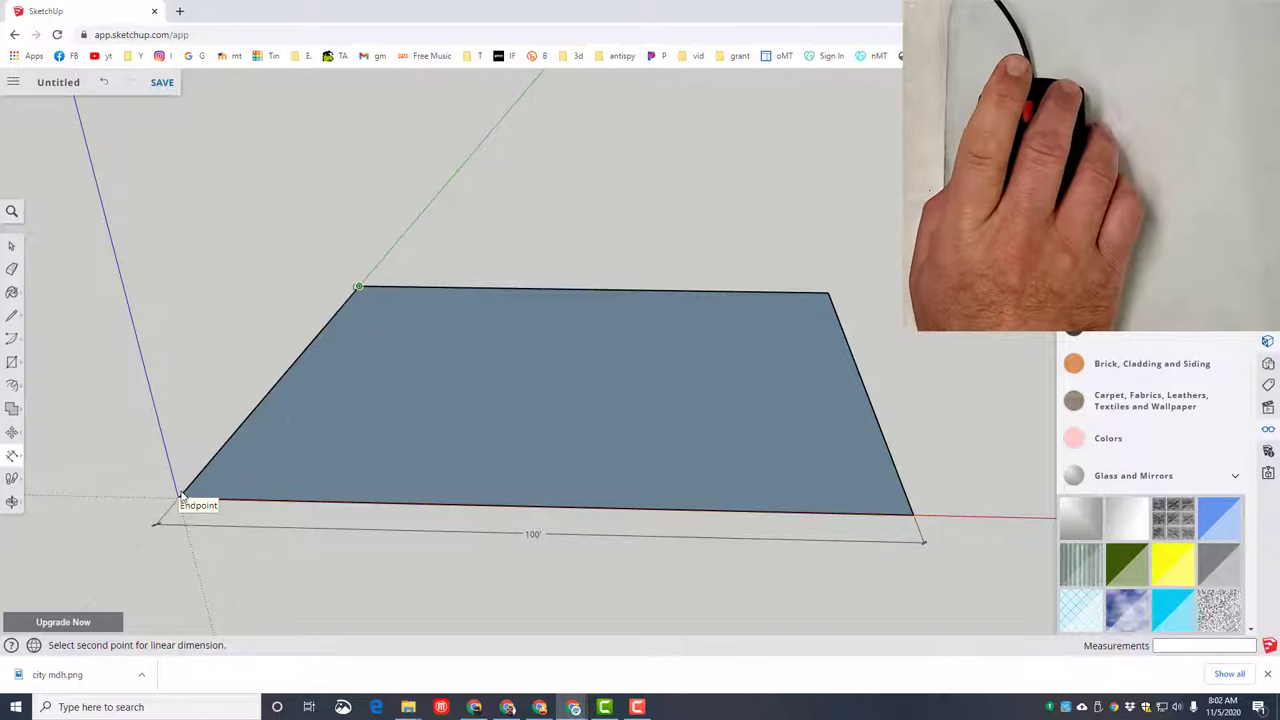
click(184, 476)
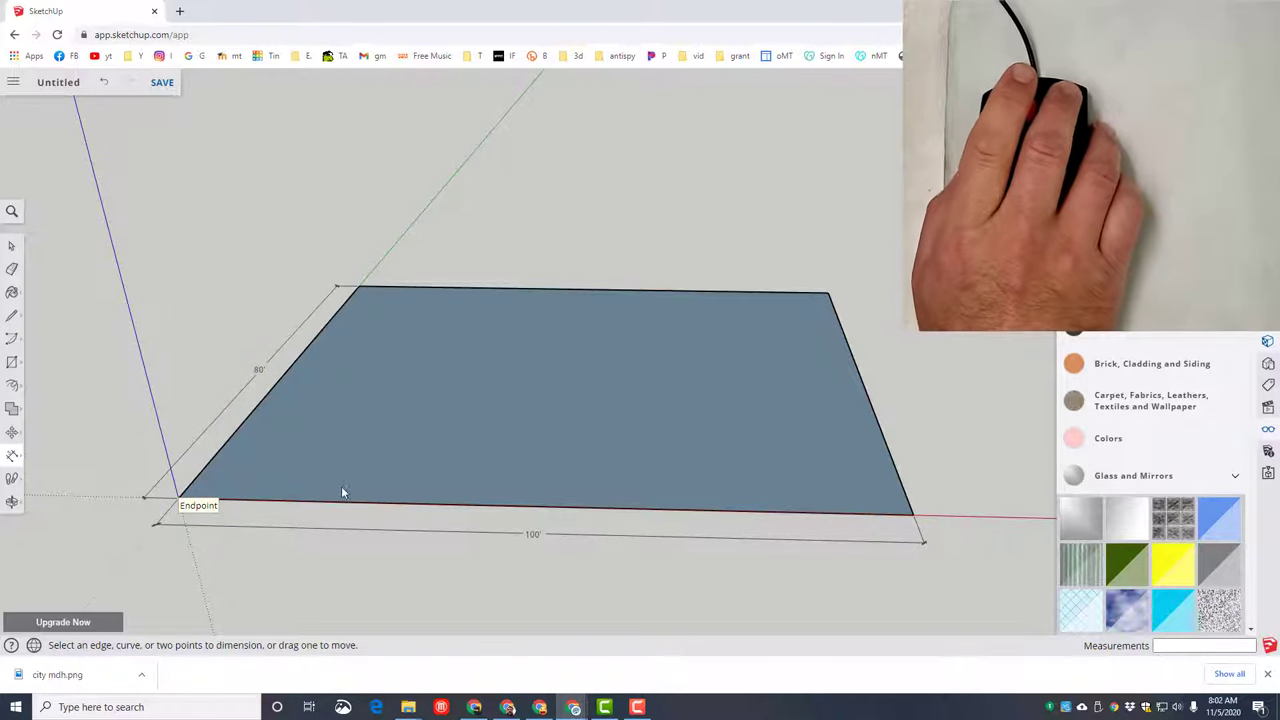
mouse_move(736, 444)
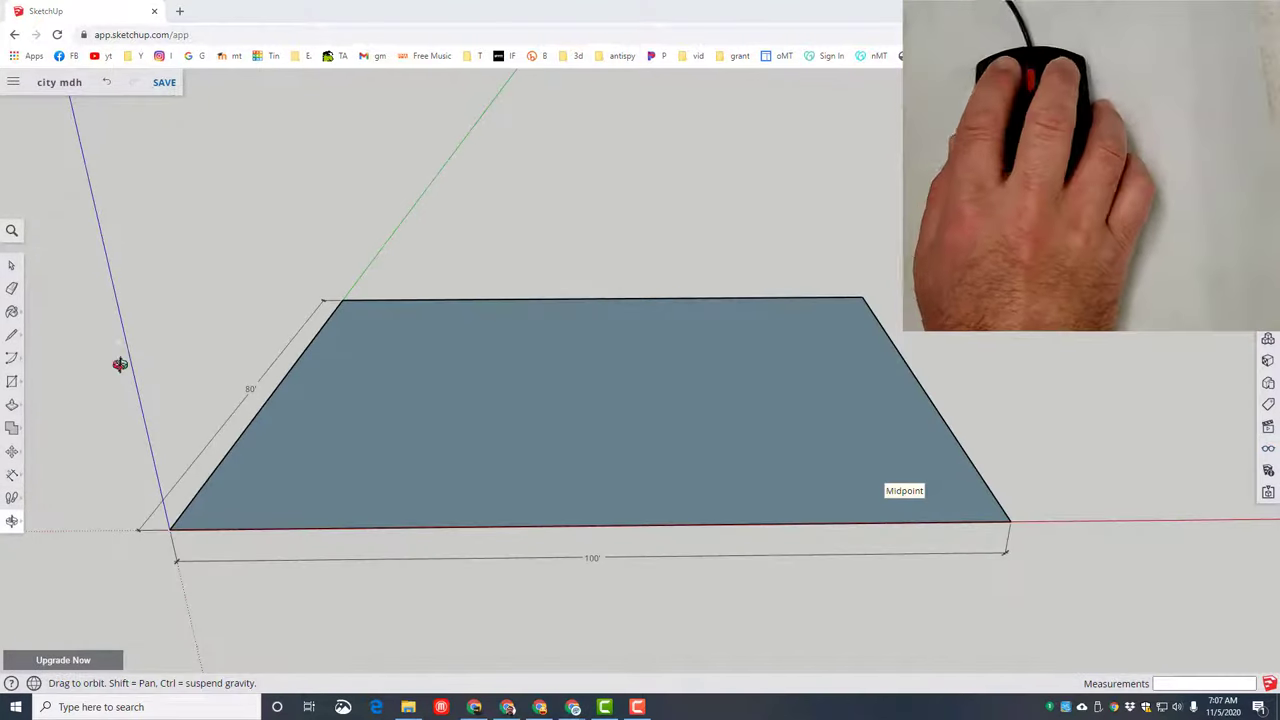
Step: Push/pull the rectangle up 40 feet into a solid building block
click(12, 404)
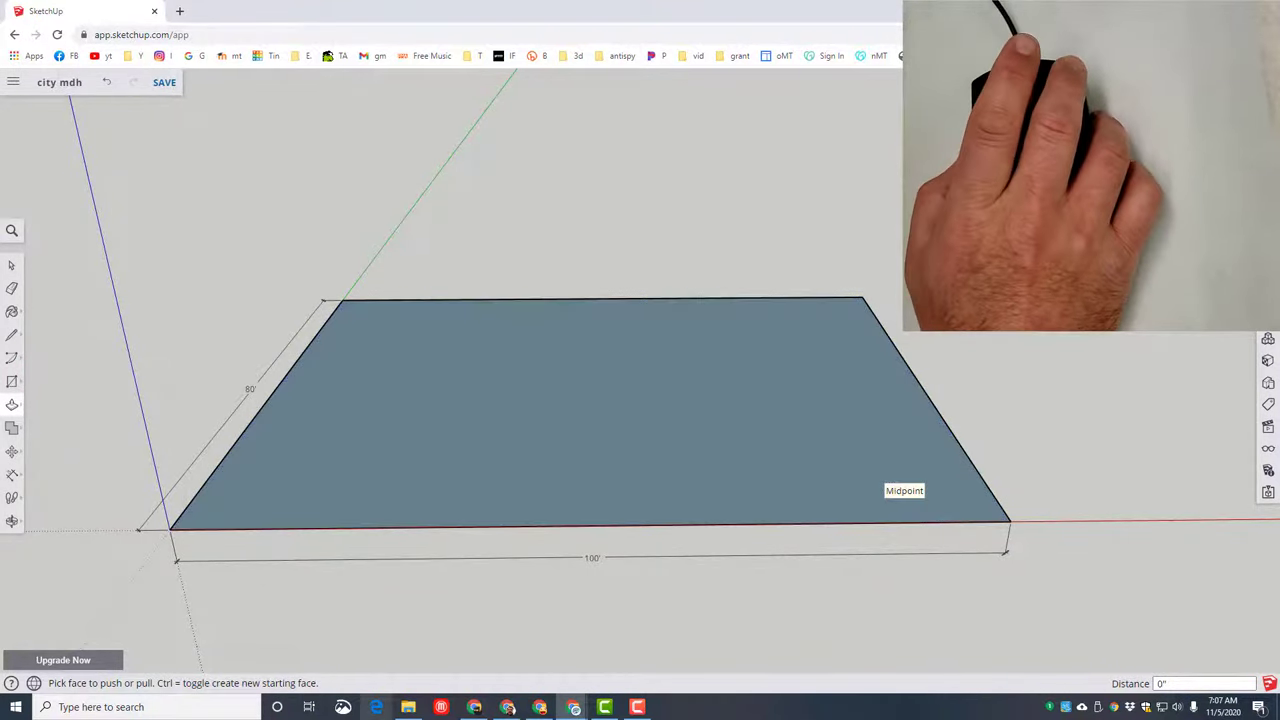
click(496, 428)
text(4)
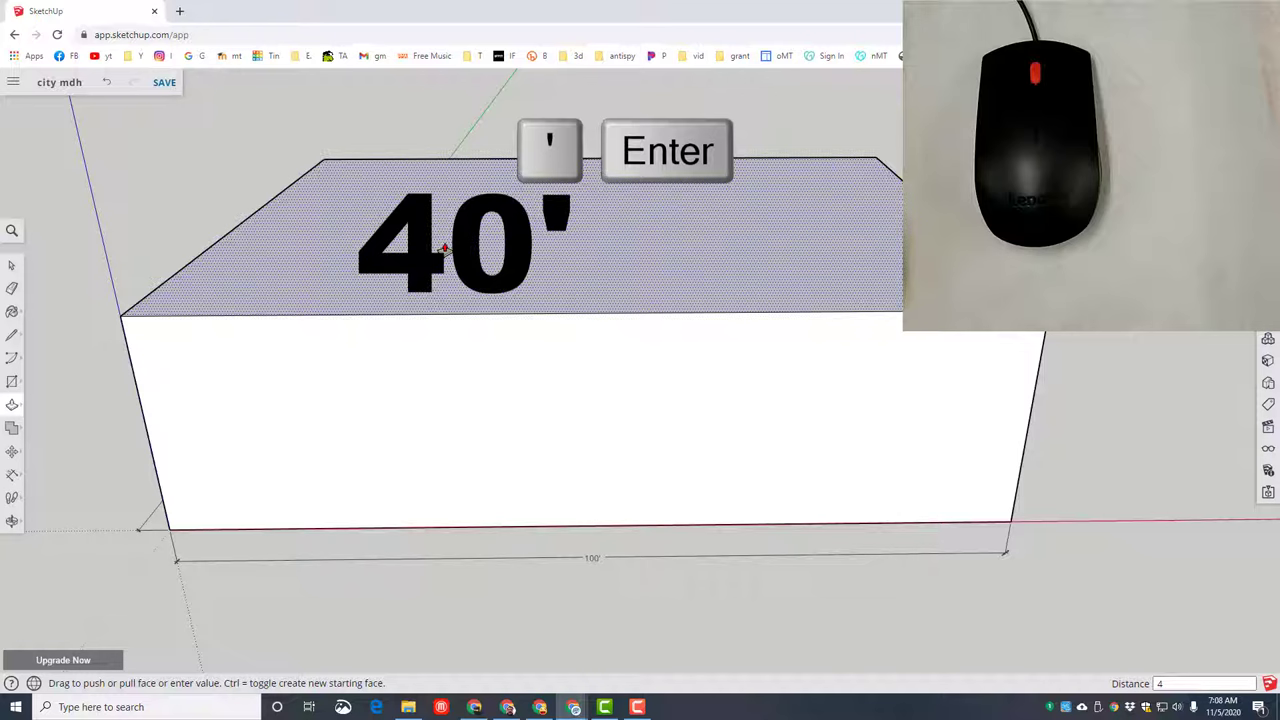
key(Enter)
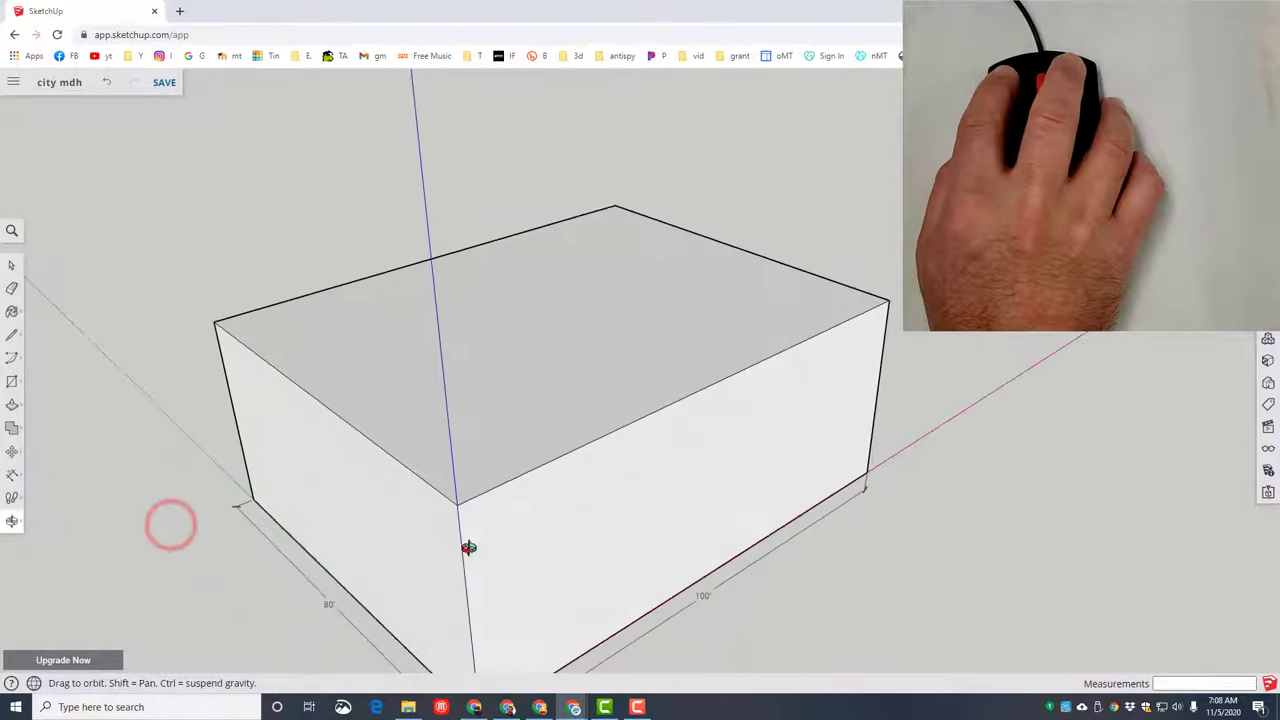
Step: Orbit the view to face the building's front wall
drag(470, 548, 368, 512)
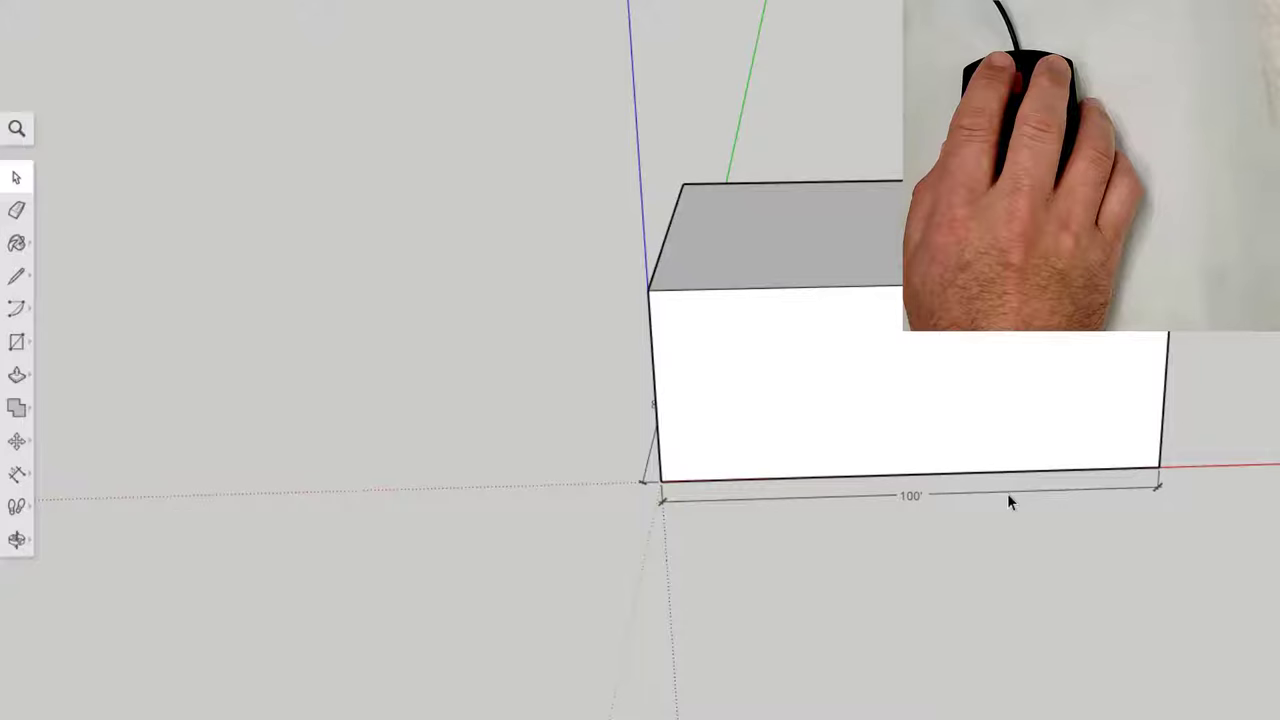
mouse_move(18, 344)
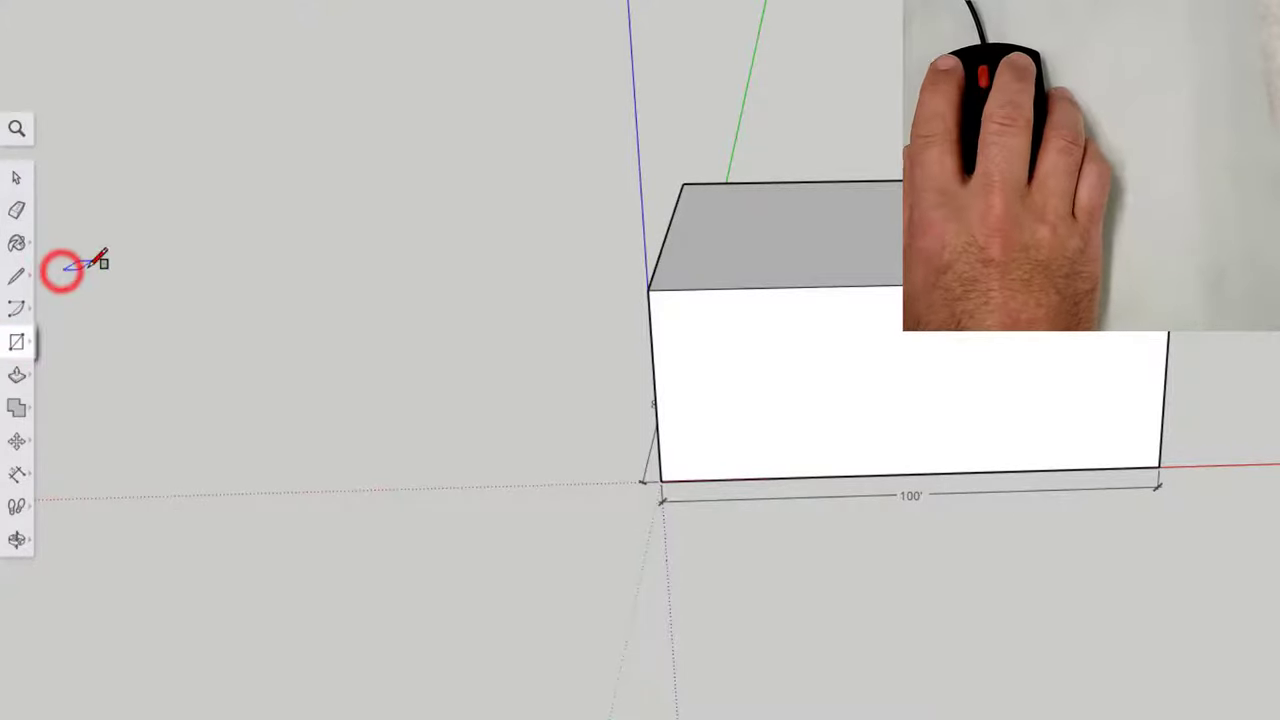
mouse_move(916, 476)
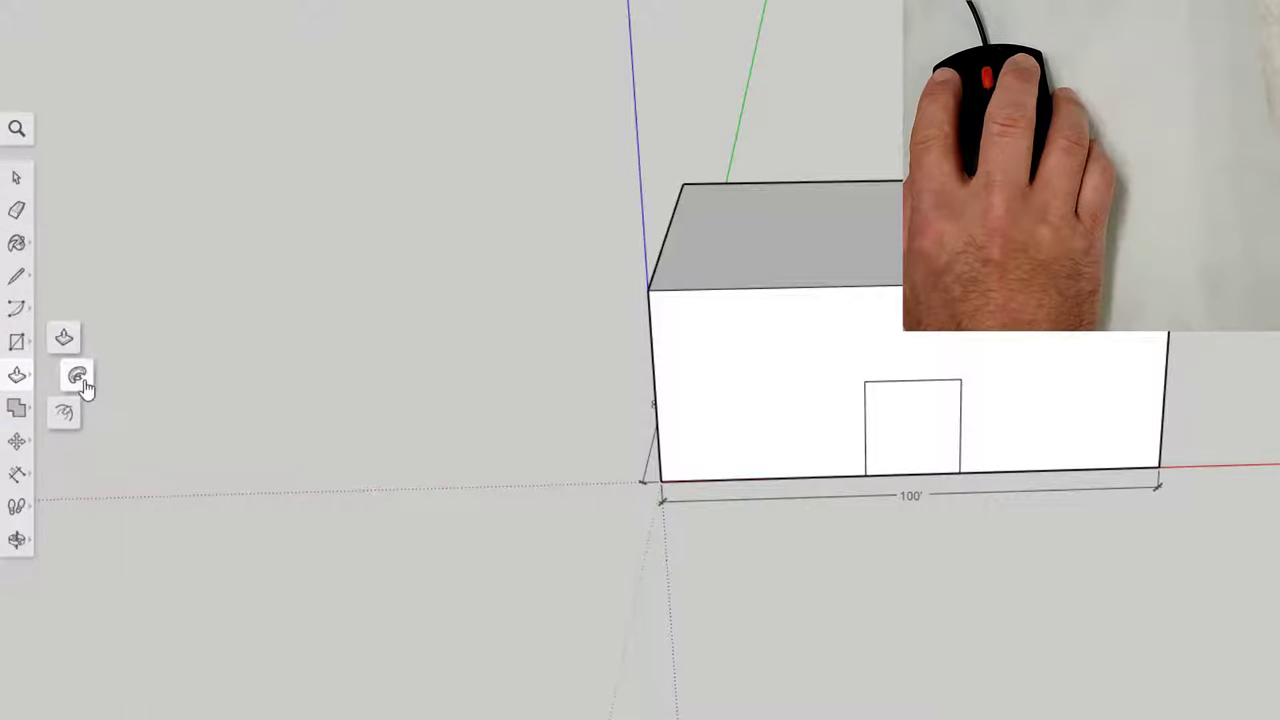
mouse_move(66, 414)
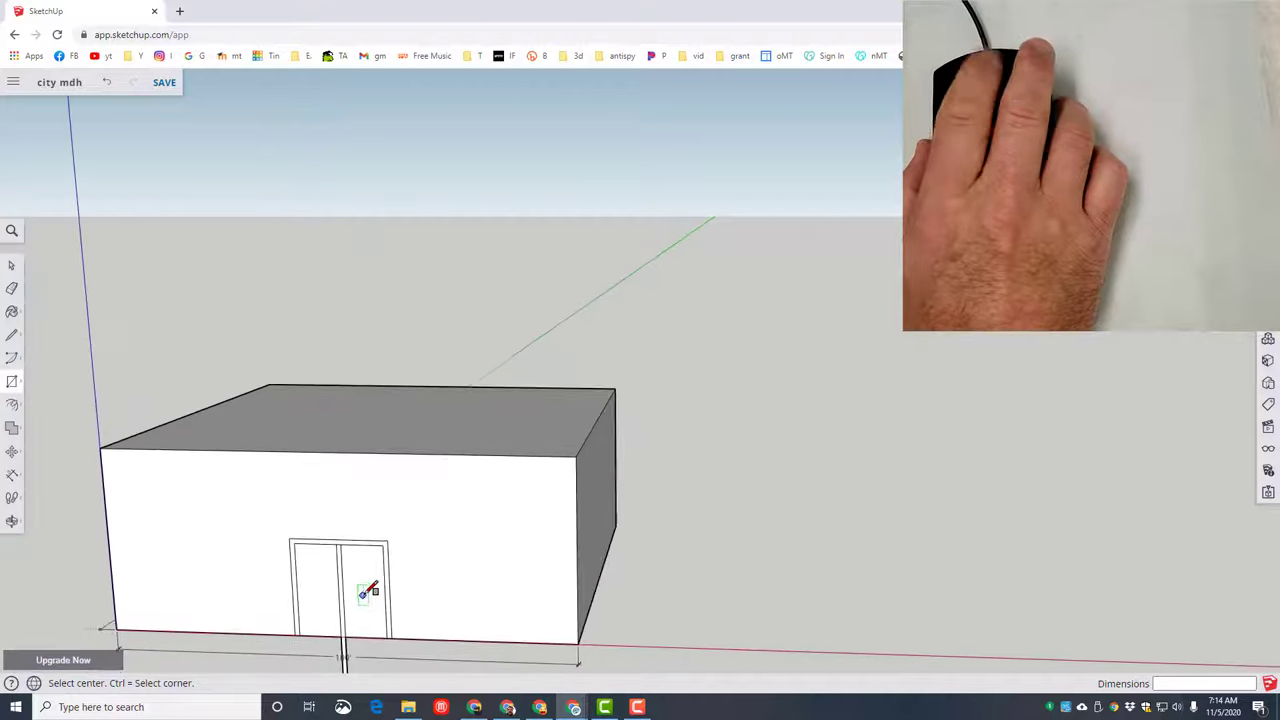
Step: Zoom the view while splitting the doorway into two framed panels
scroll(down, 3)
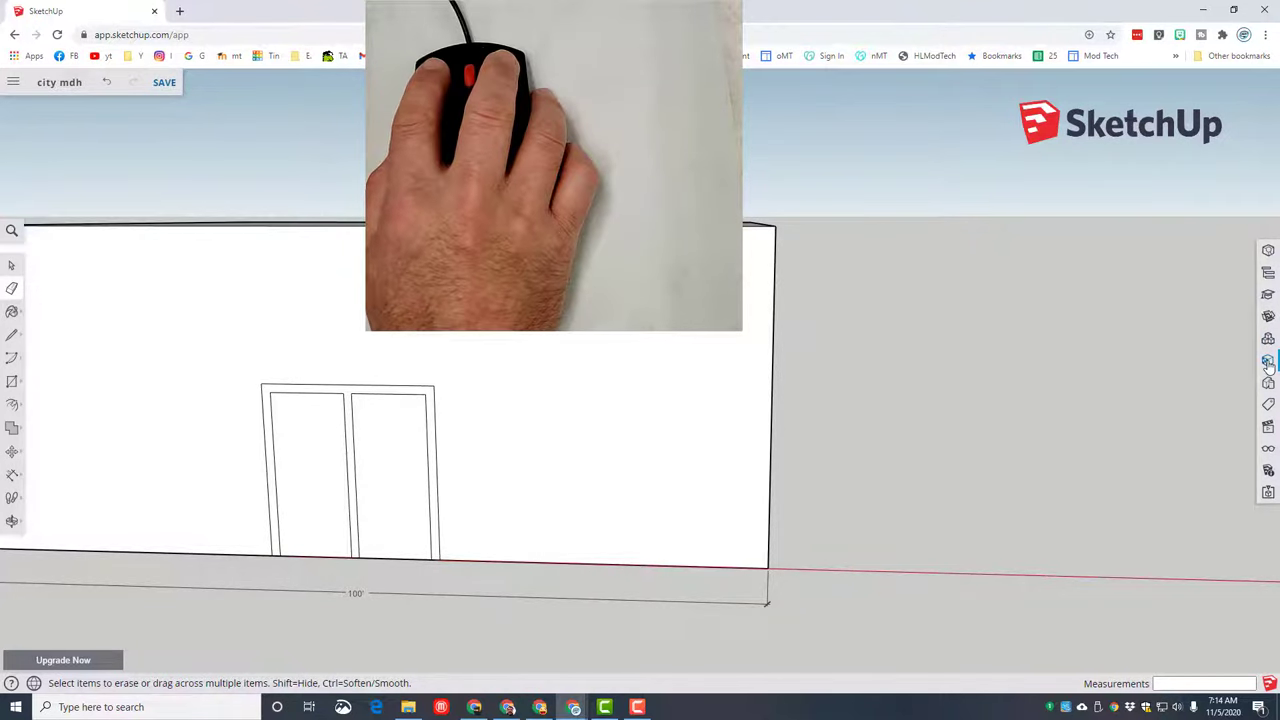
Step: Paint the door frames brown from the Colors swatches
click(1266, 362)
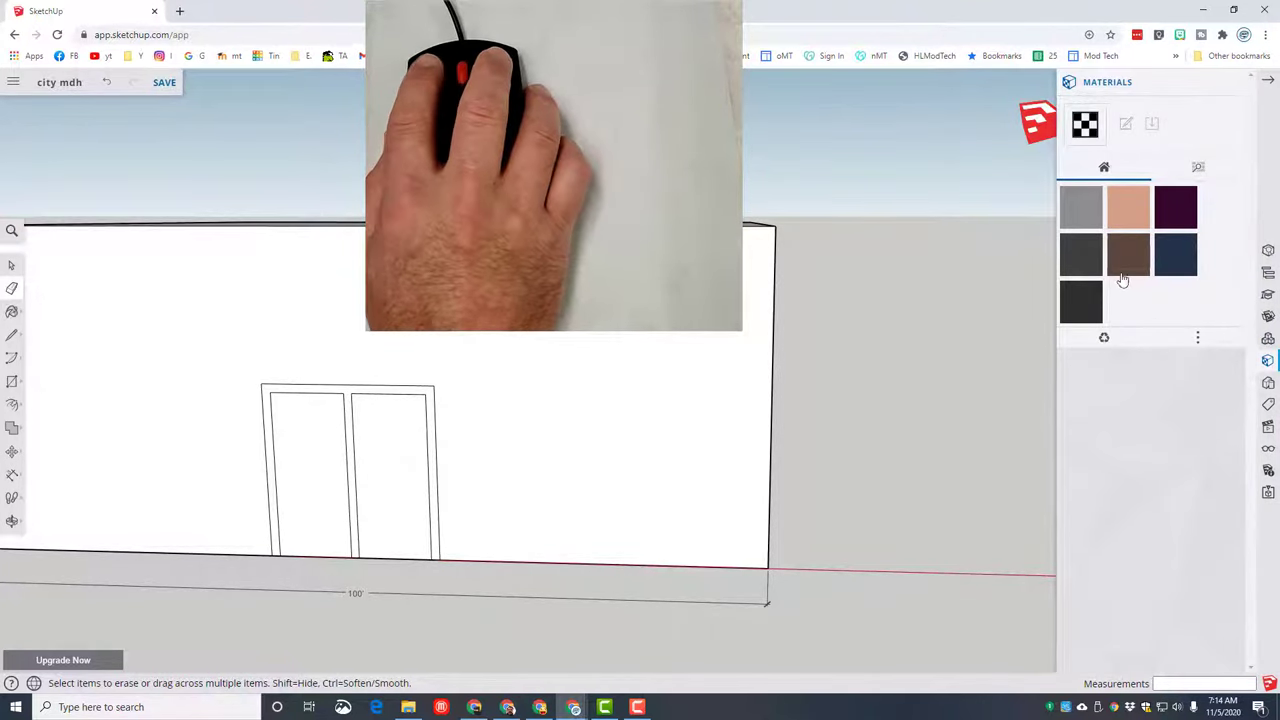
click(1194, 168)
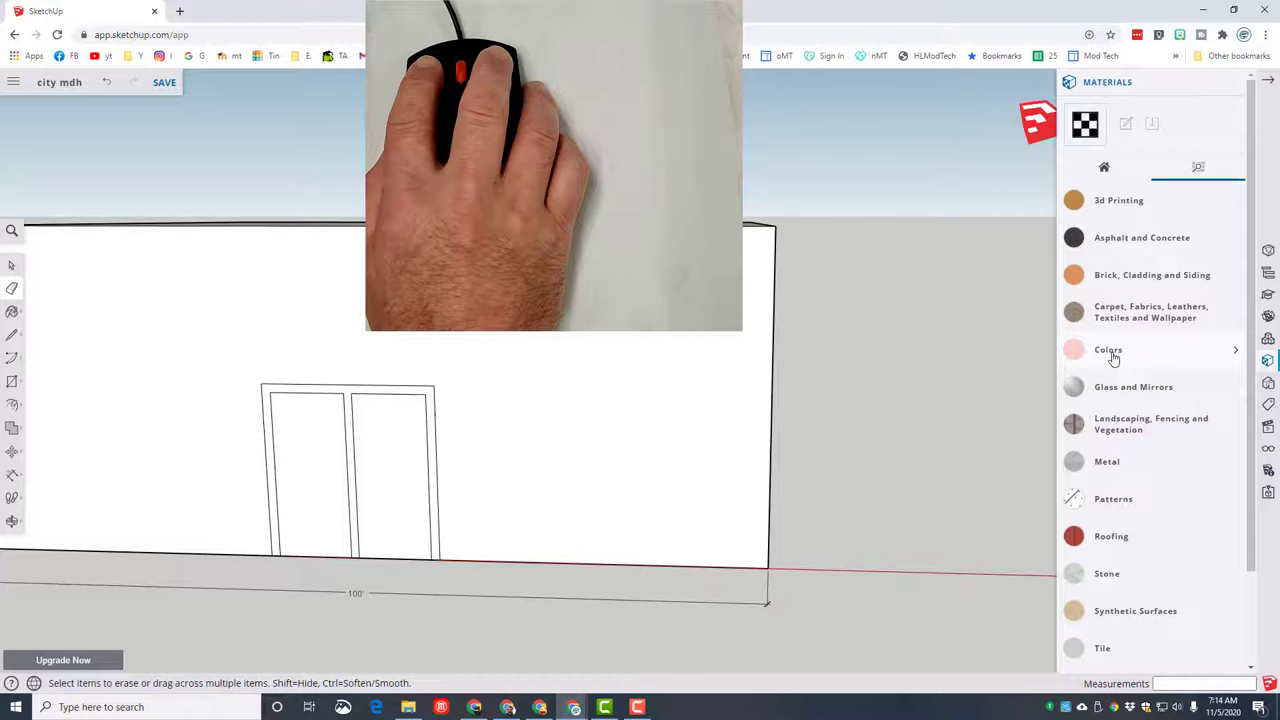
click(1108, 348)
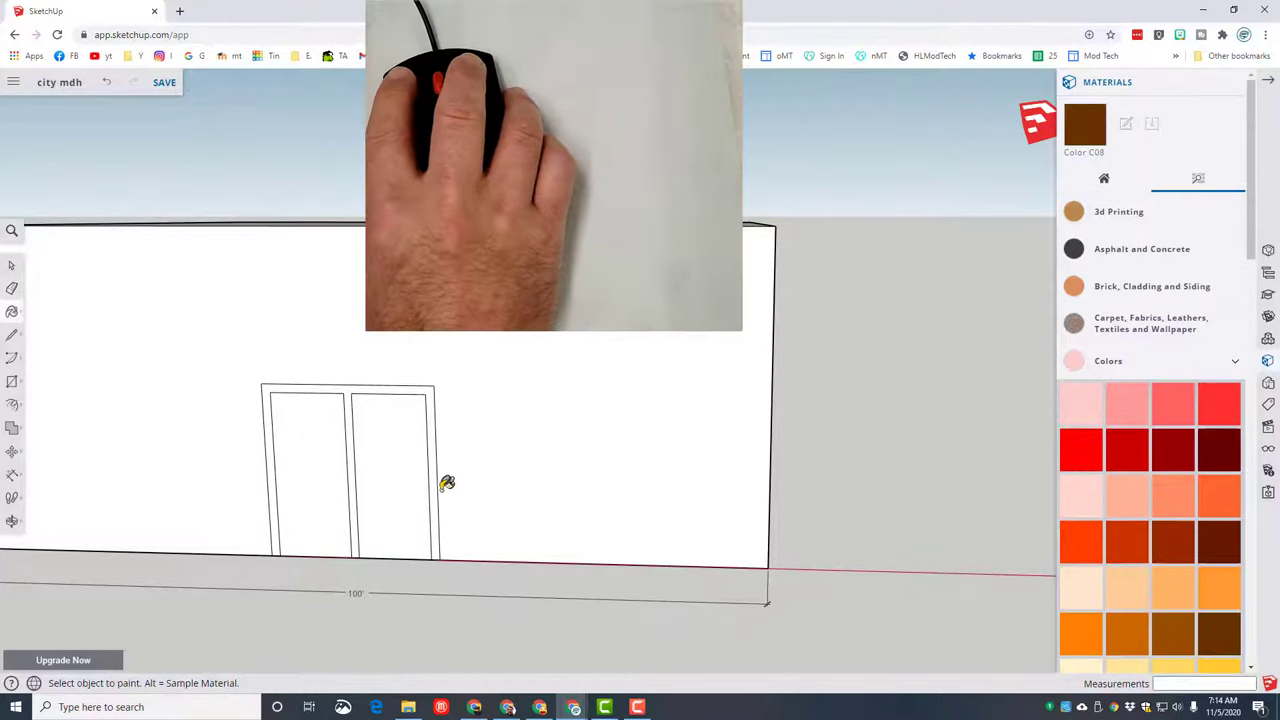
click(440, 480)
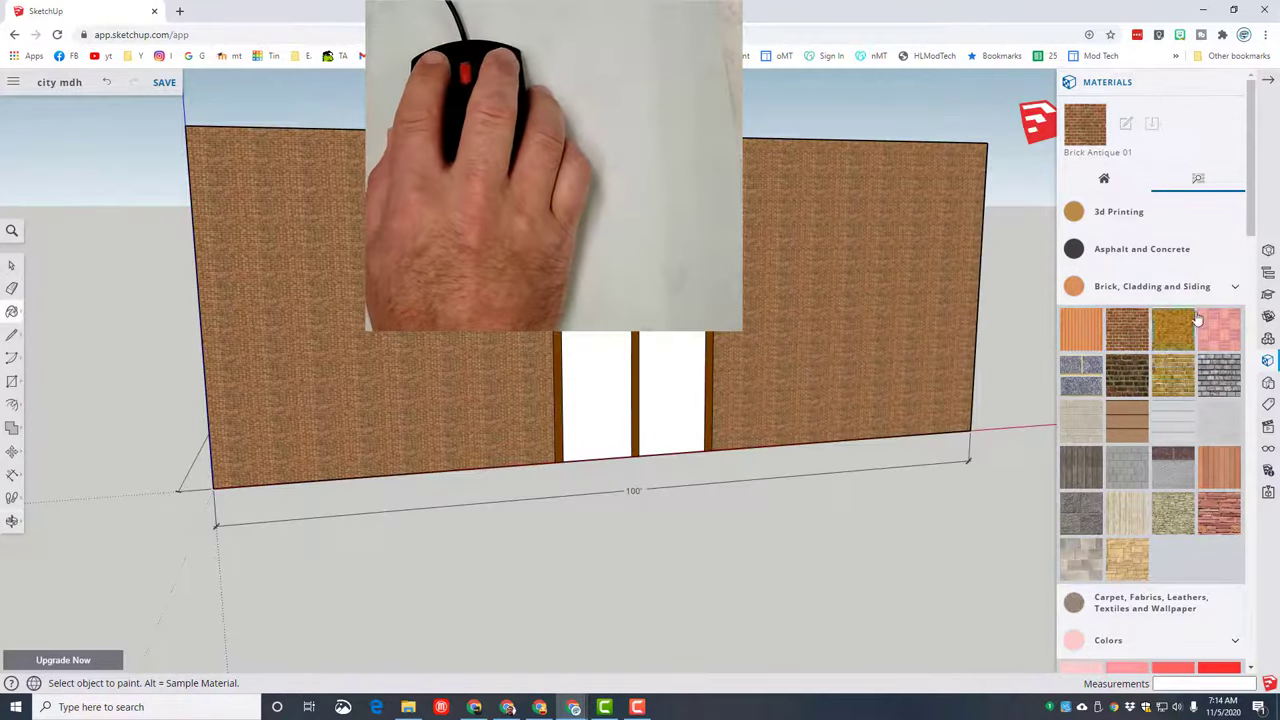
Step: Paint the door panels with Translucent Glass Blue
click(1172, 286)
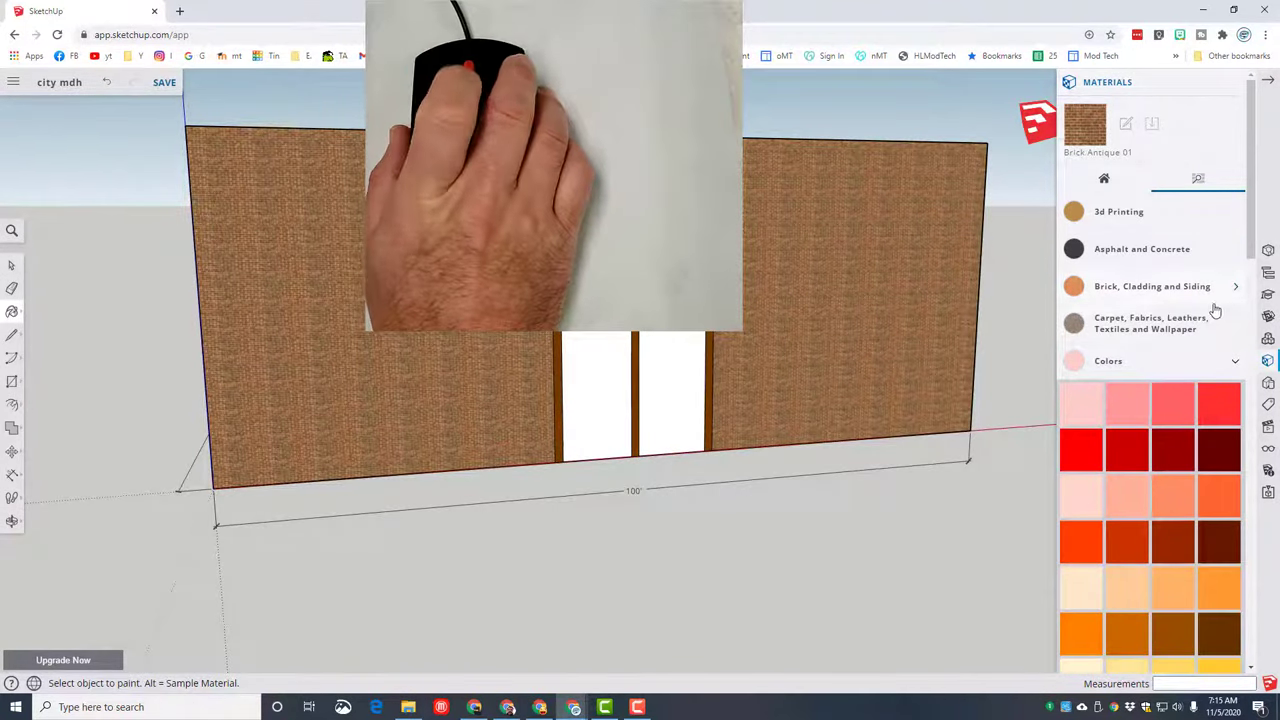
scroll(down, 3)
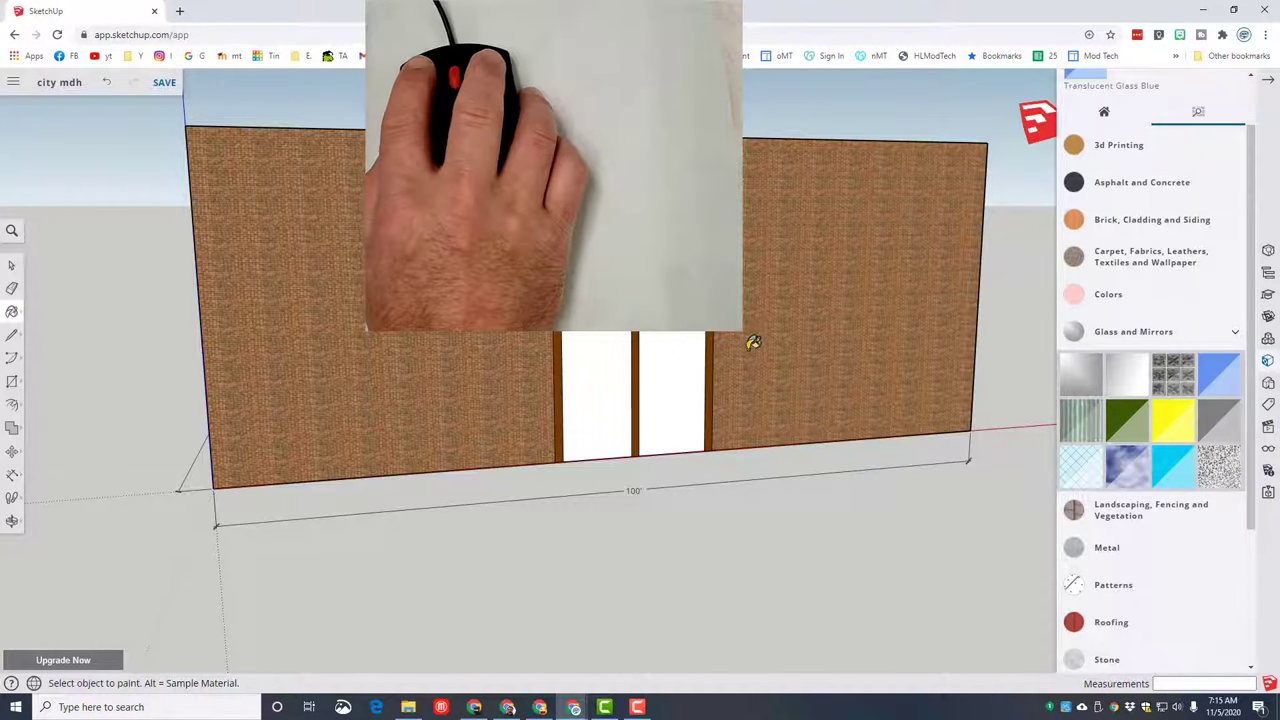
click(656, 382)
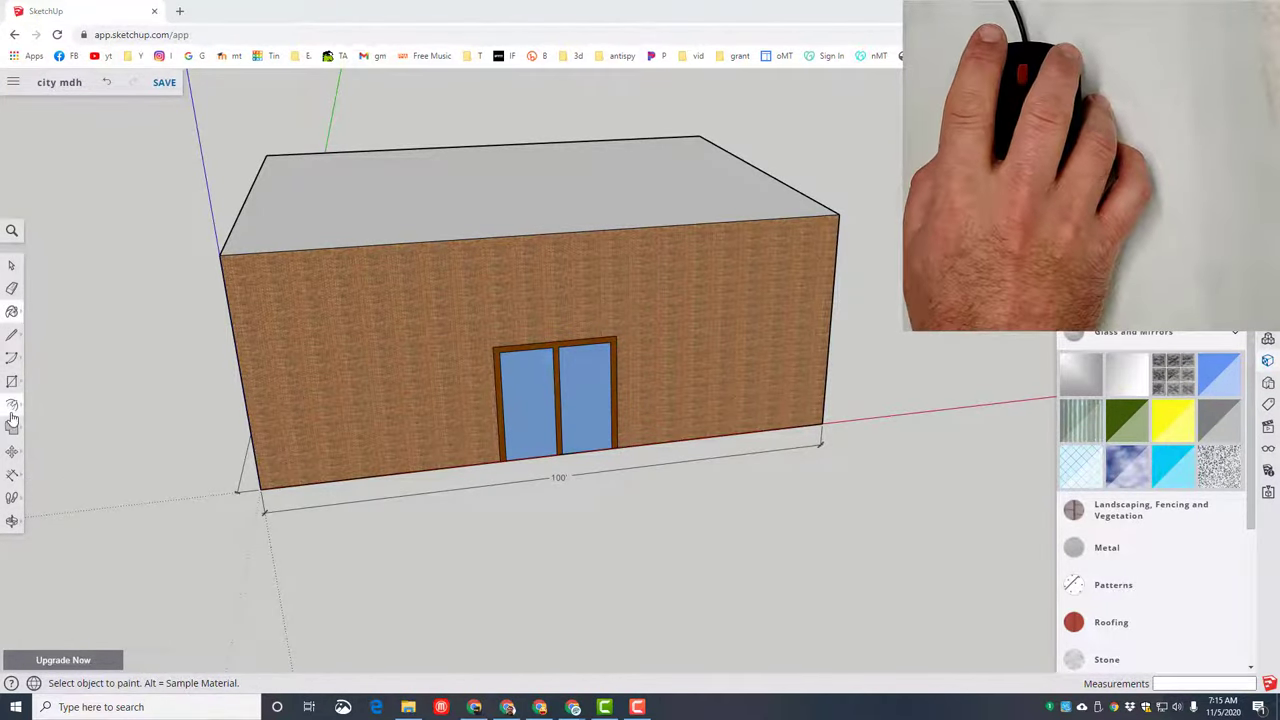
Step: Offset the roof face inward to outline the inset roof and parapet
click(12, 404)
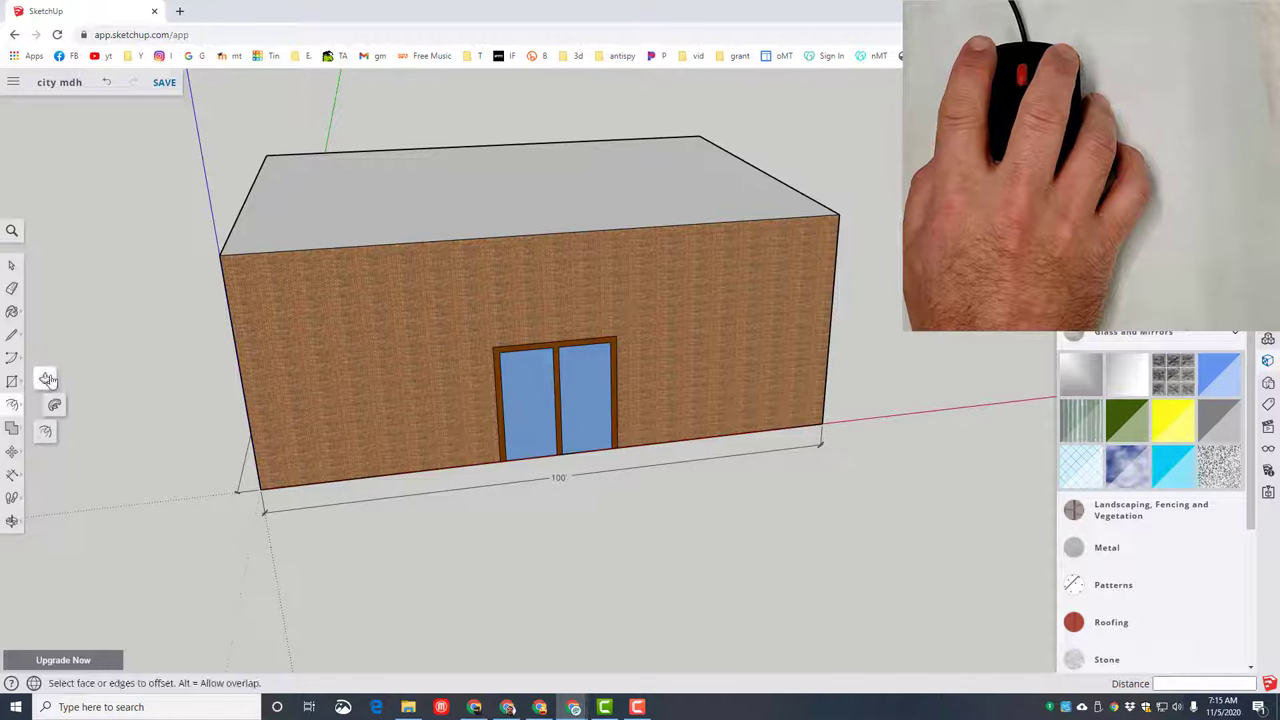
mouse_move(164, 374)
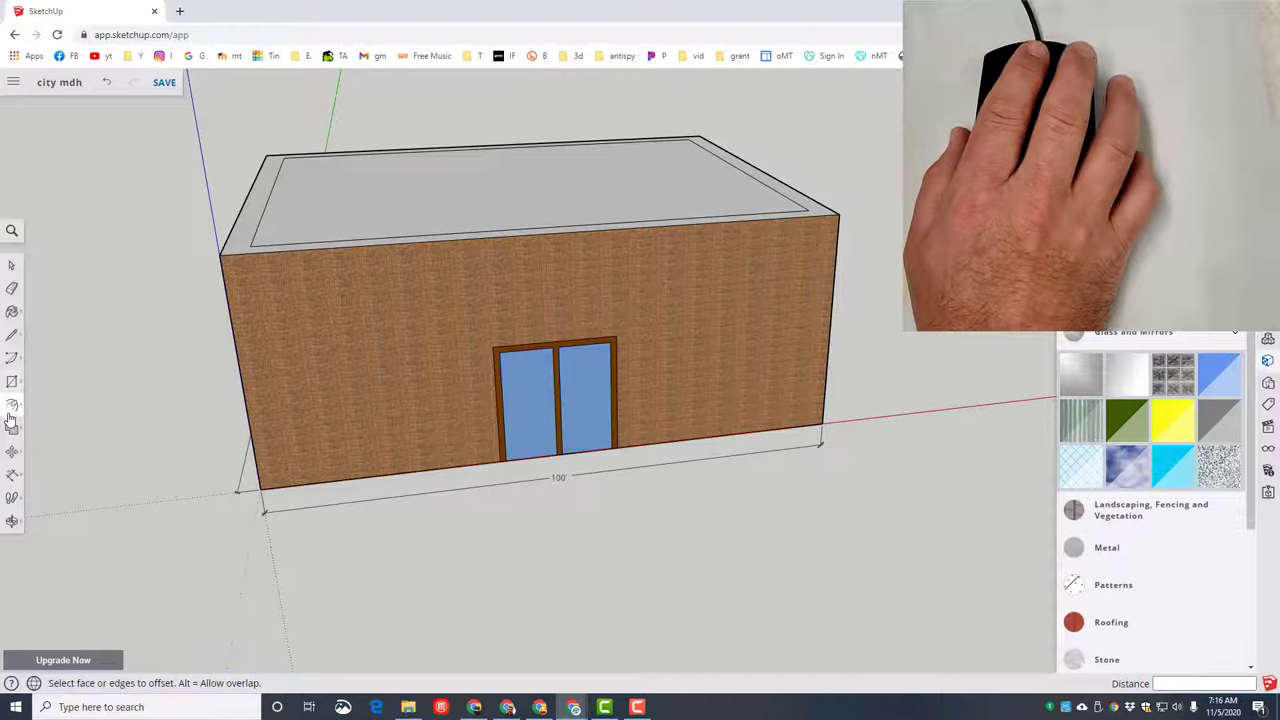
click(12, 404)
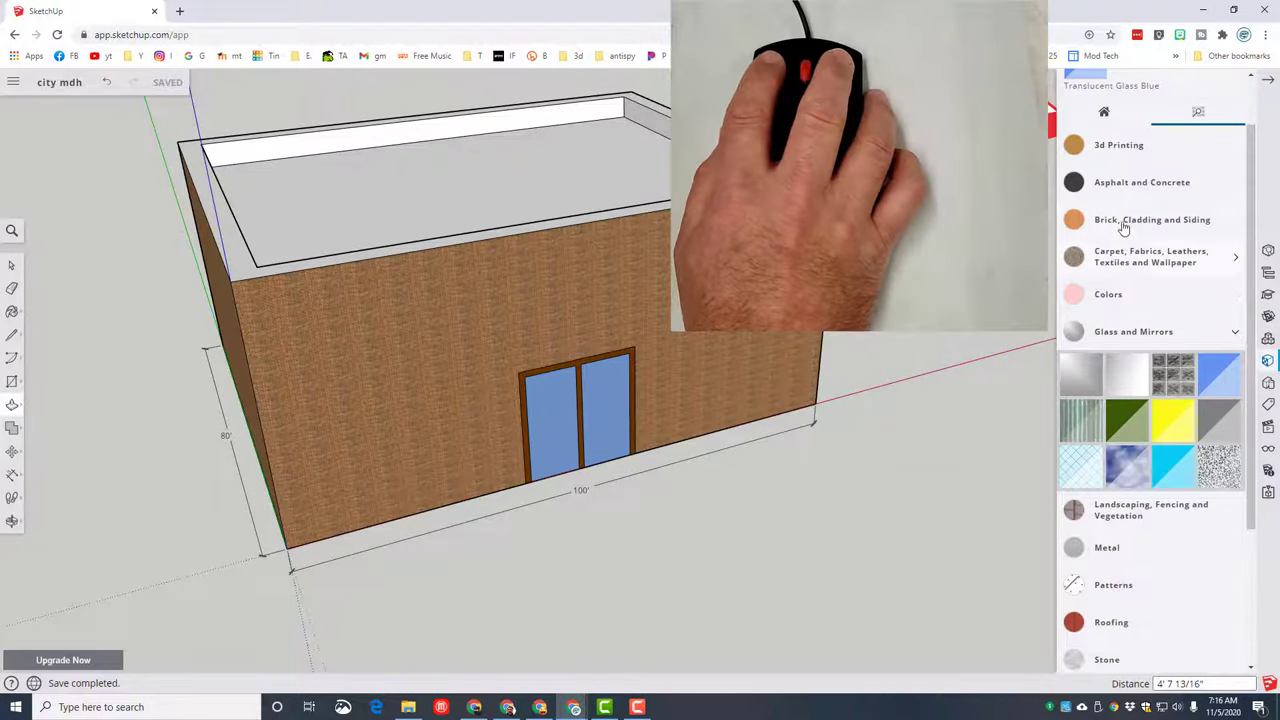
Step: Paint the inner parapet walls with the brick material
click(1140, 218)
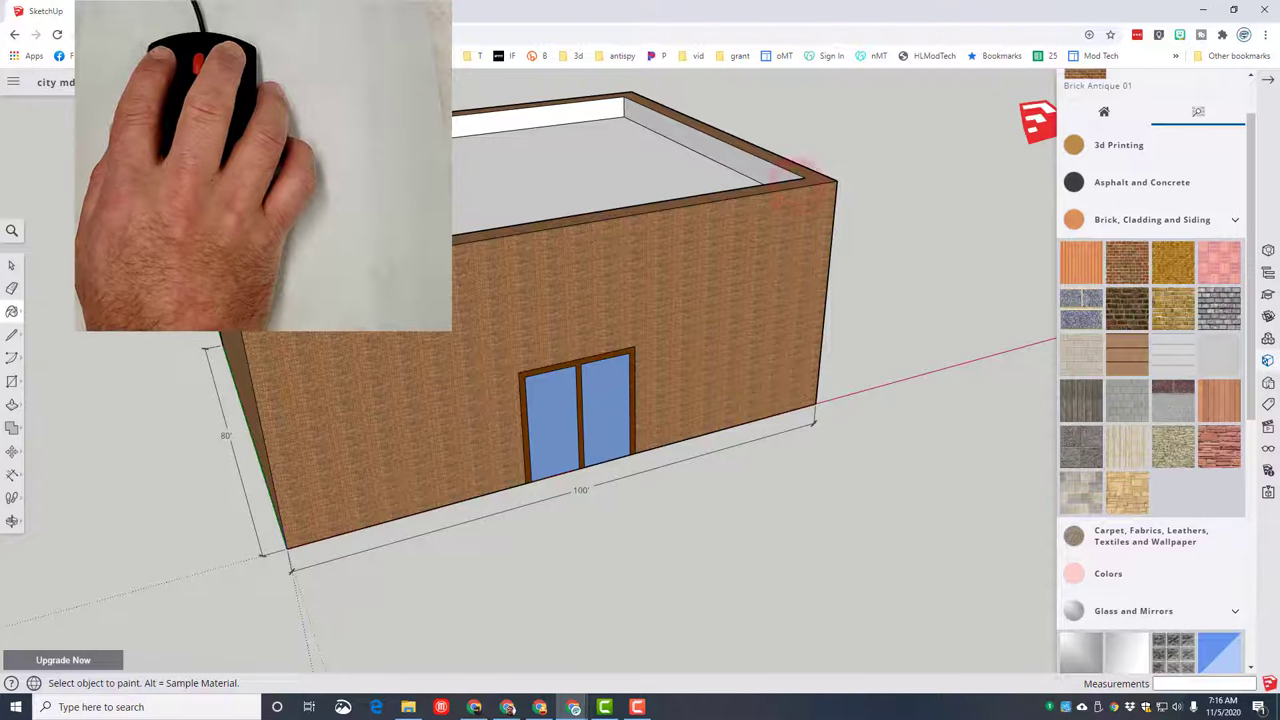
click(716, 140)
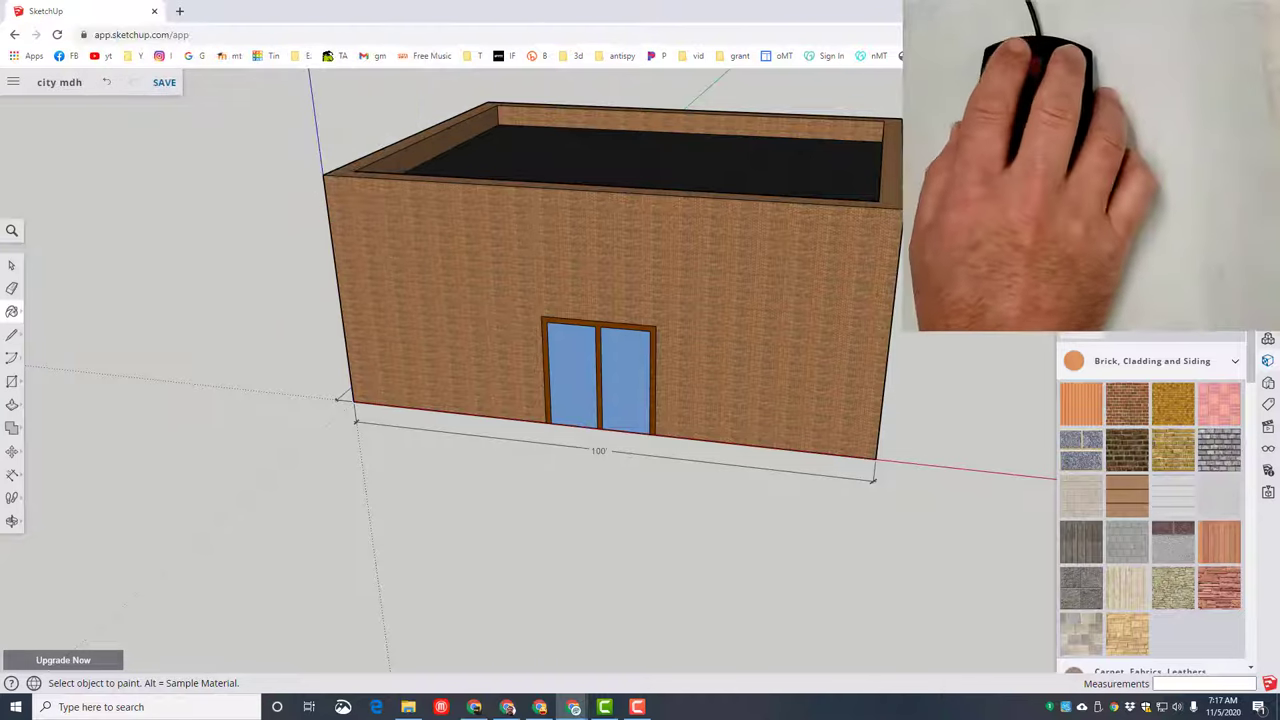
Step: Draw a 10' by 10' window square left of the door and fill it with glass block
click(12, 380)
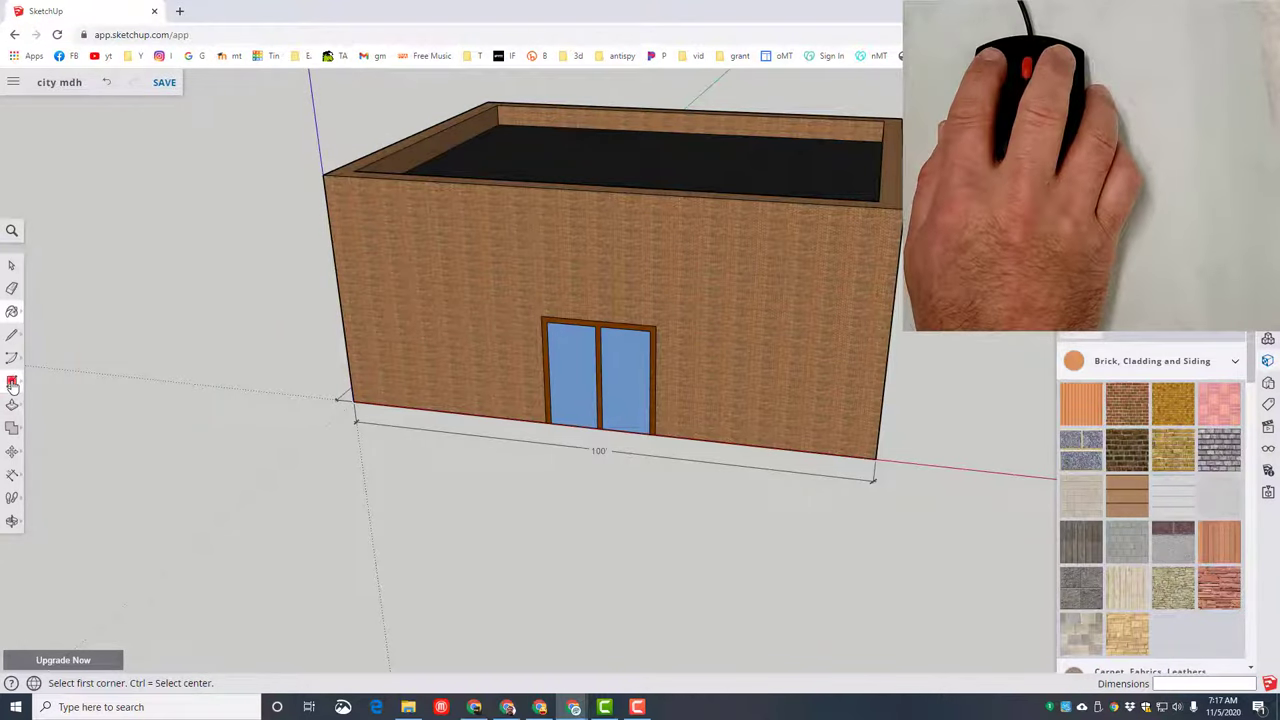
click(12, 382)
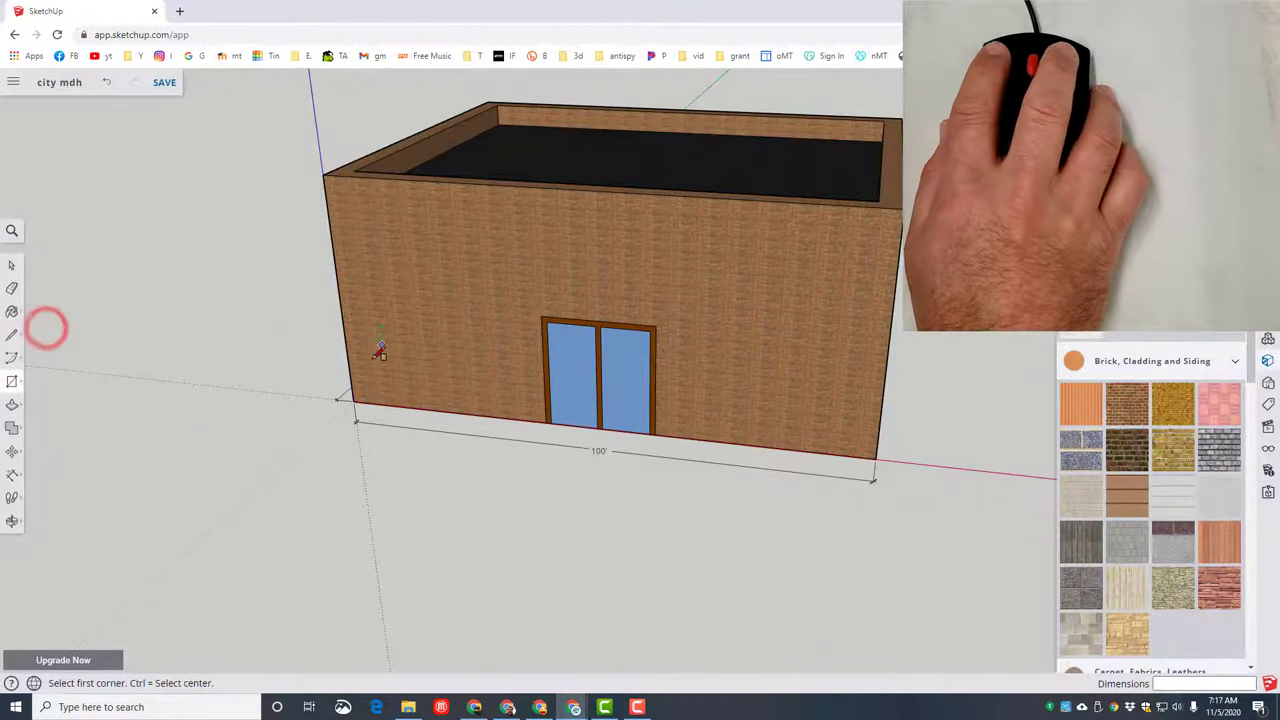
click(390, 348)
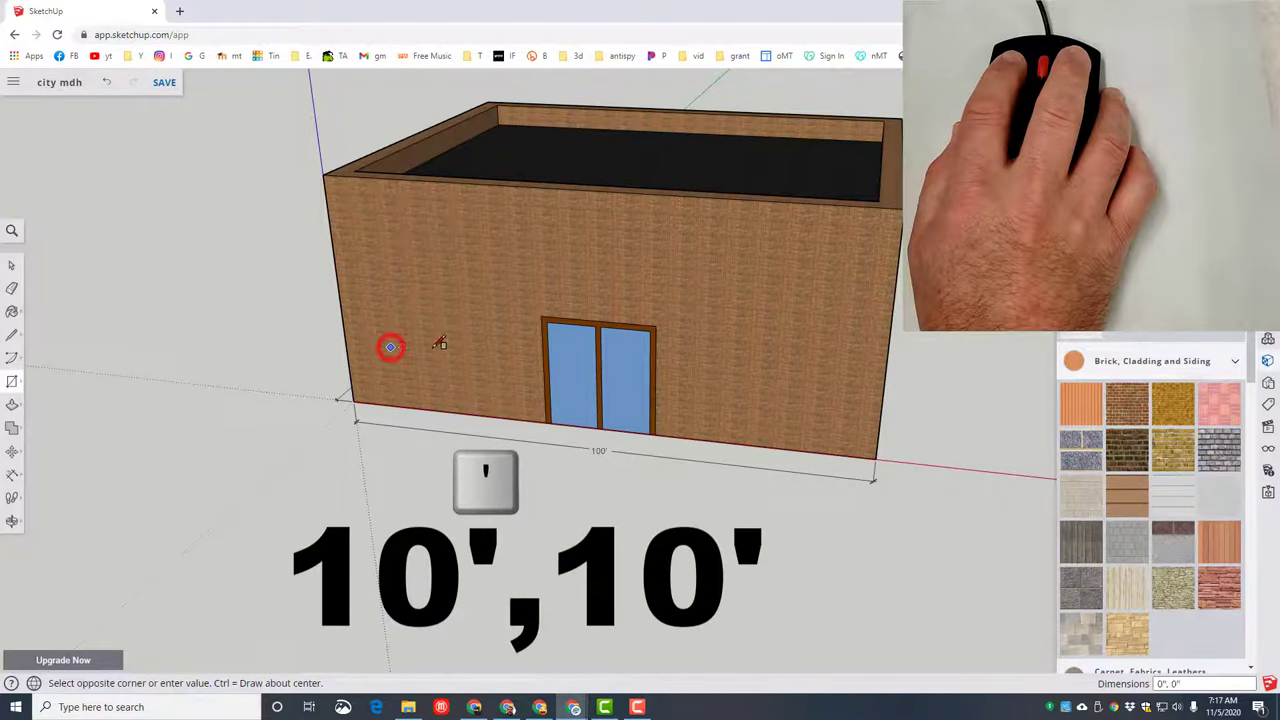
drag(390, 348, 520, 270)
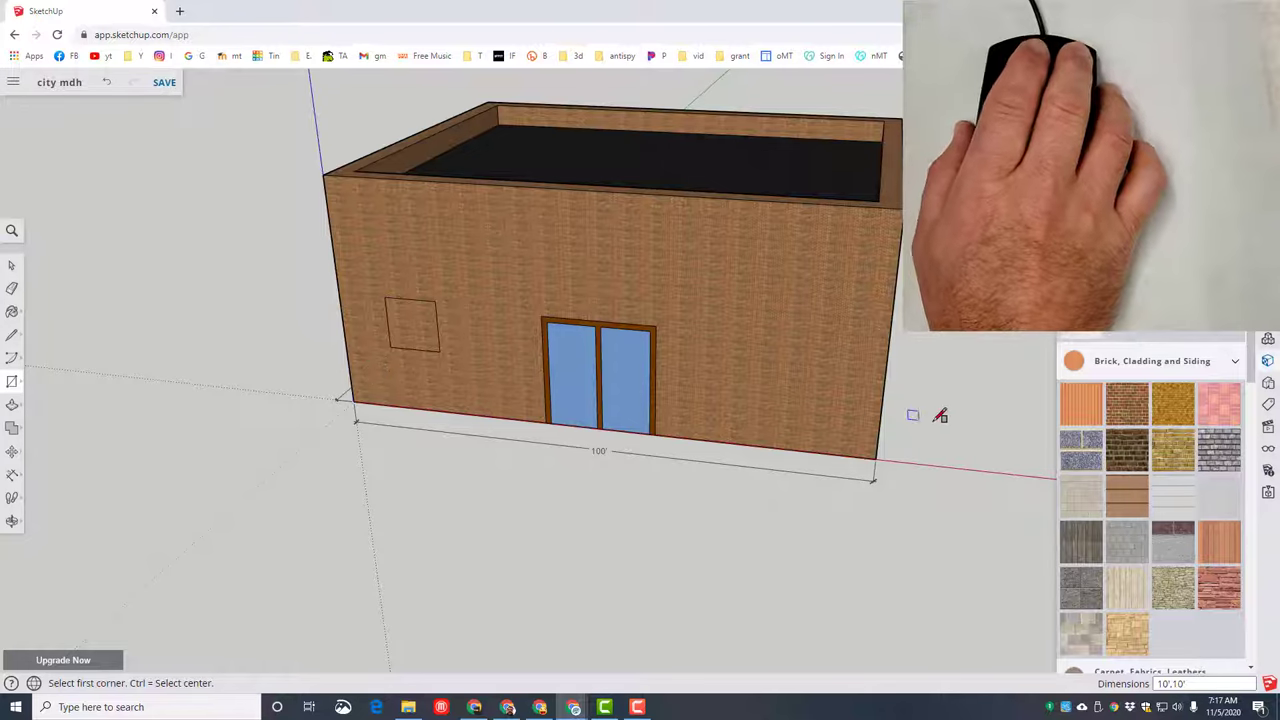
click(1240, 228)
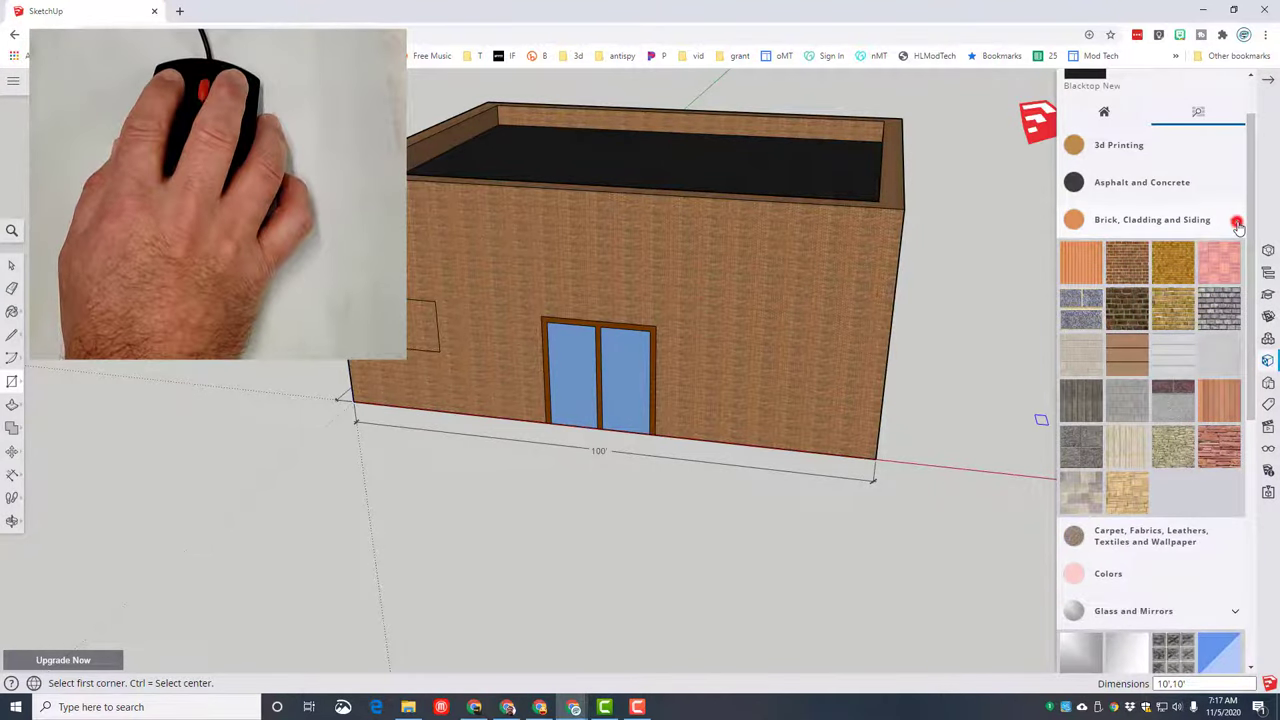
click(1236, 222)
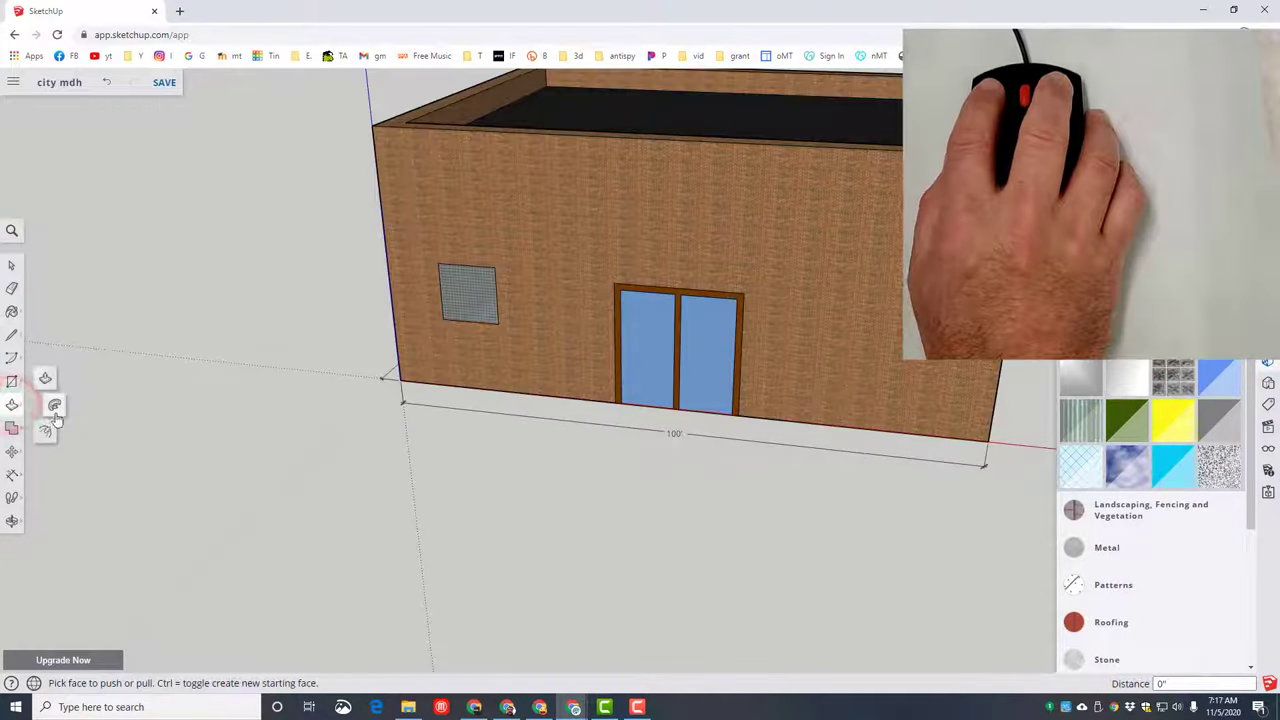
Step: Offset a border around the window and choose its colour from the Colors swatches
click(12, 428)
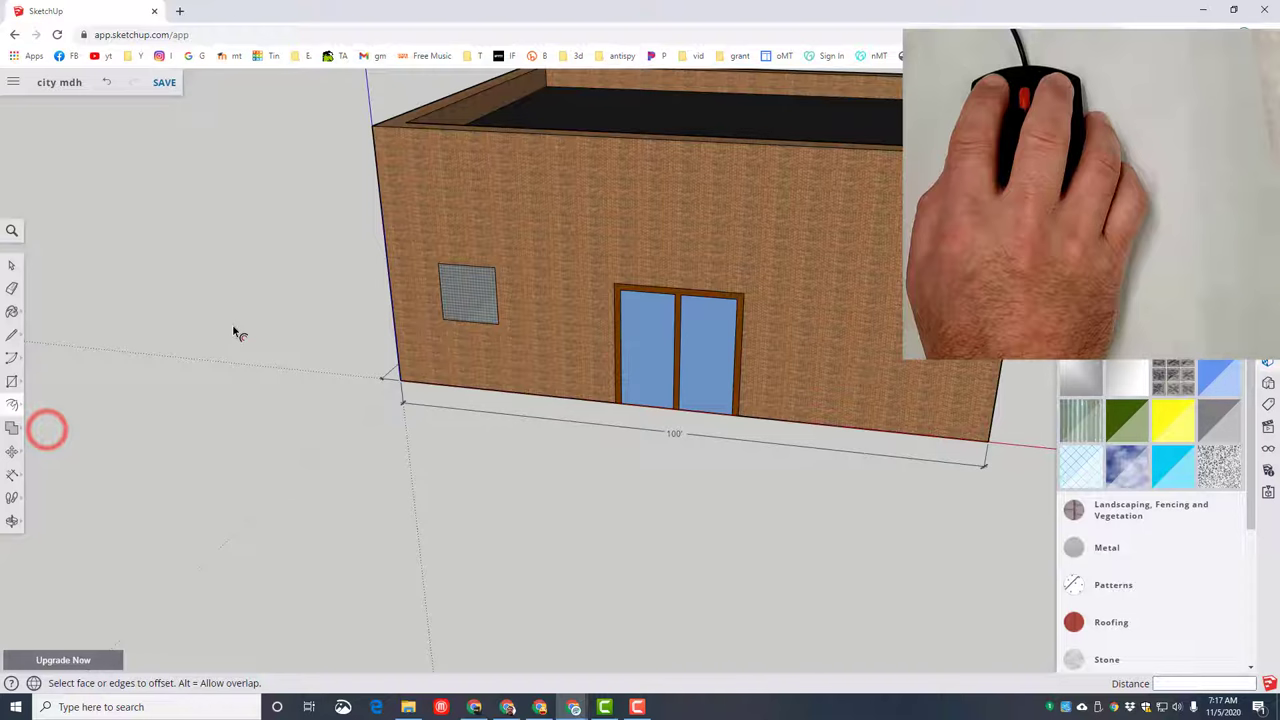
click(468, 298)
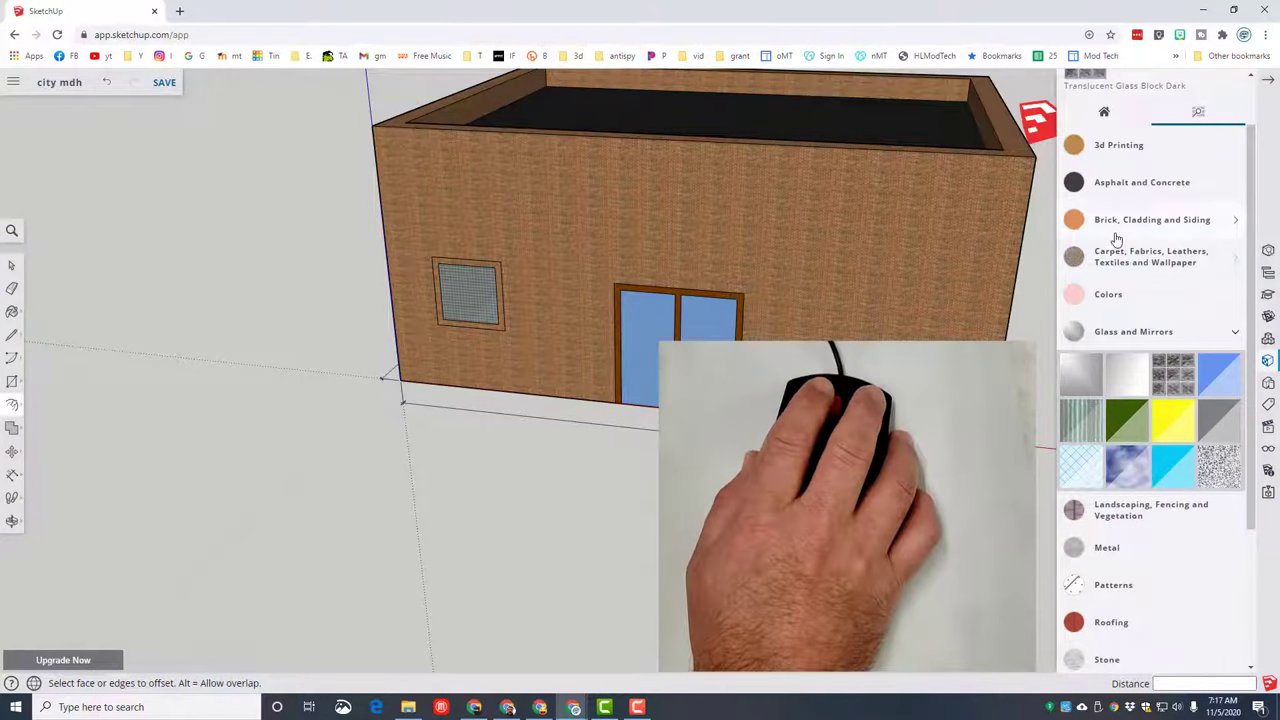
click(1108, 294)
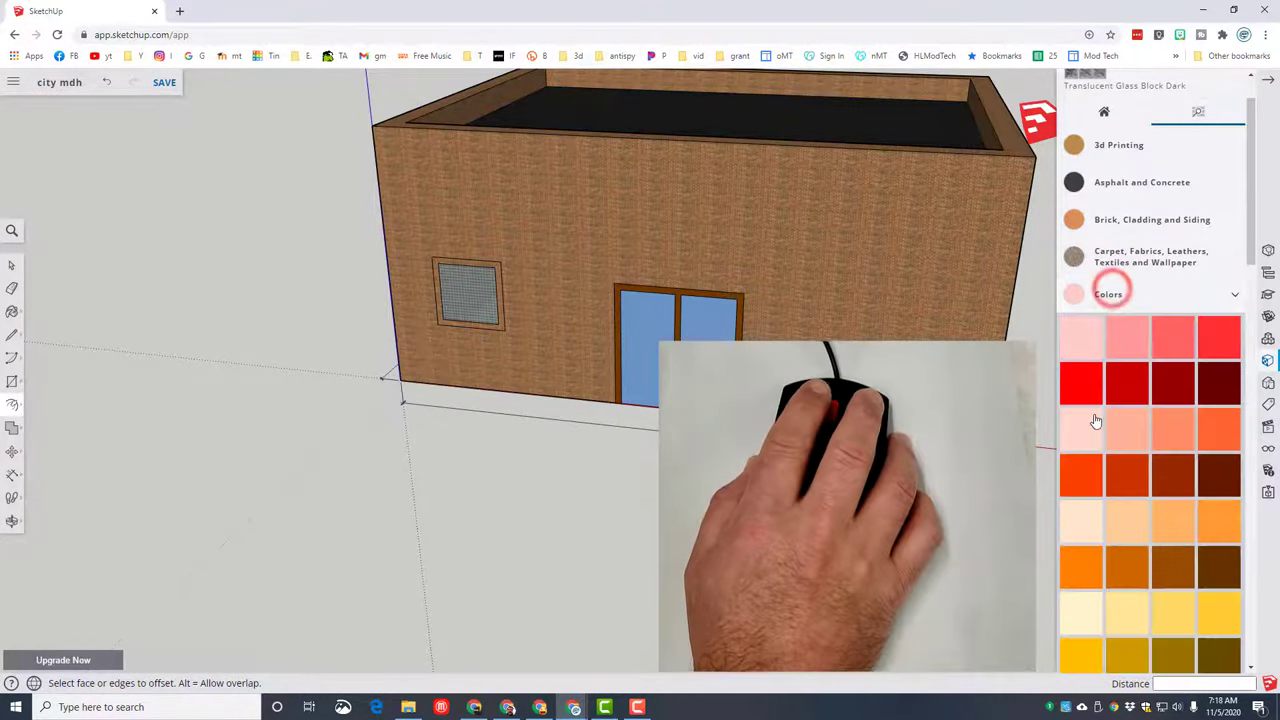
scroll(down, 3)
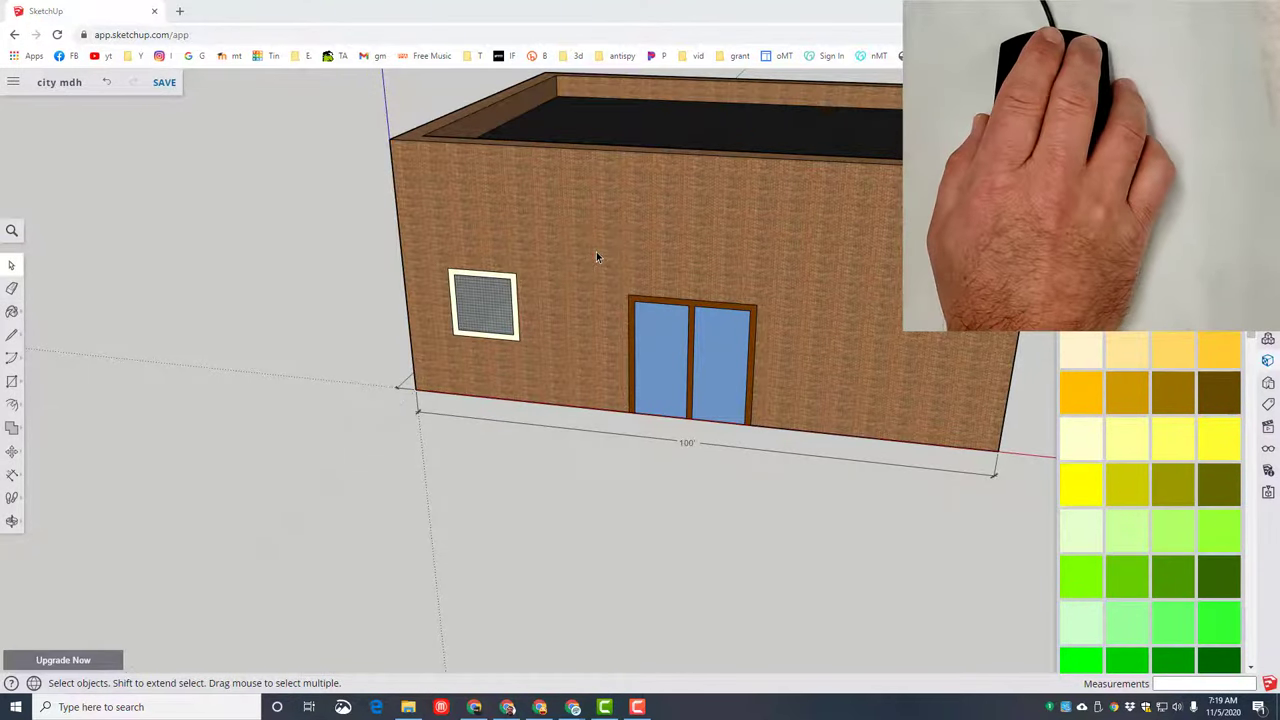
Step: Make the bordered window a component named 'win' with Cut opening enabled
right_click(596, 258)
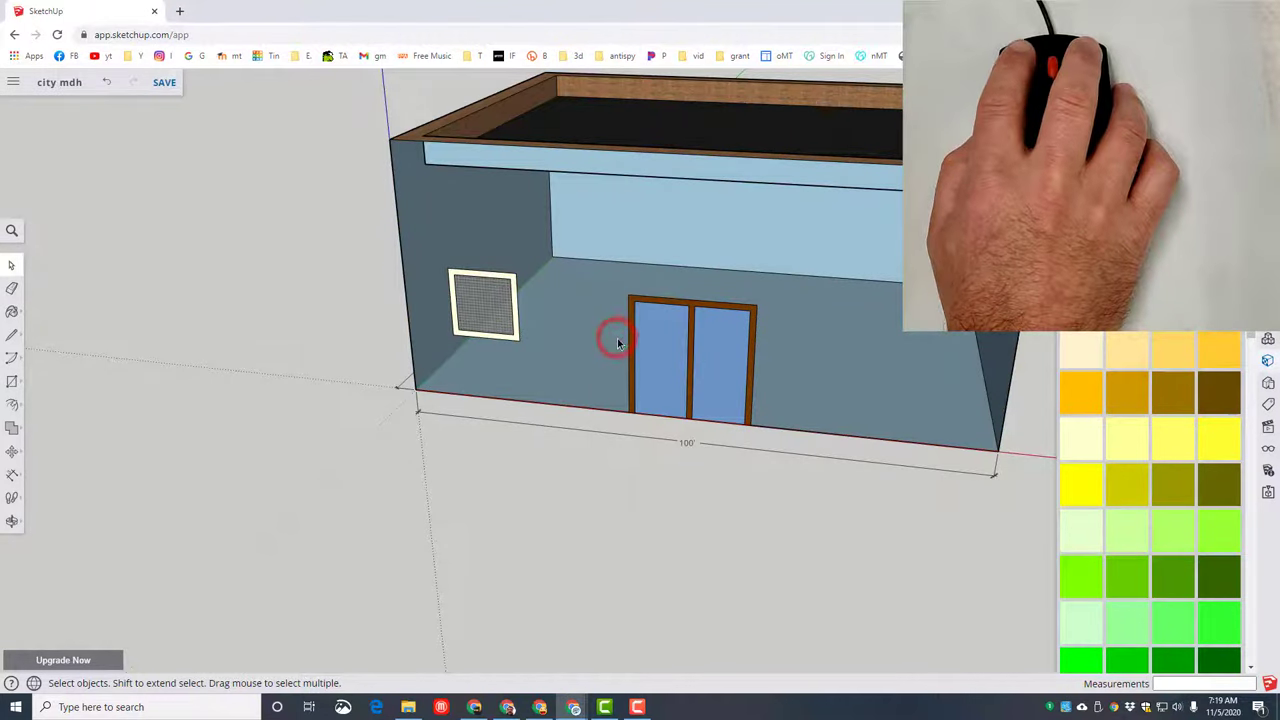
right_click(616, 340)
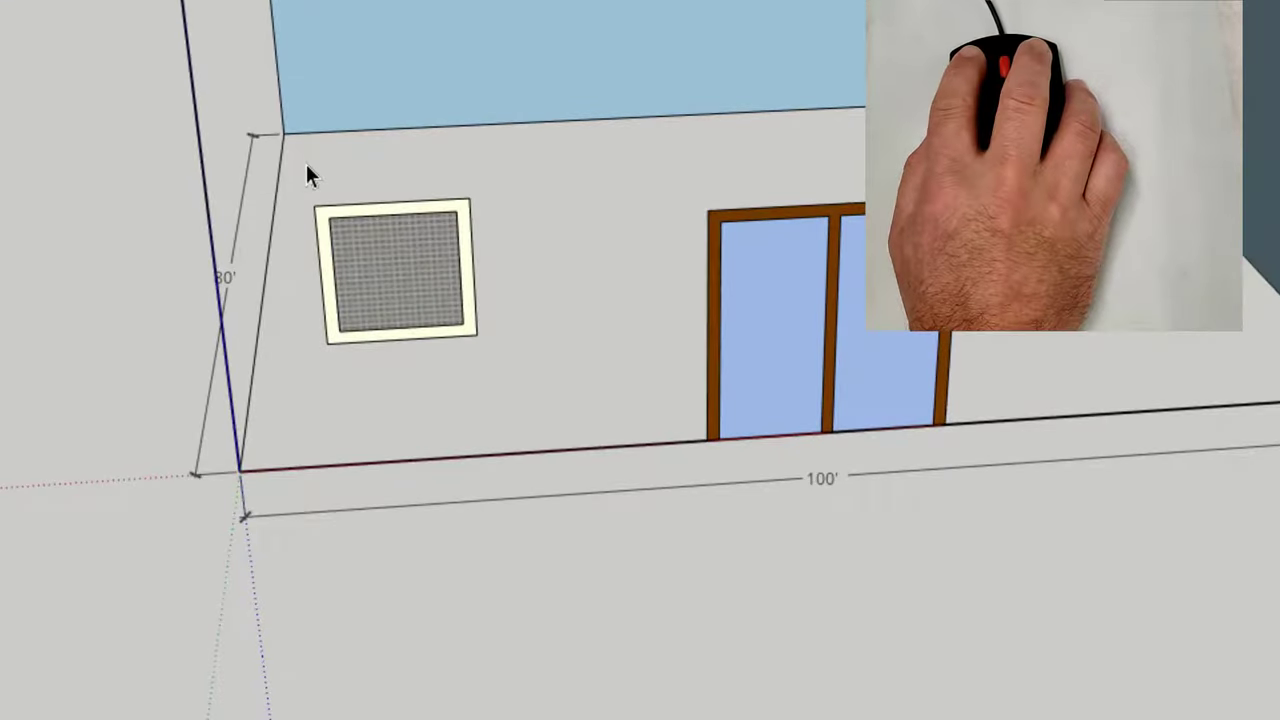
click(408, 262)
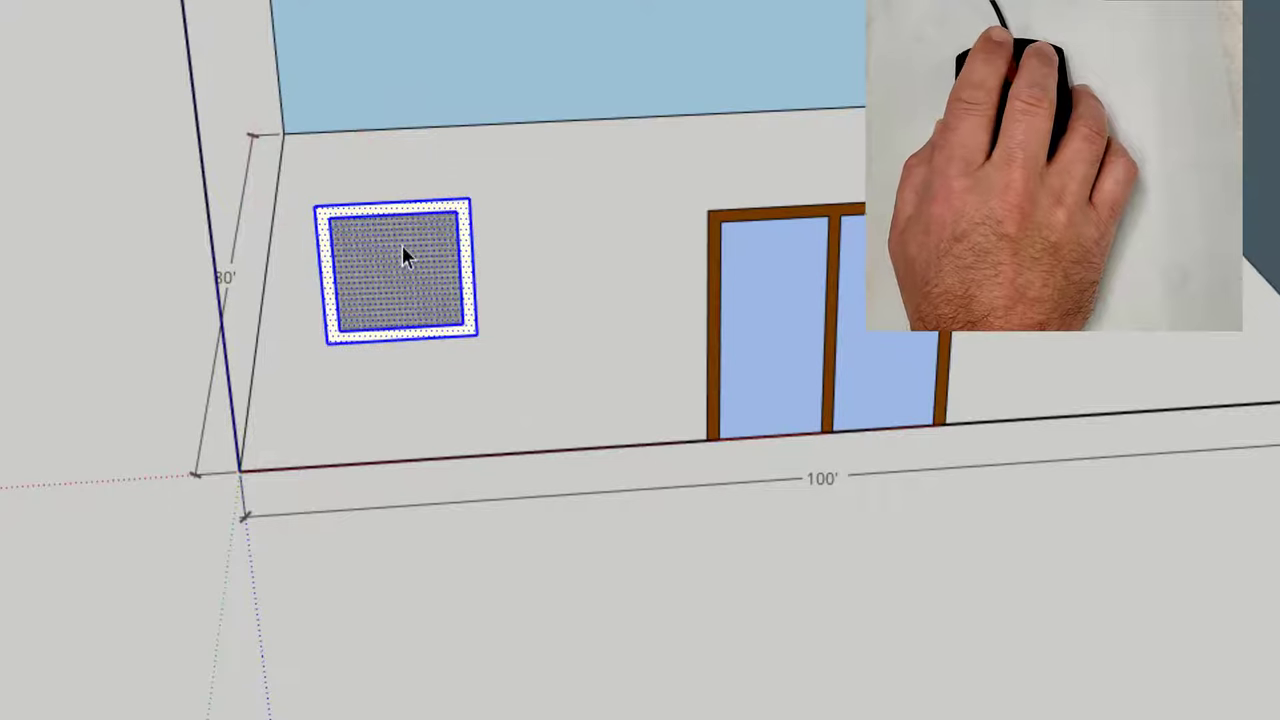
right_click(408, 262)
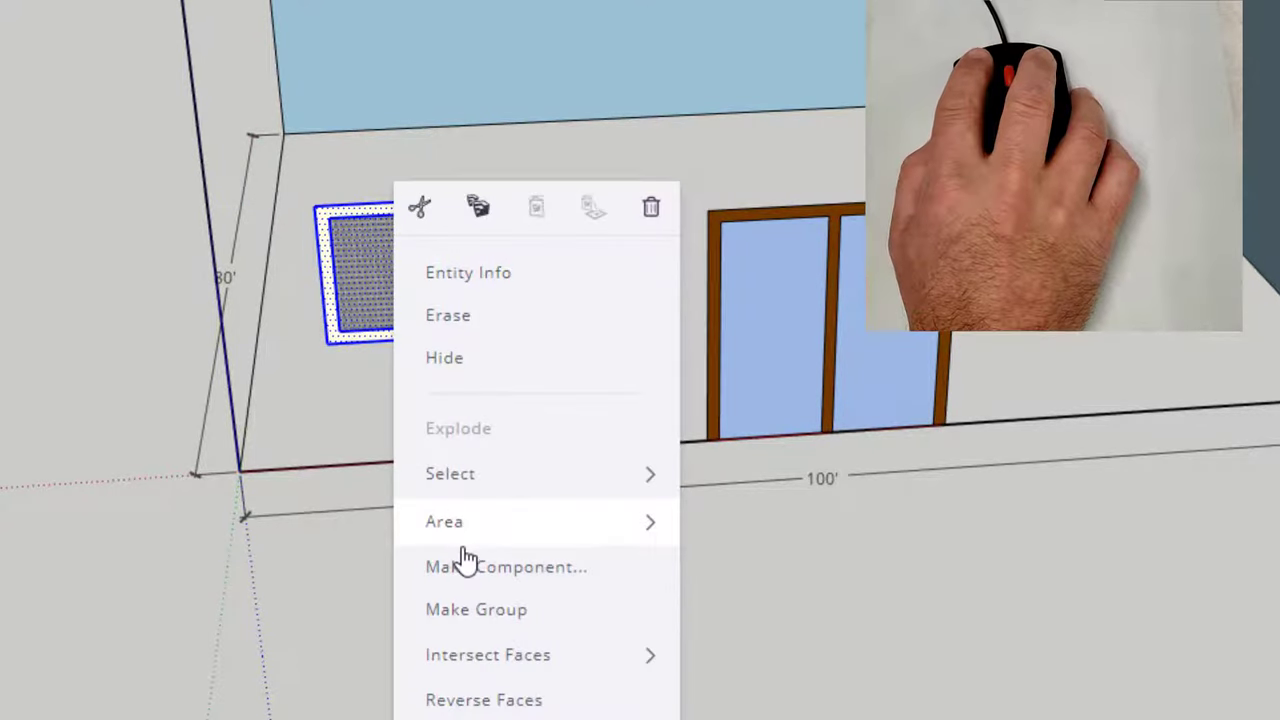
click(504, 568)
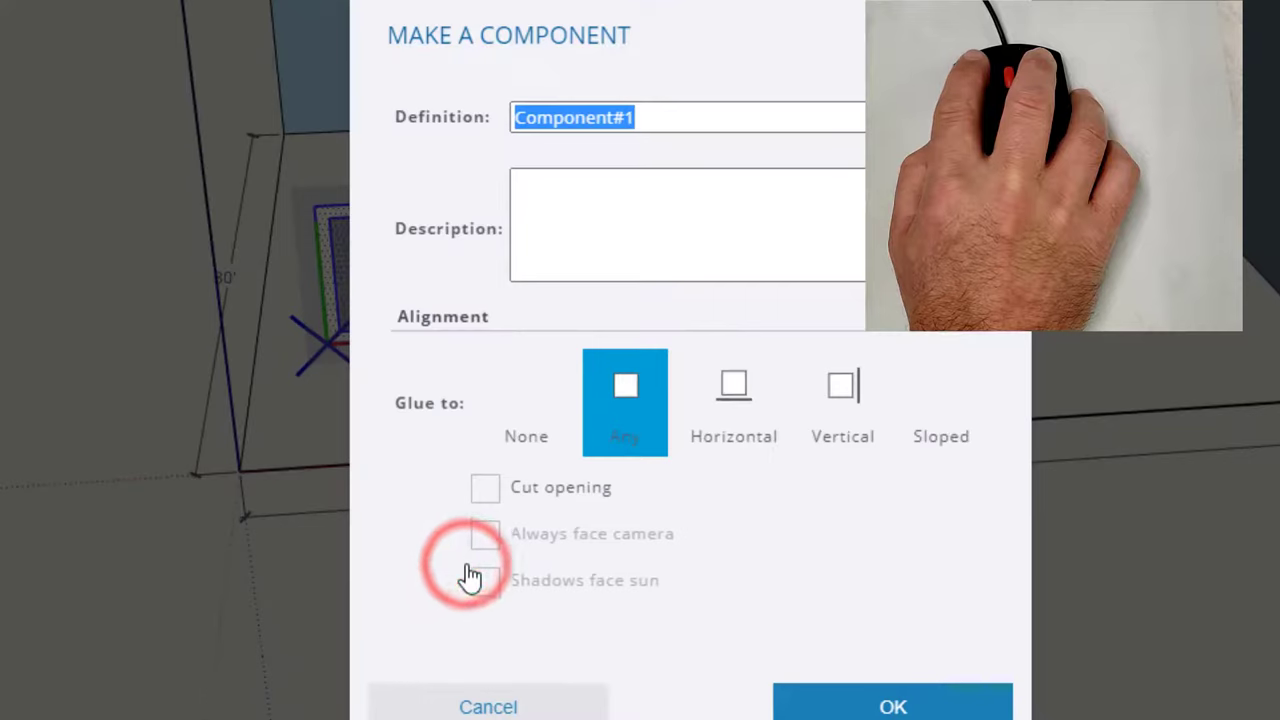
text(win)
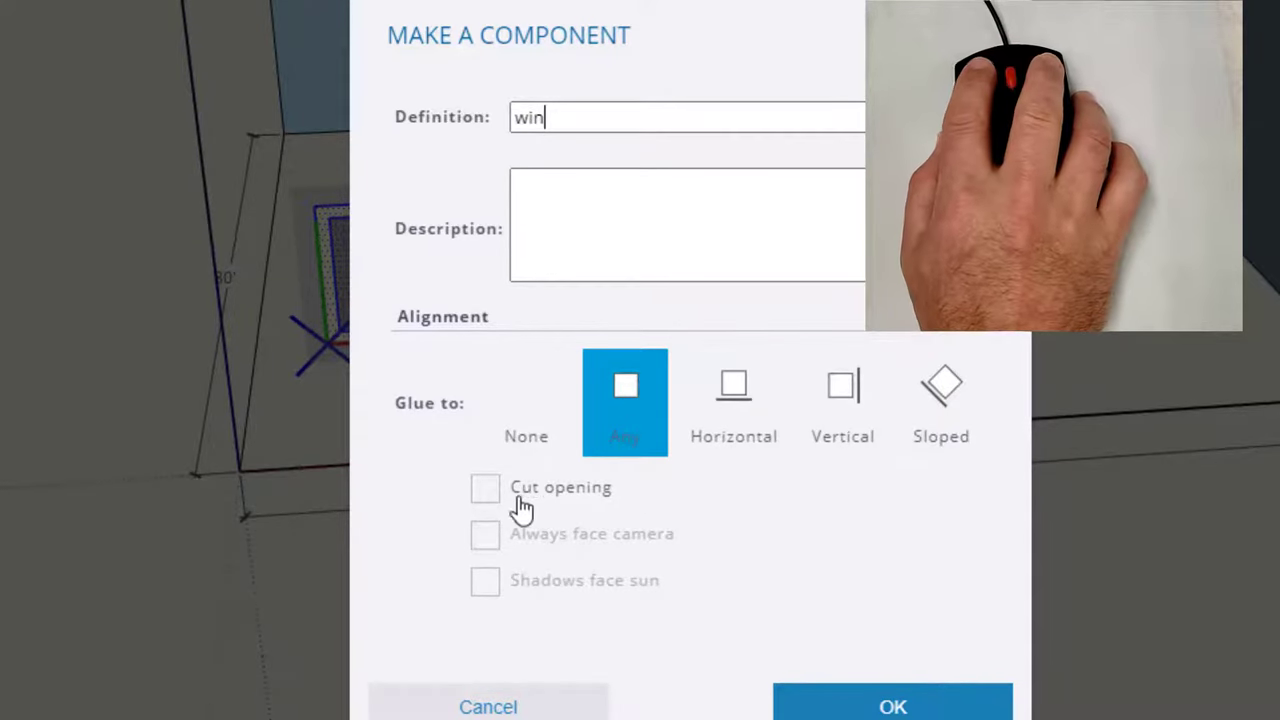
click(484, 488)
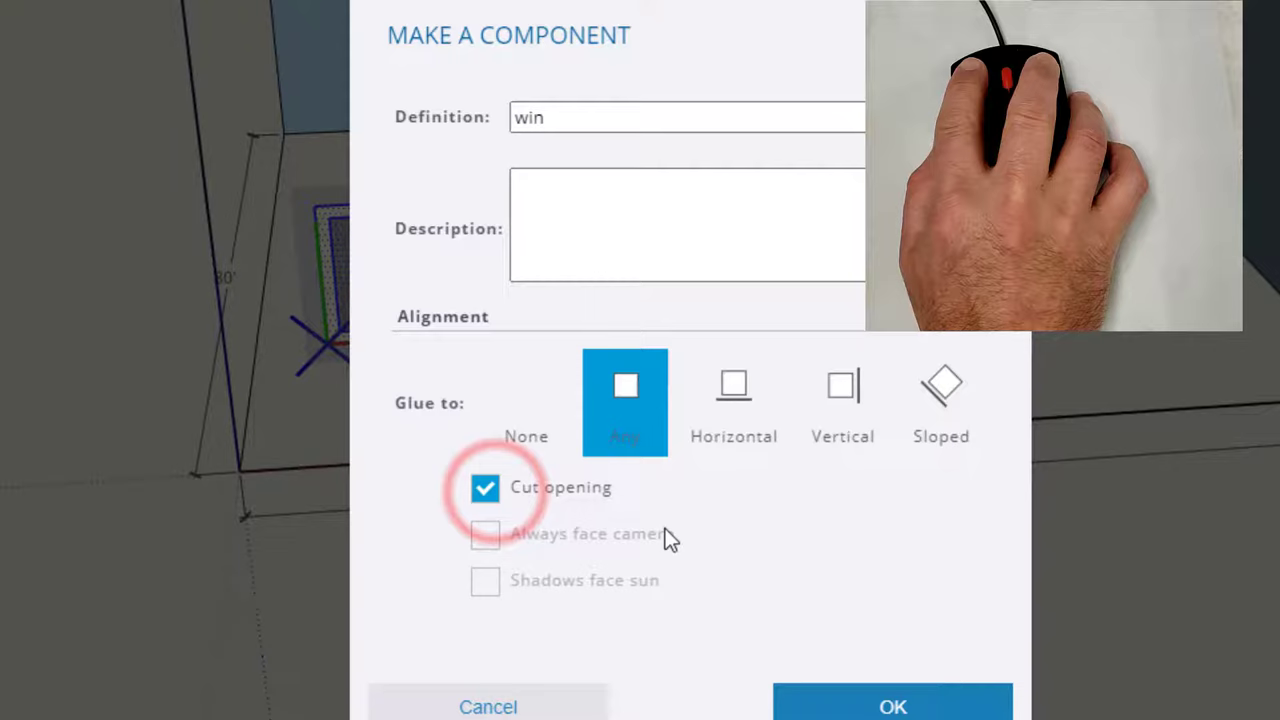
click(884, 700)
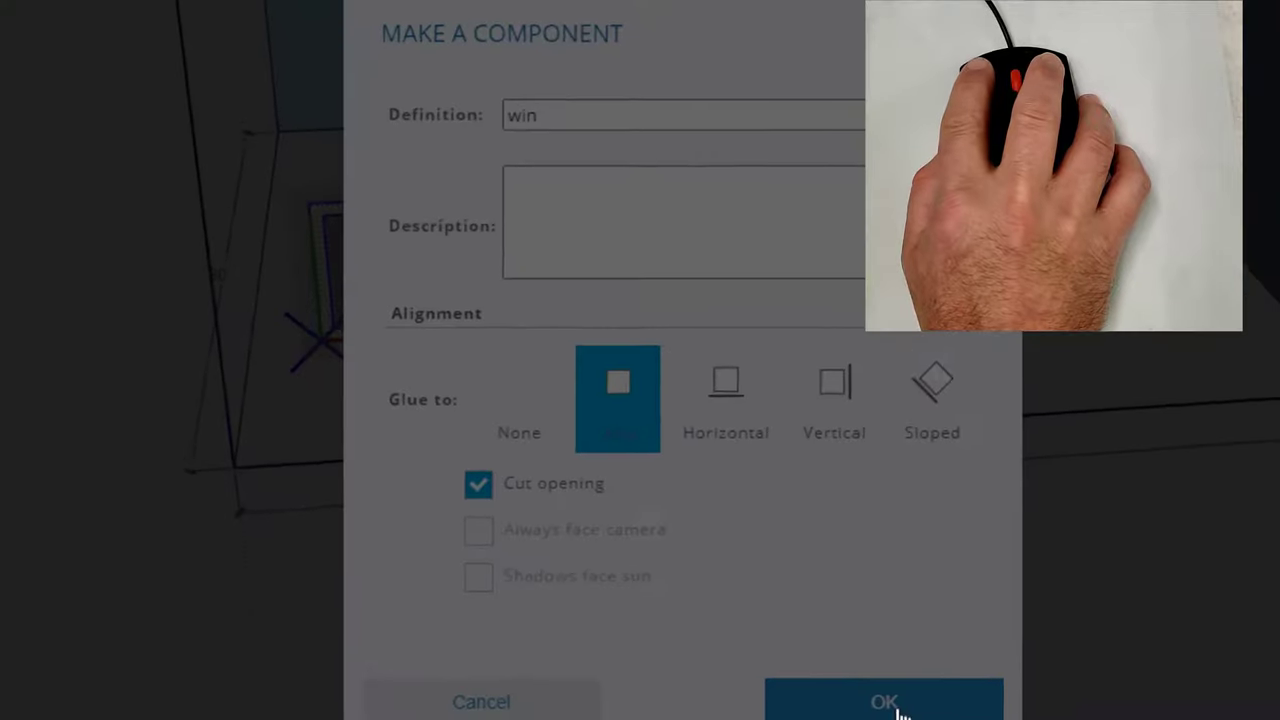
click(884, 700)
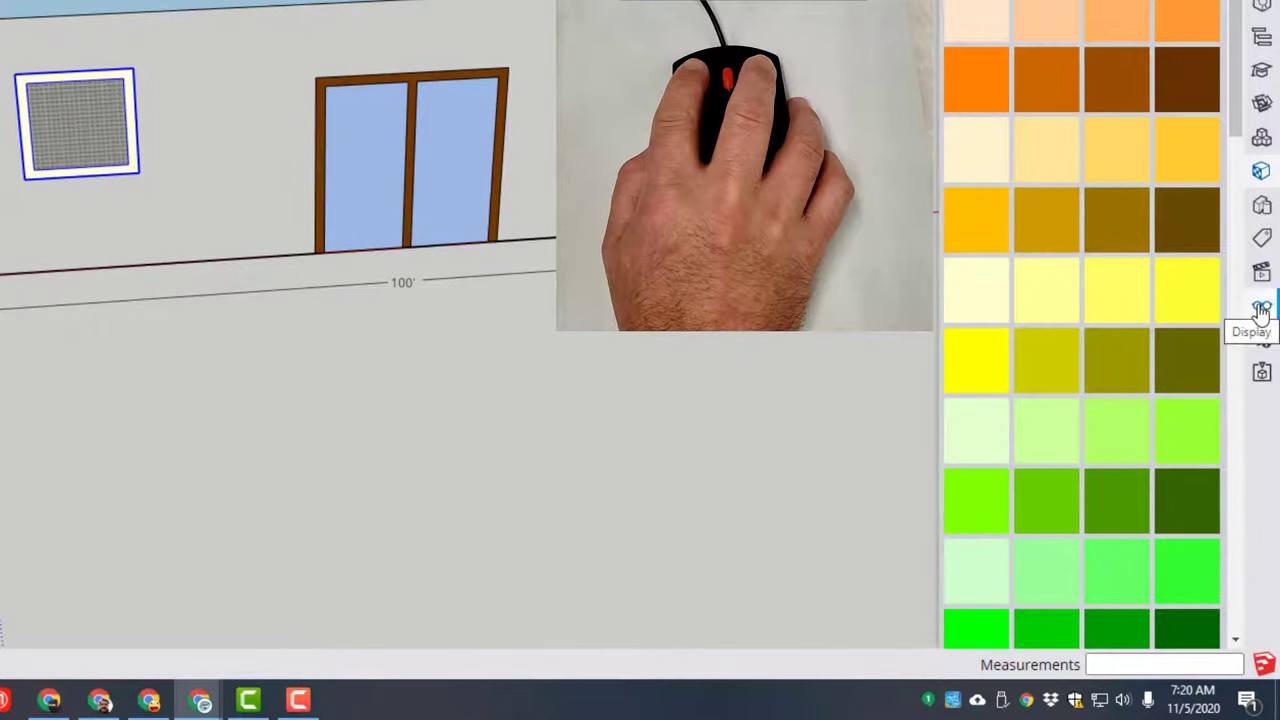
Step: Unhide all the hidden brick walls and copy the window to the right of the door
click(1258, 304)
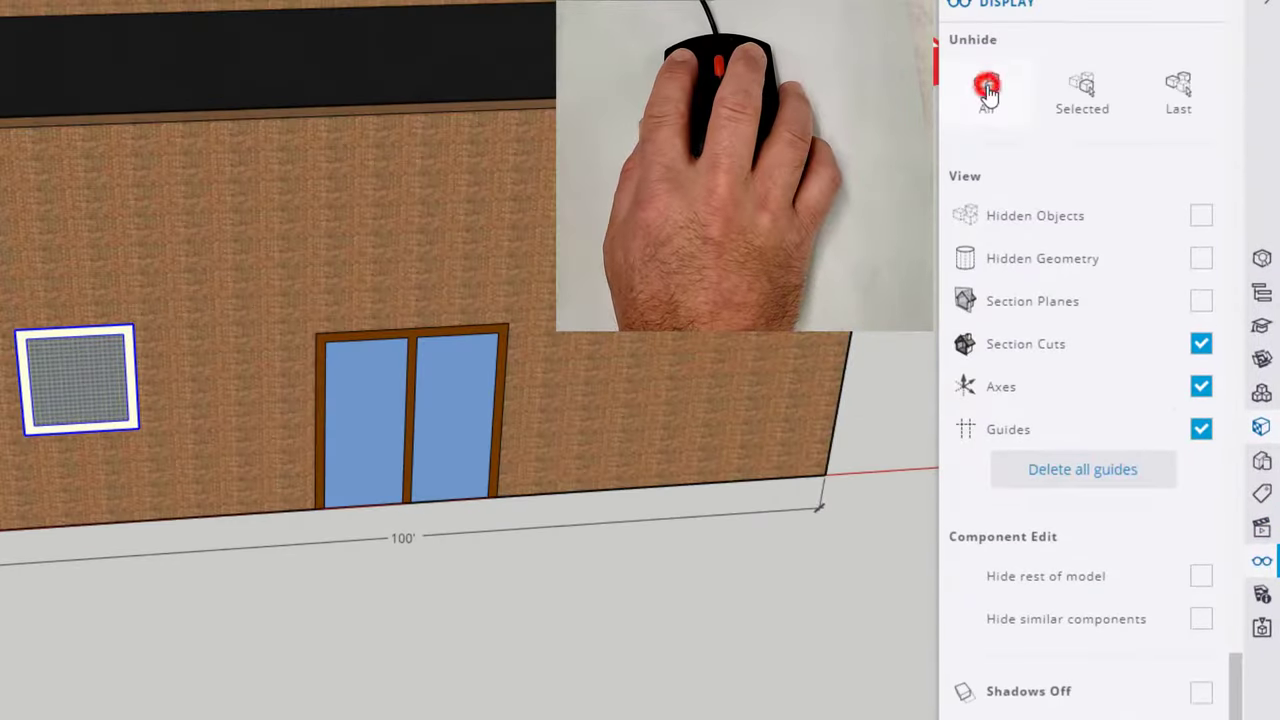
click(984, 88)
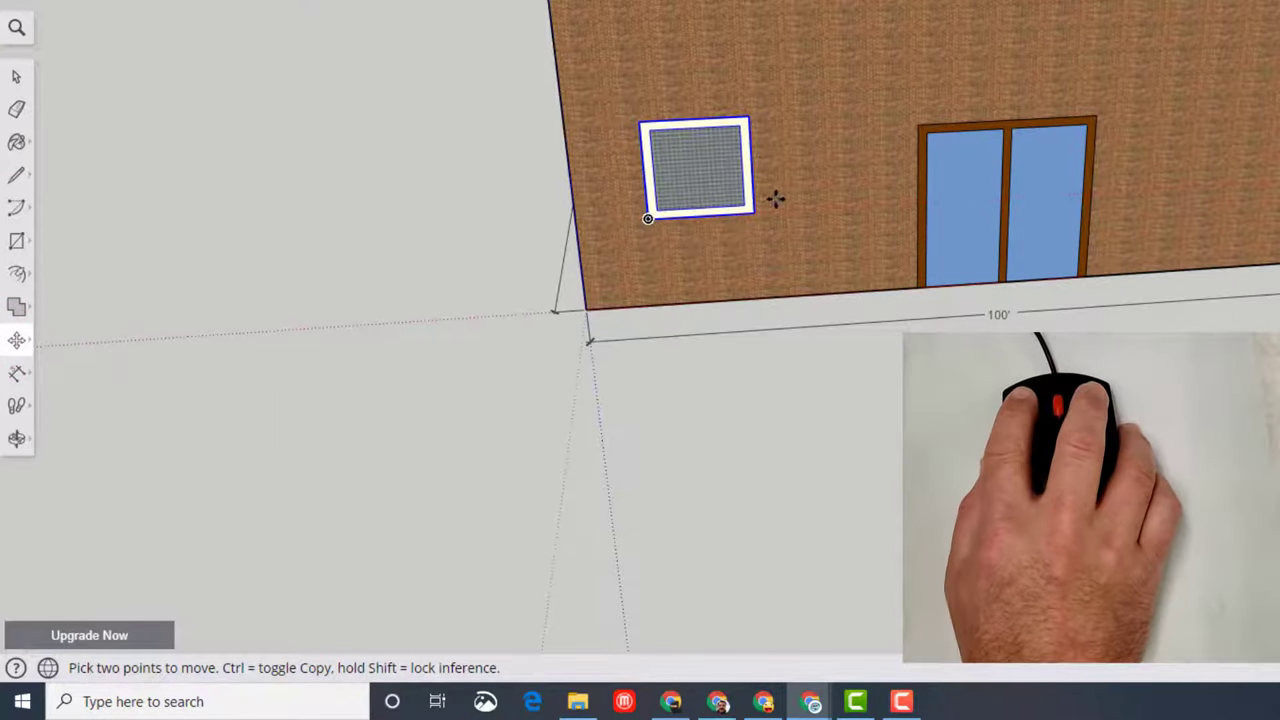
mouse_move(644, 222)
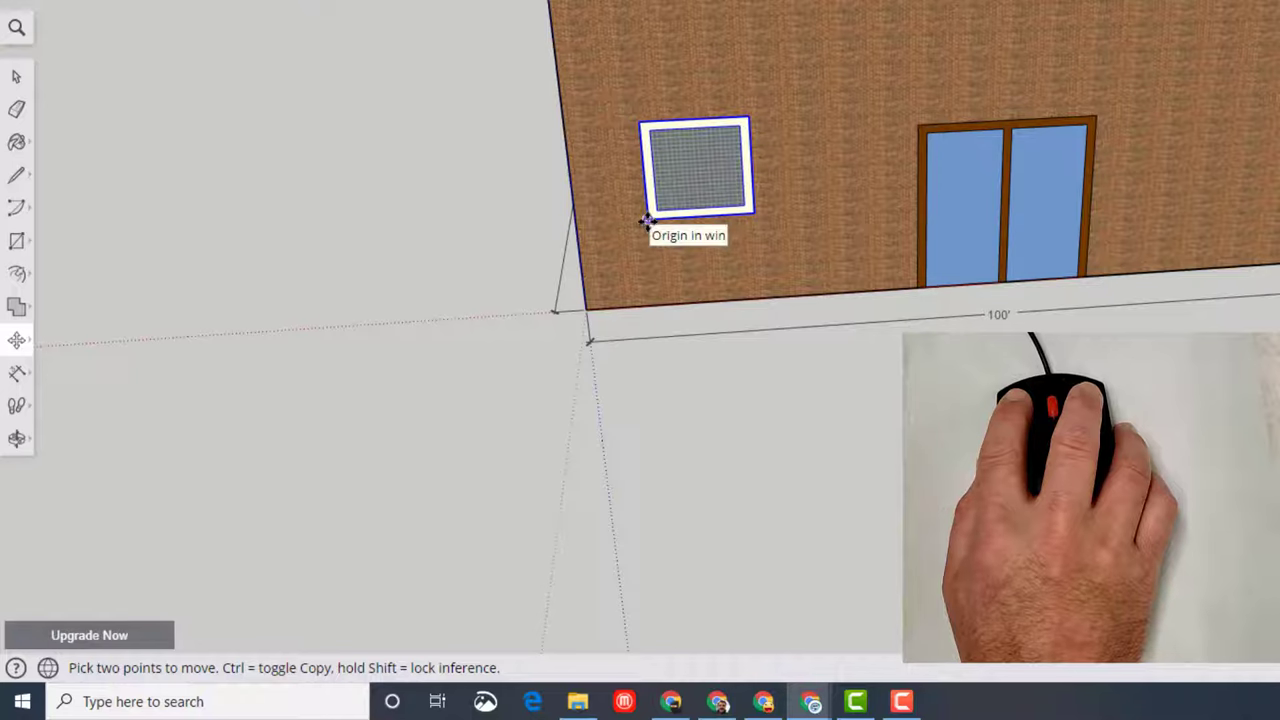
drag(648, 218, 1136, 198)
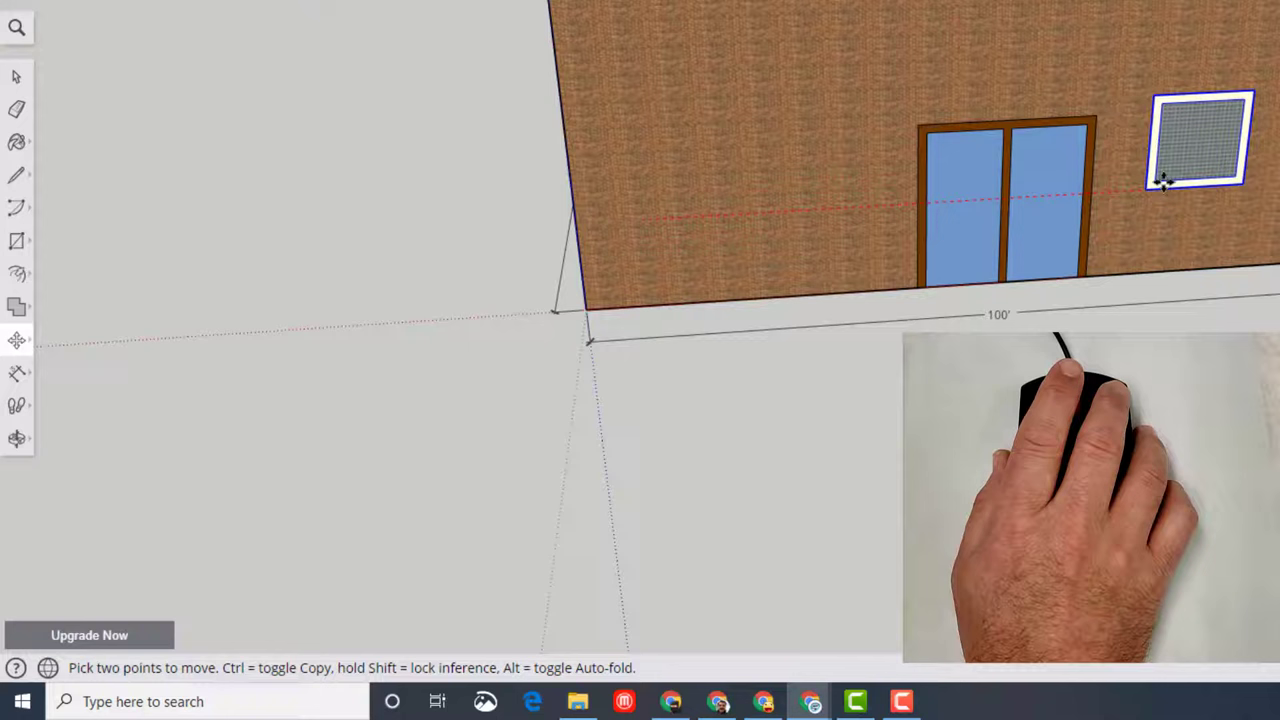
key(Ctrl)
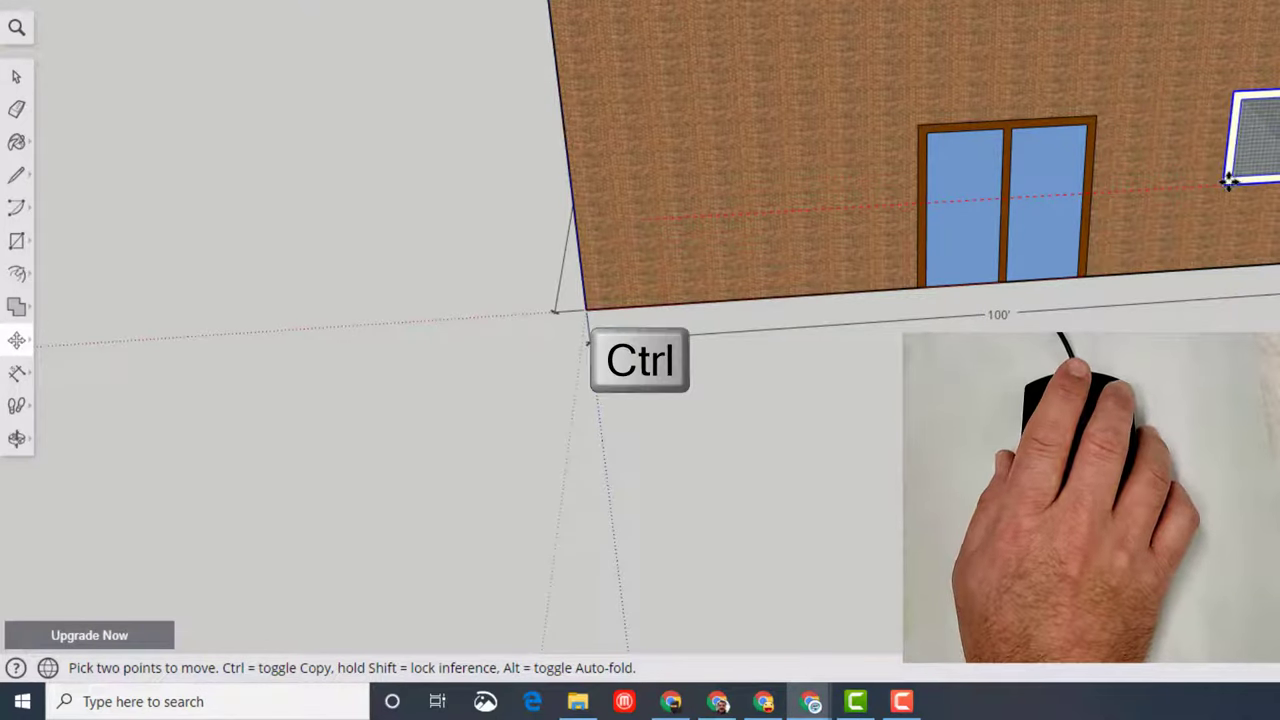
click(1222, 186)
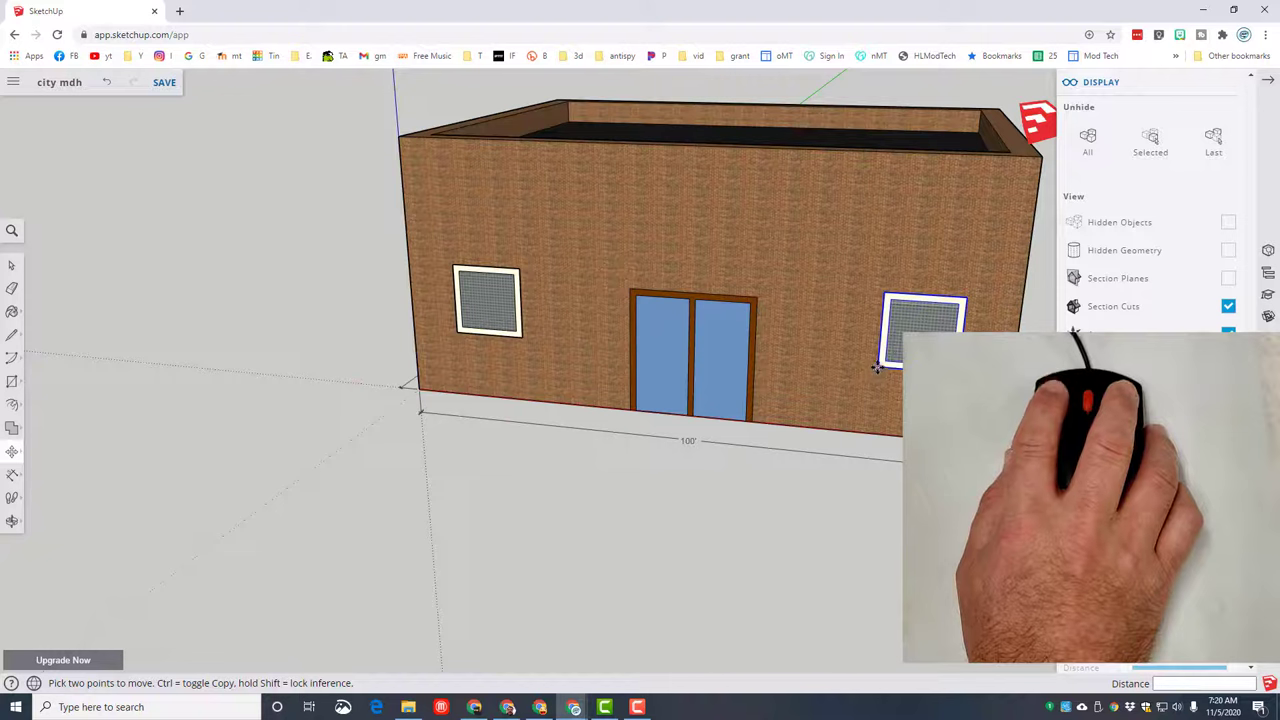
Step: Place a second copy right of the door and nudge the left window closer to it
drag(920, 330, 816, 336)
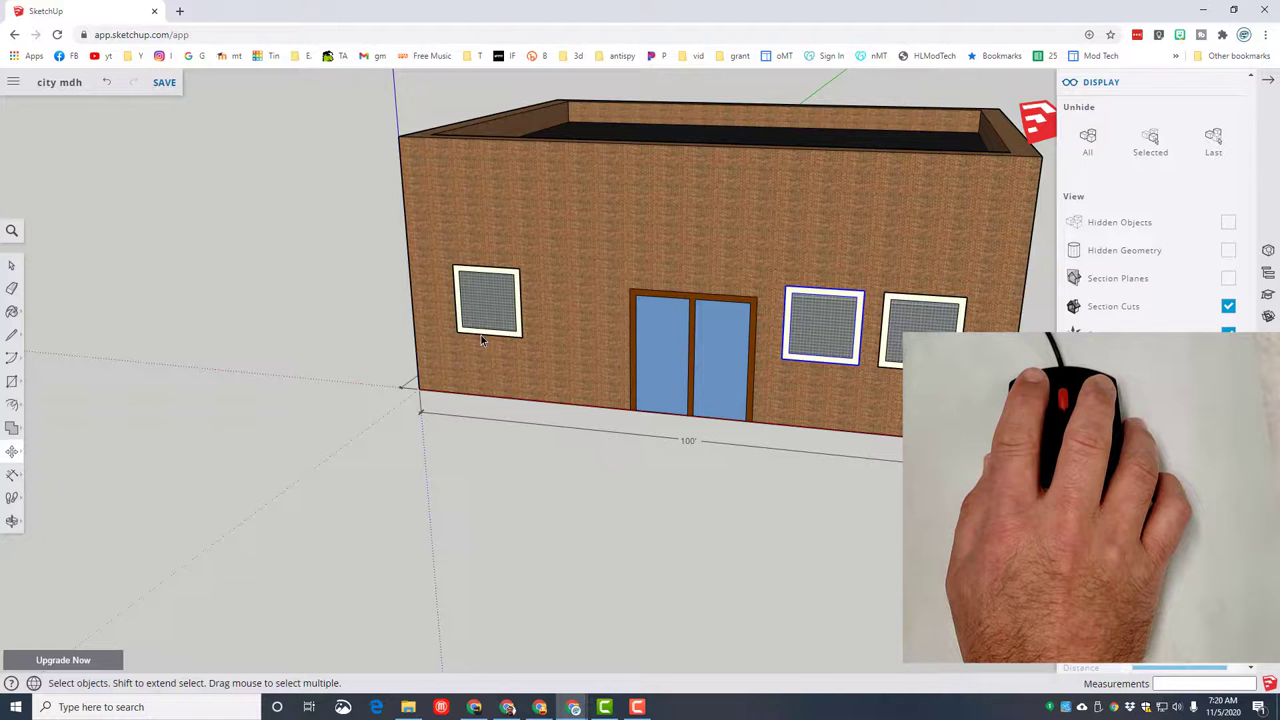
click(484, 304)
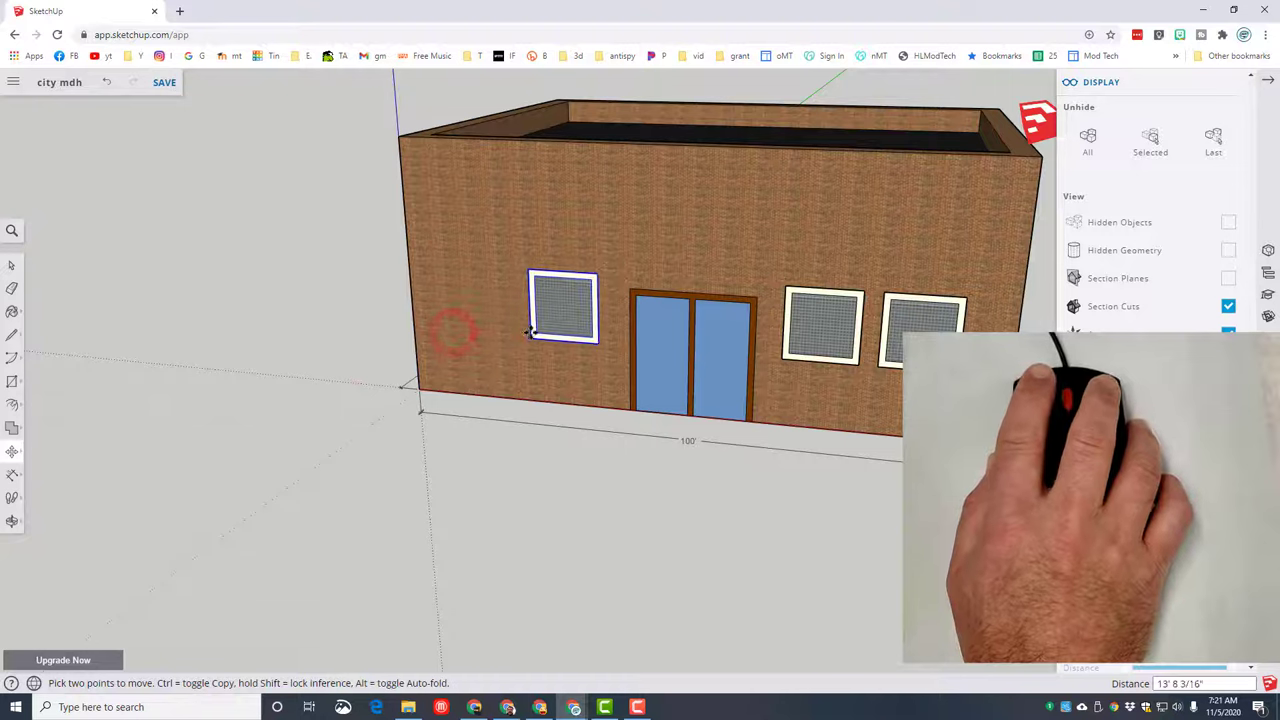
drag(562, 308, 500, 308)
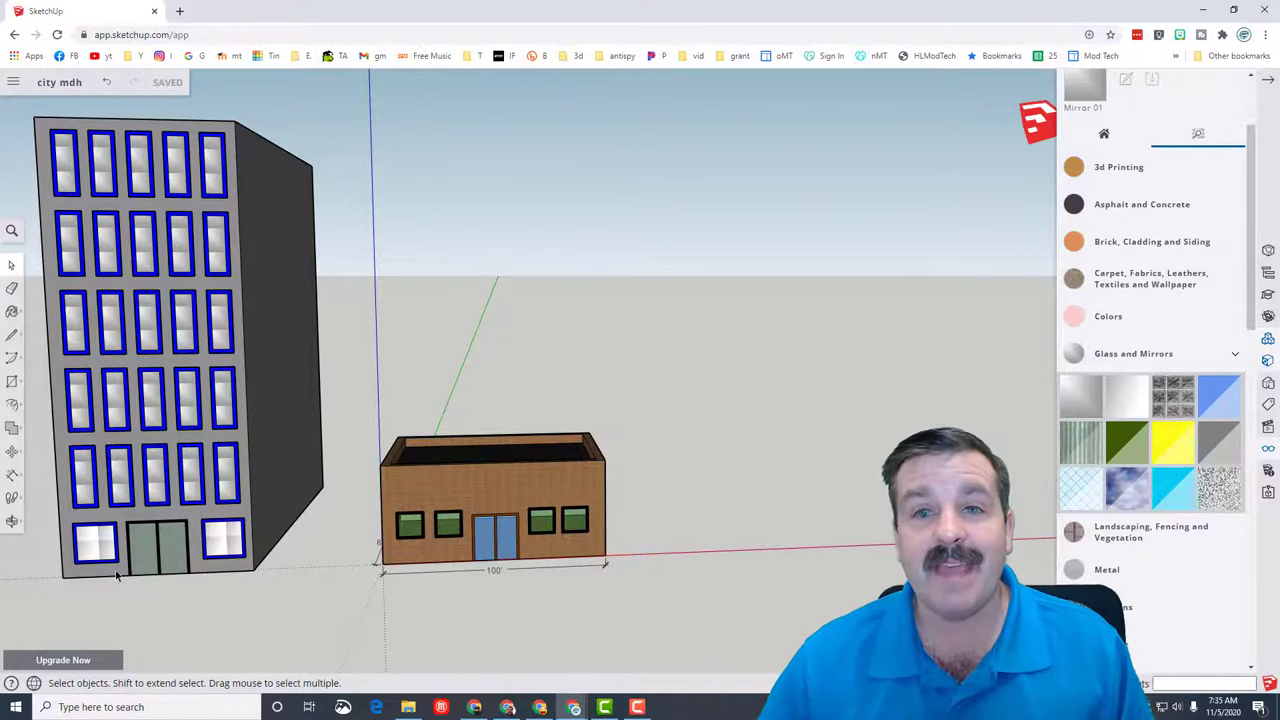
mouse_move(402, 584)
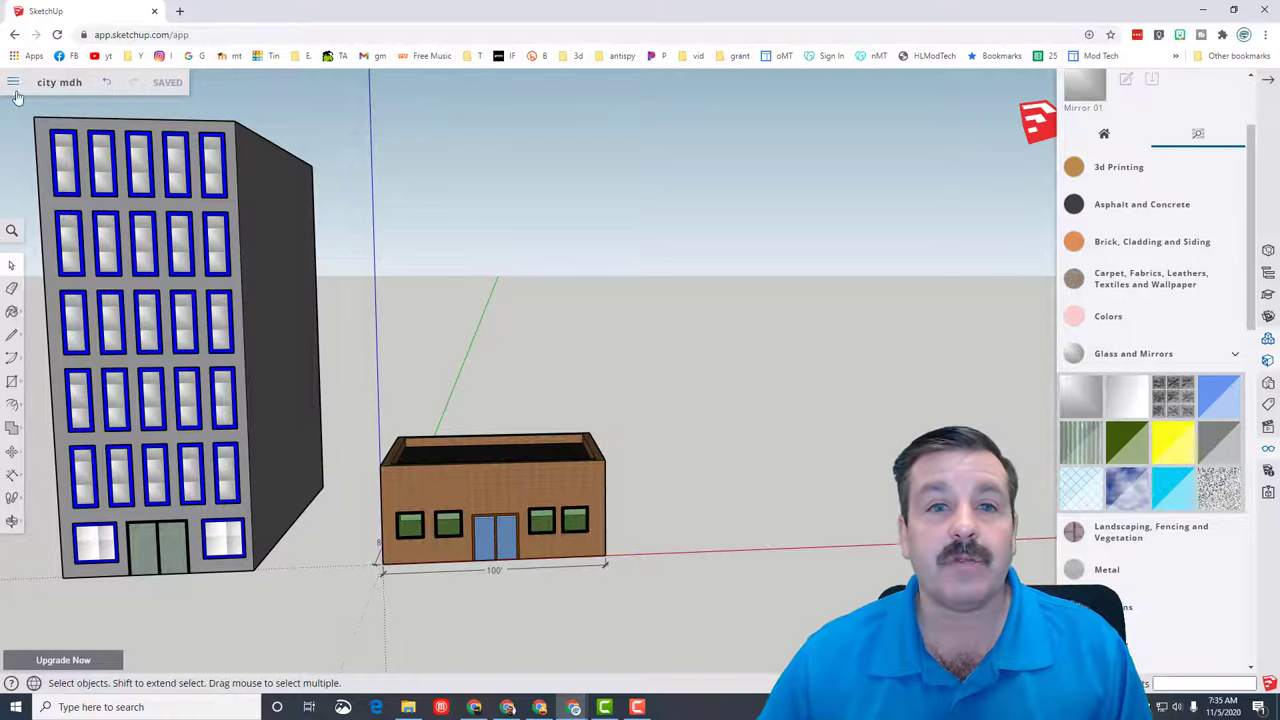
Step: Start a PNG image export of the brick building and tower view
click(14, 84)
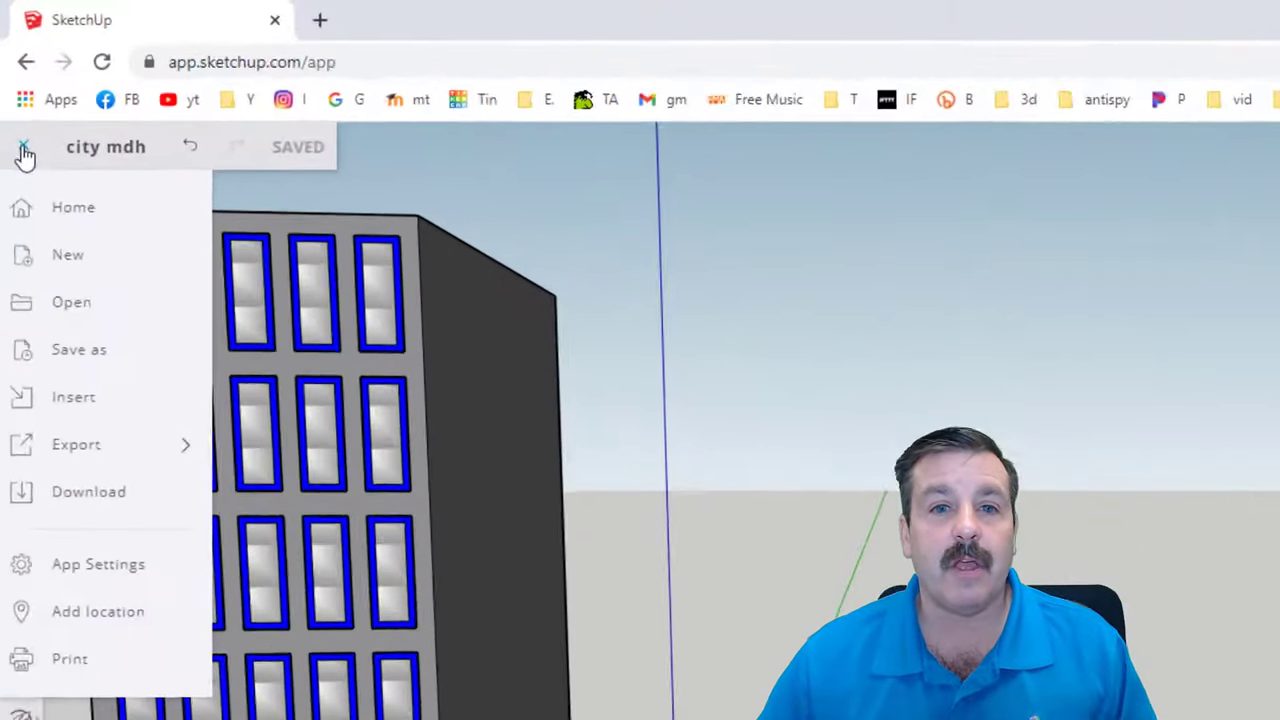
click(76, 444)
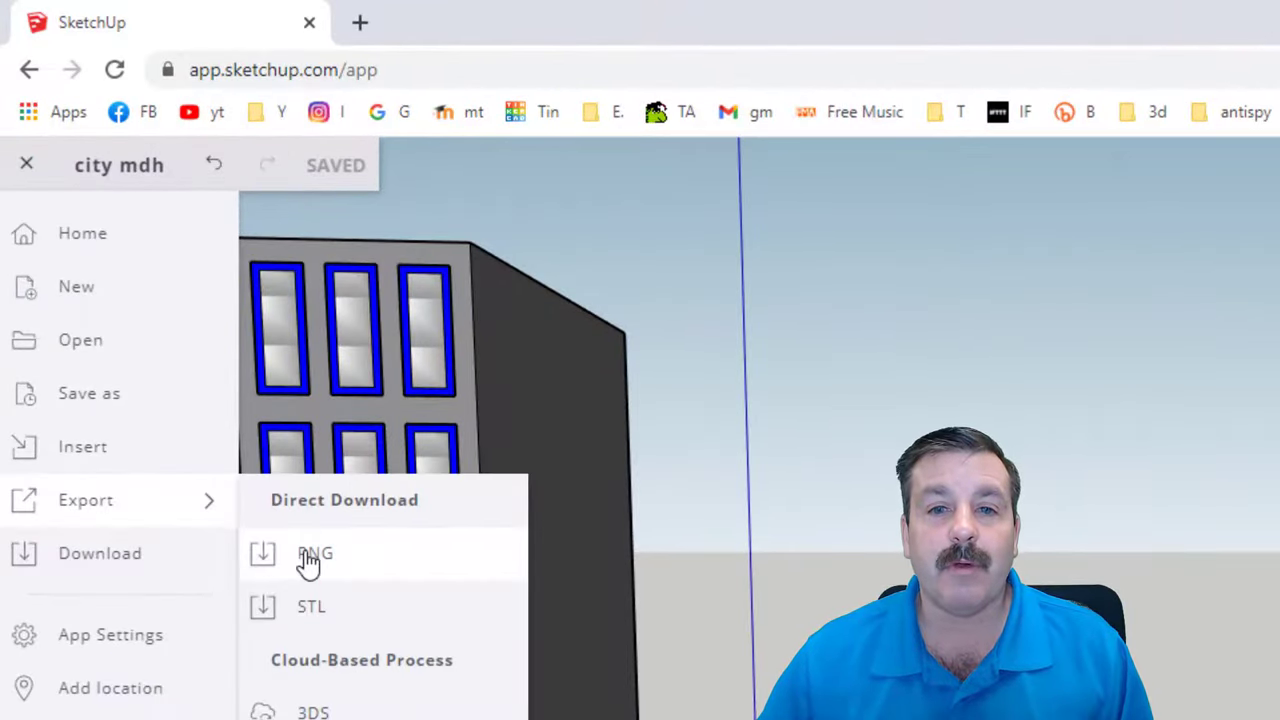
click(312, 554)
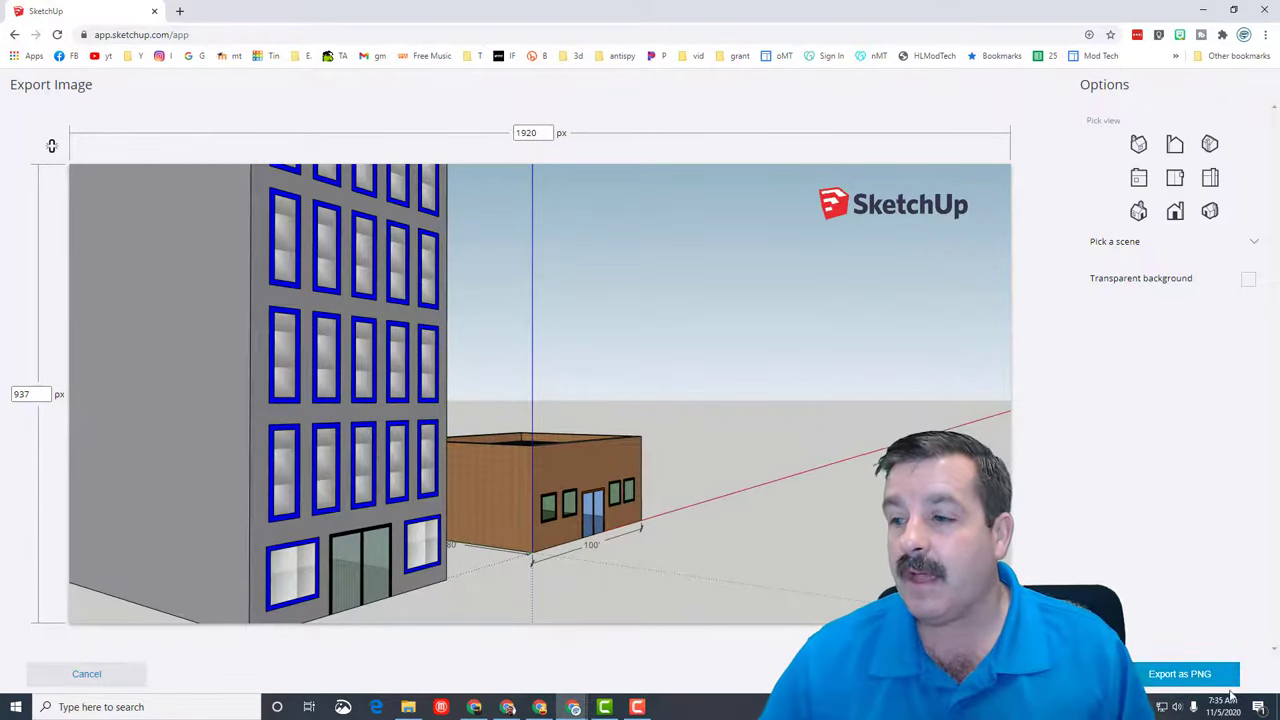
click(1184, 672)
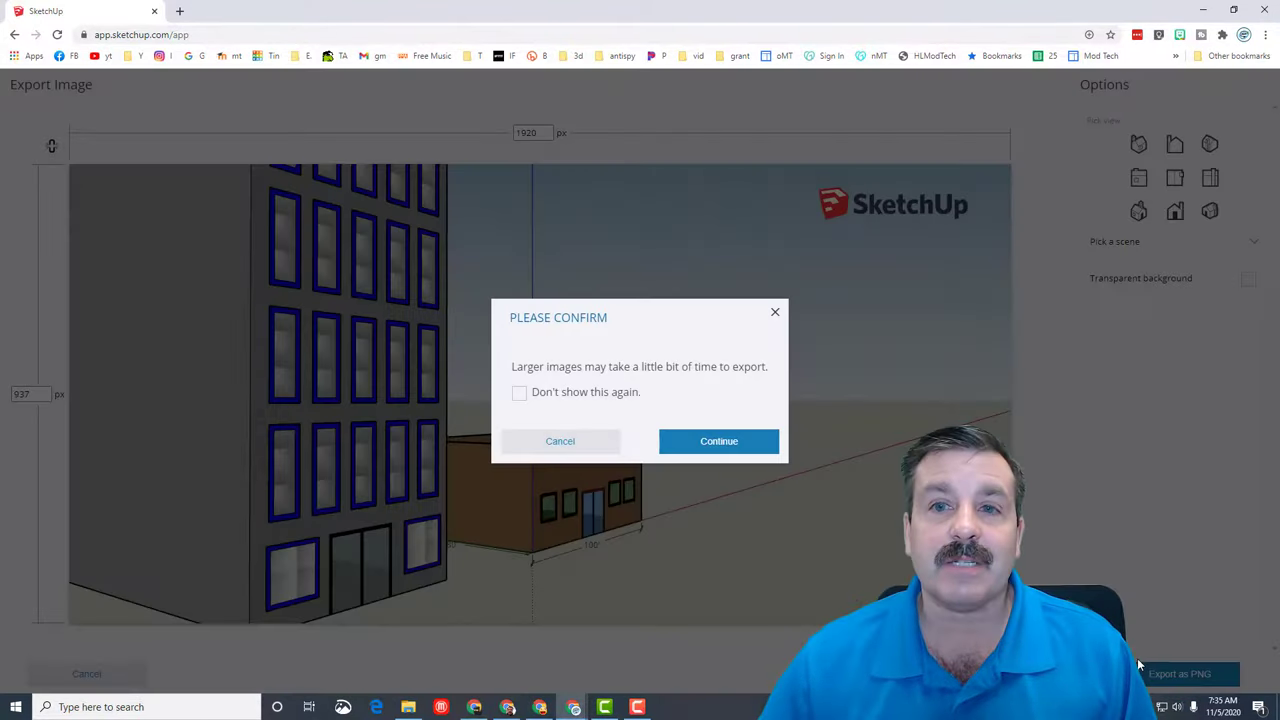
Step: Dismiss the large-image warning permanently and save the PNG 'city mdh' to Downloads
click(520, 392)
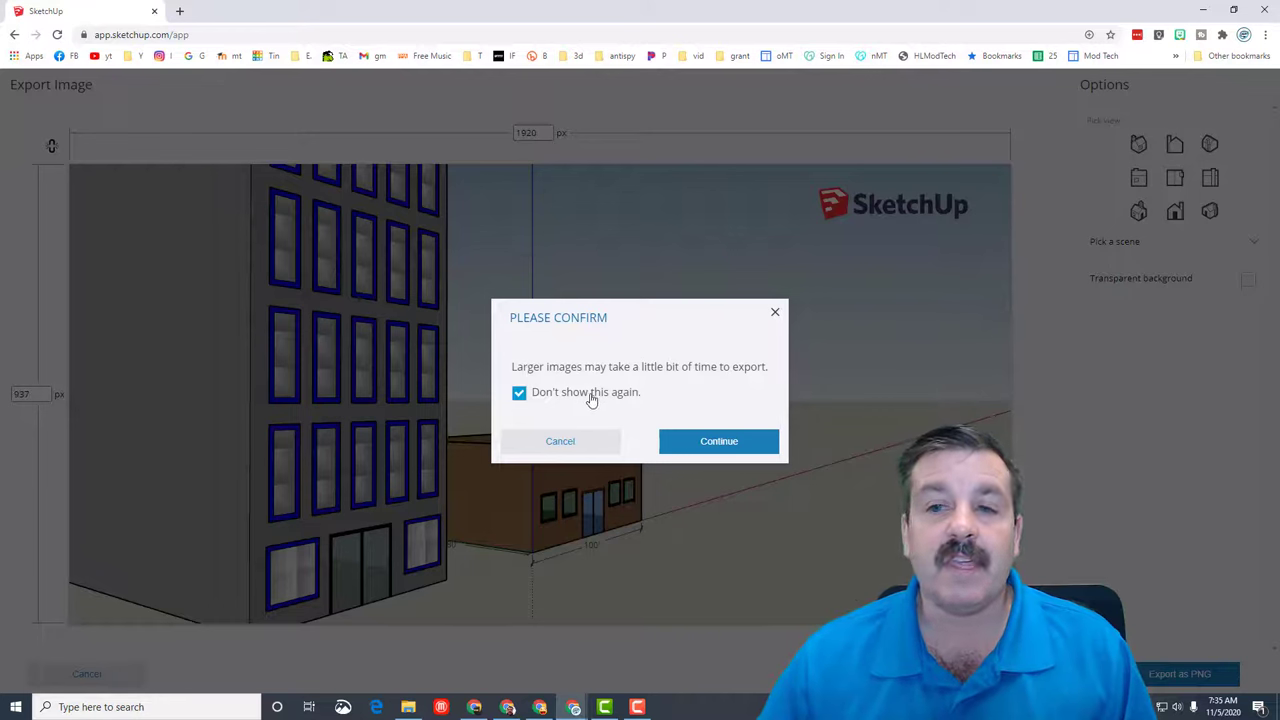
click(718, 442)
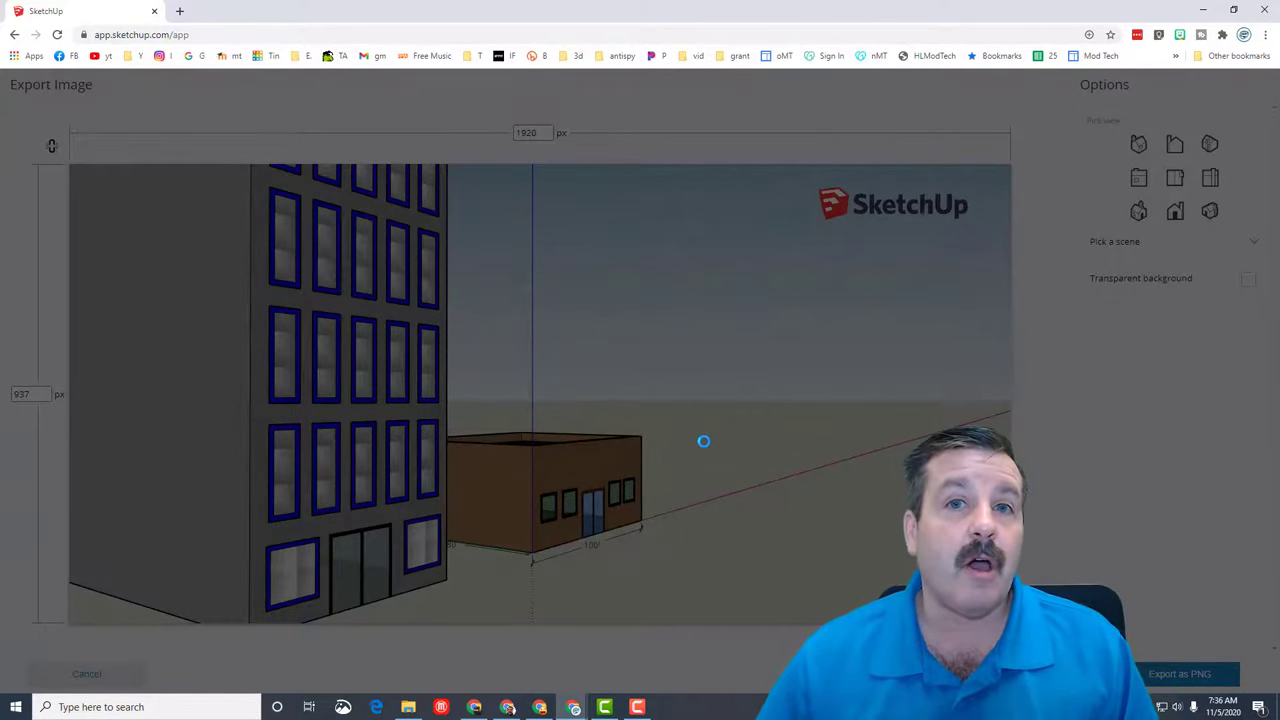
click(1184, 674)
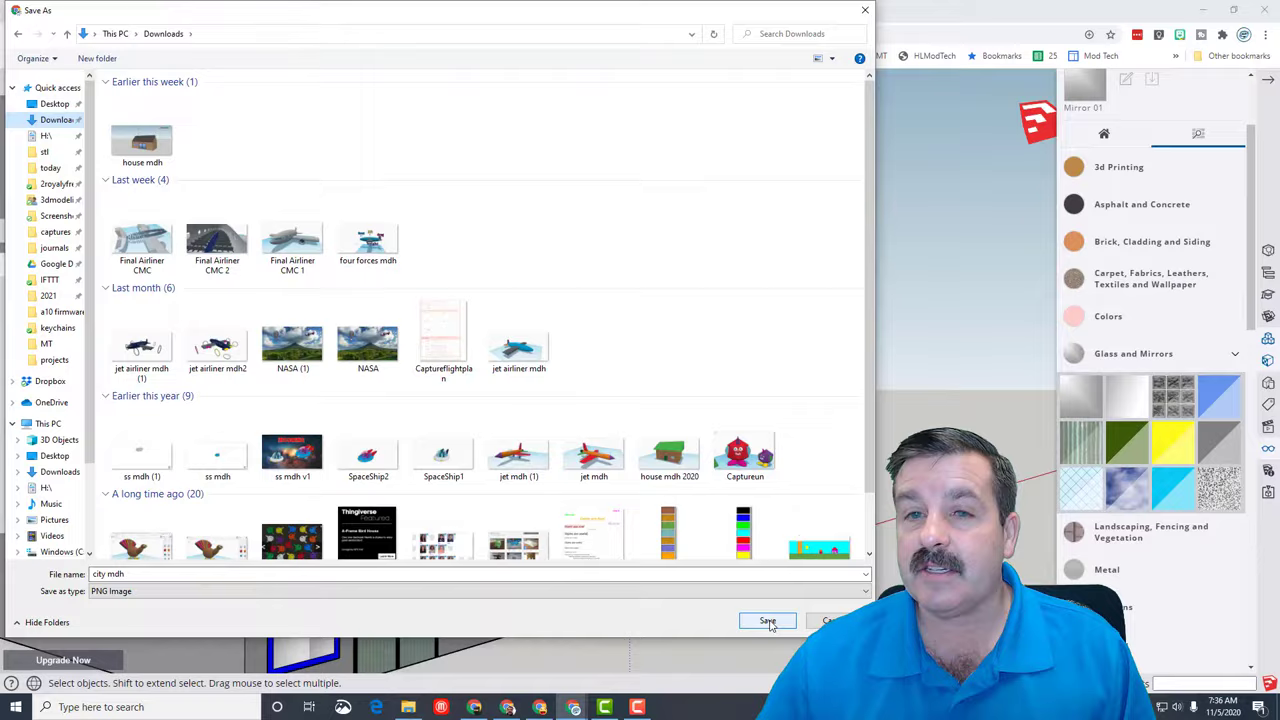
click(766, 620)
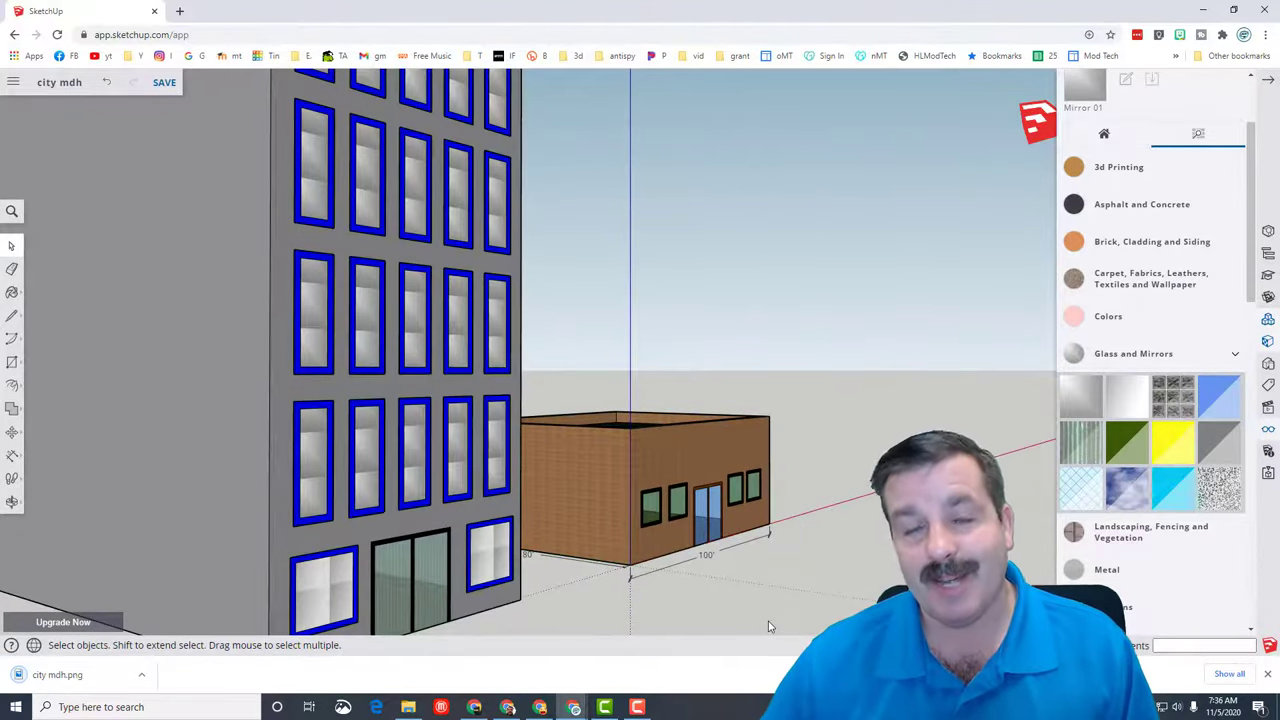